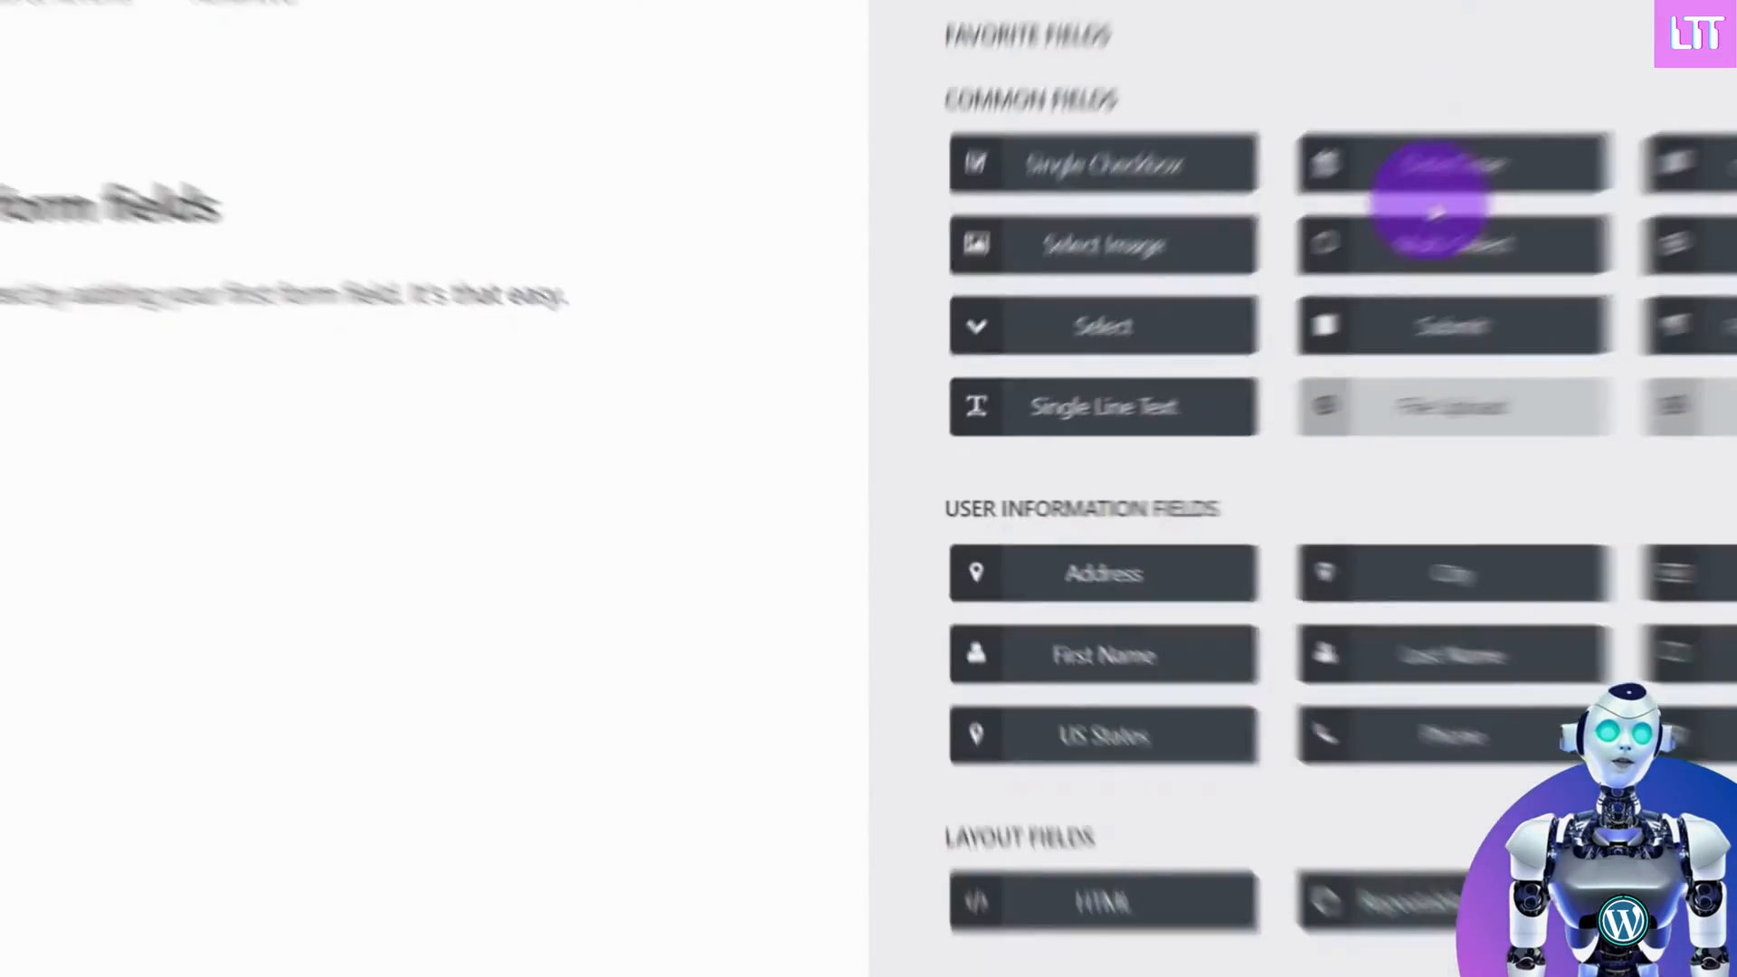
Look around the WordPress admin before heading to the plugin area.
left_click(1345, 421)
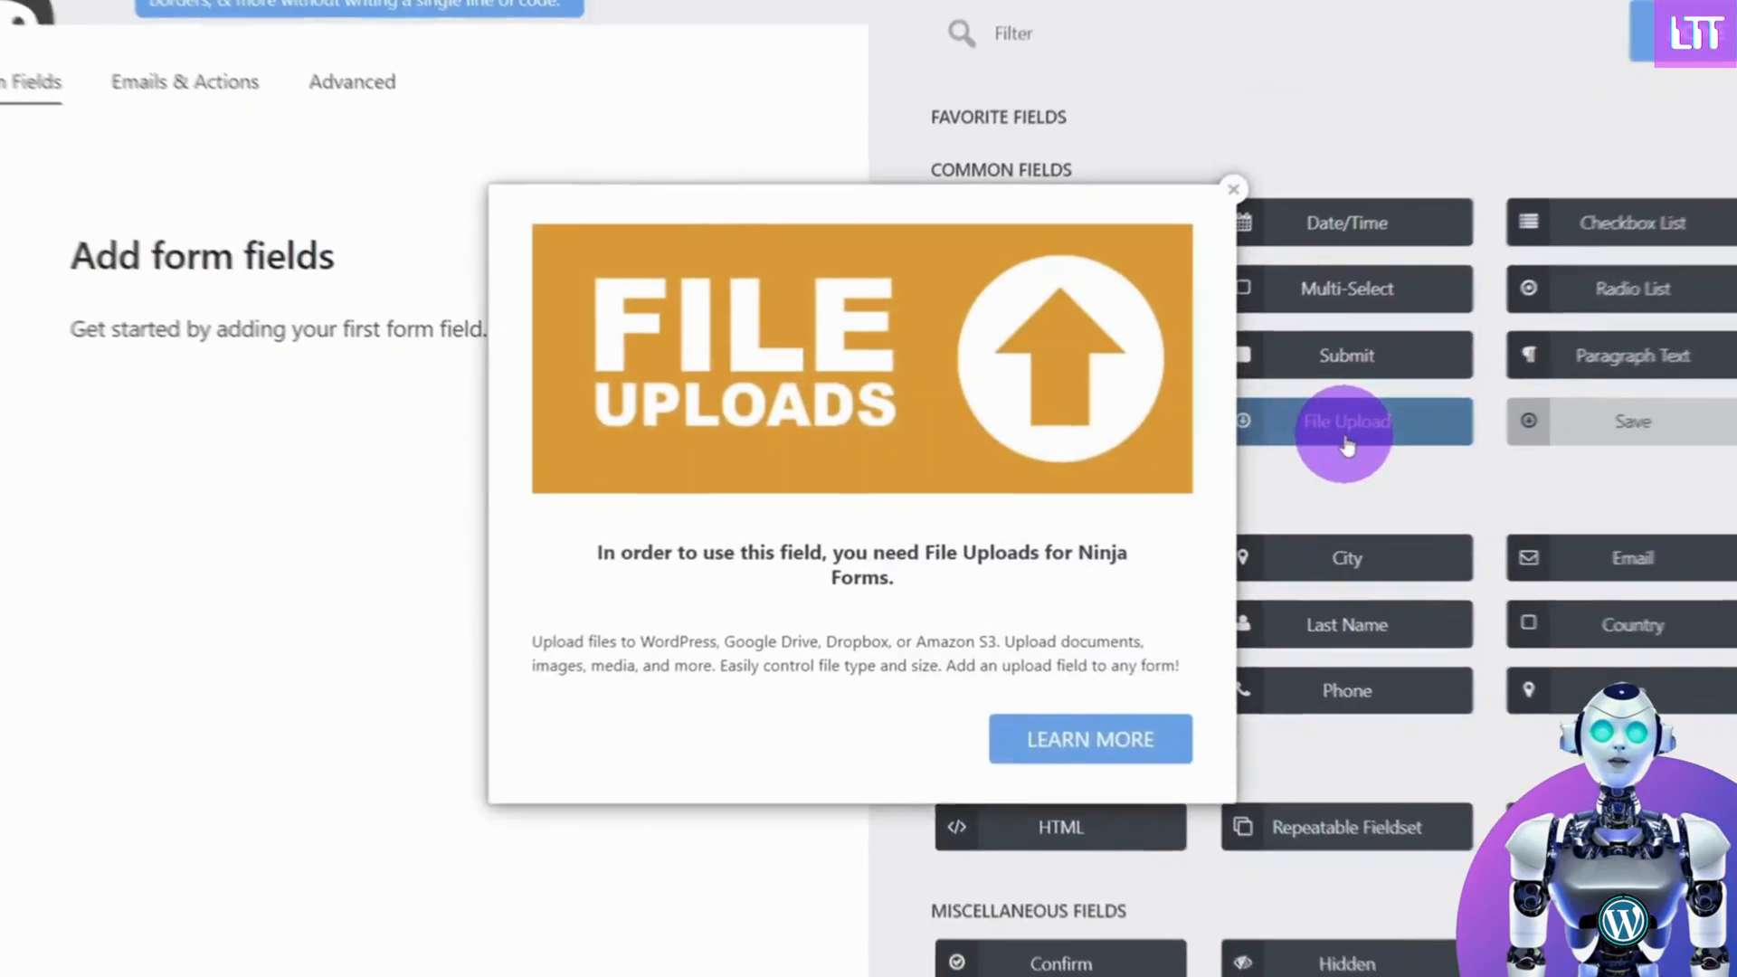
left_click(1089, 738)
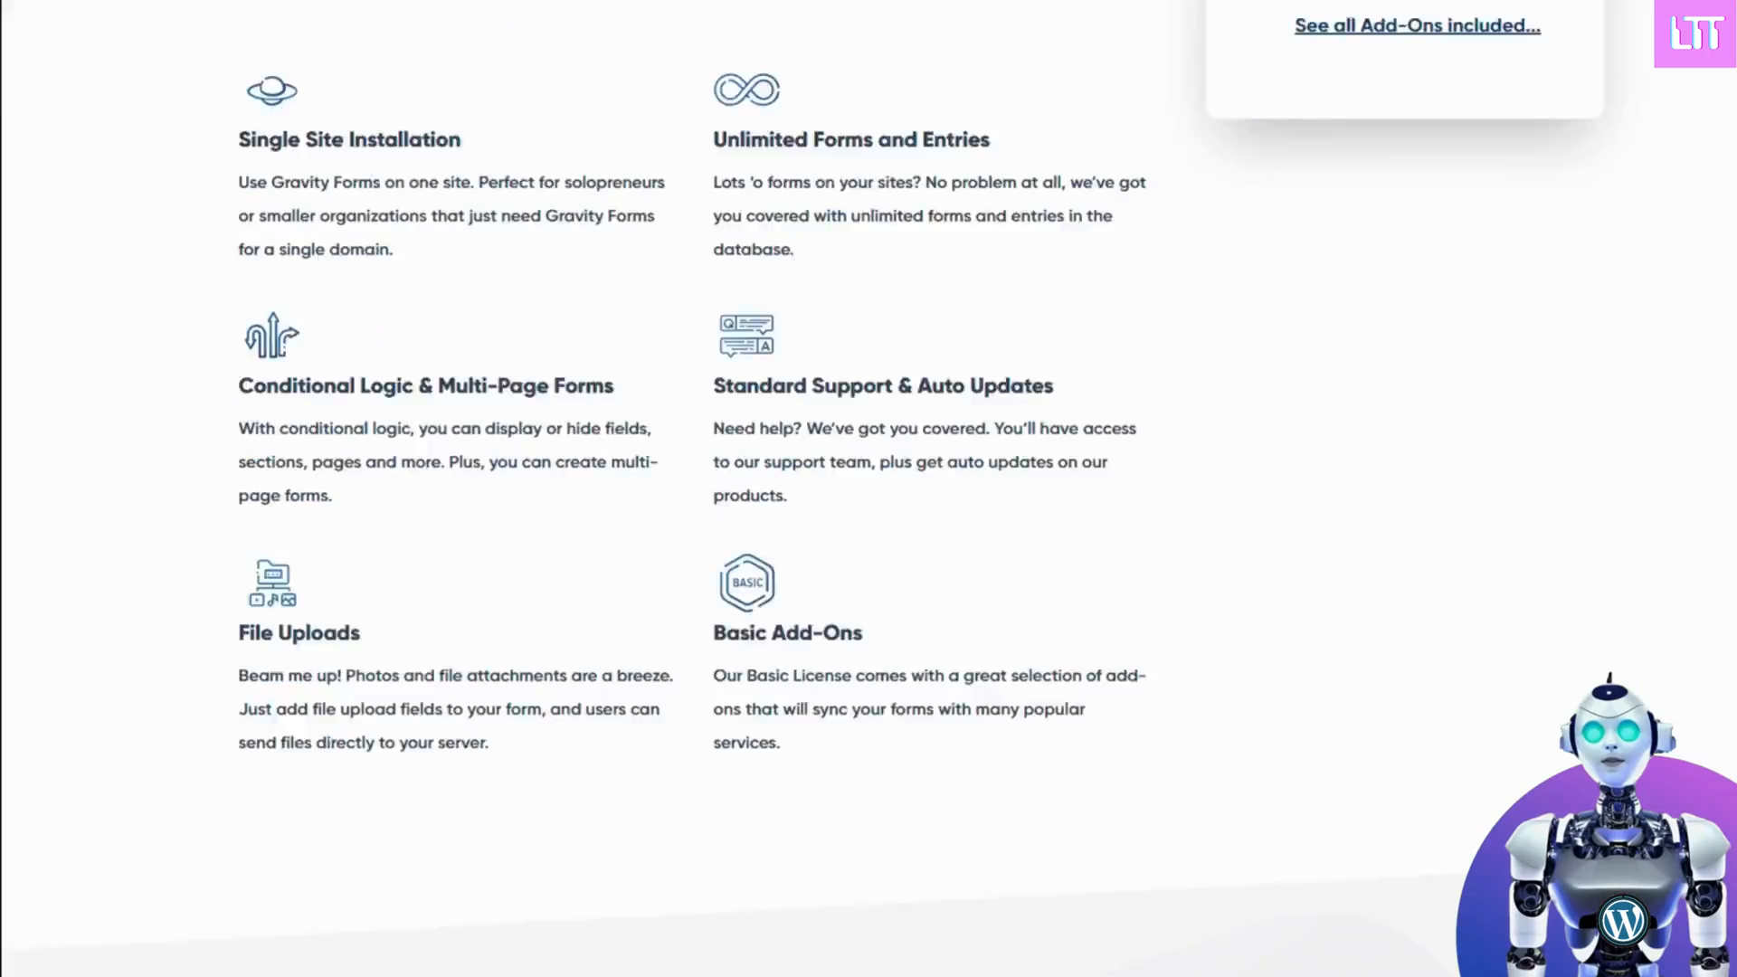
scroll("down", 3)
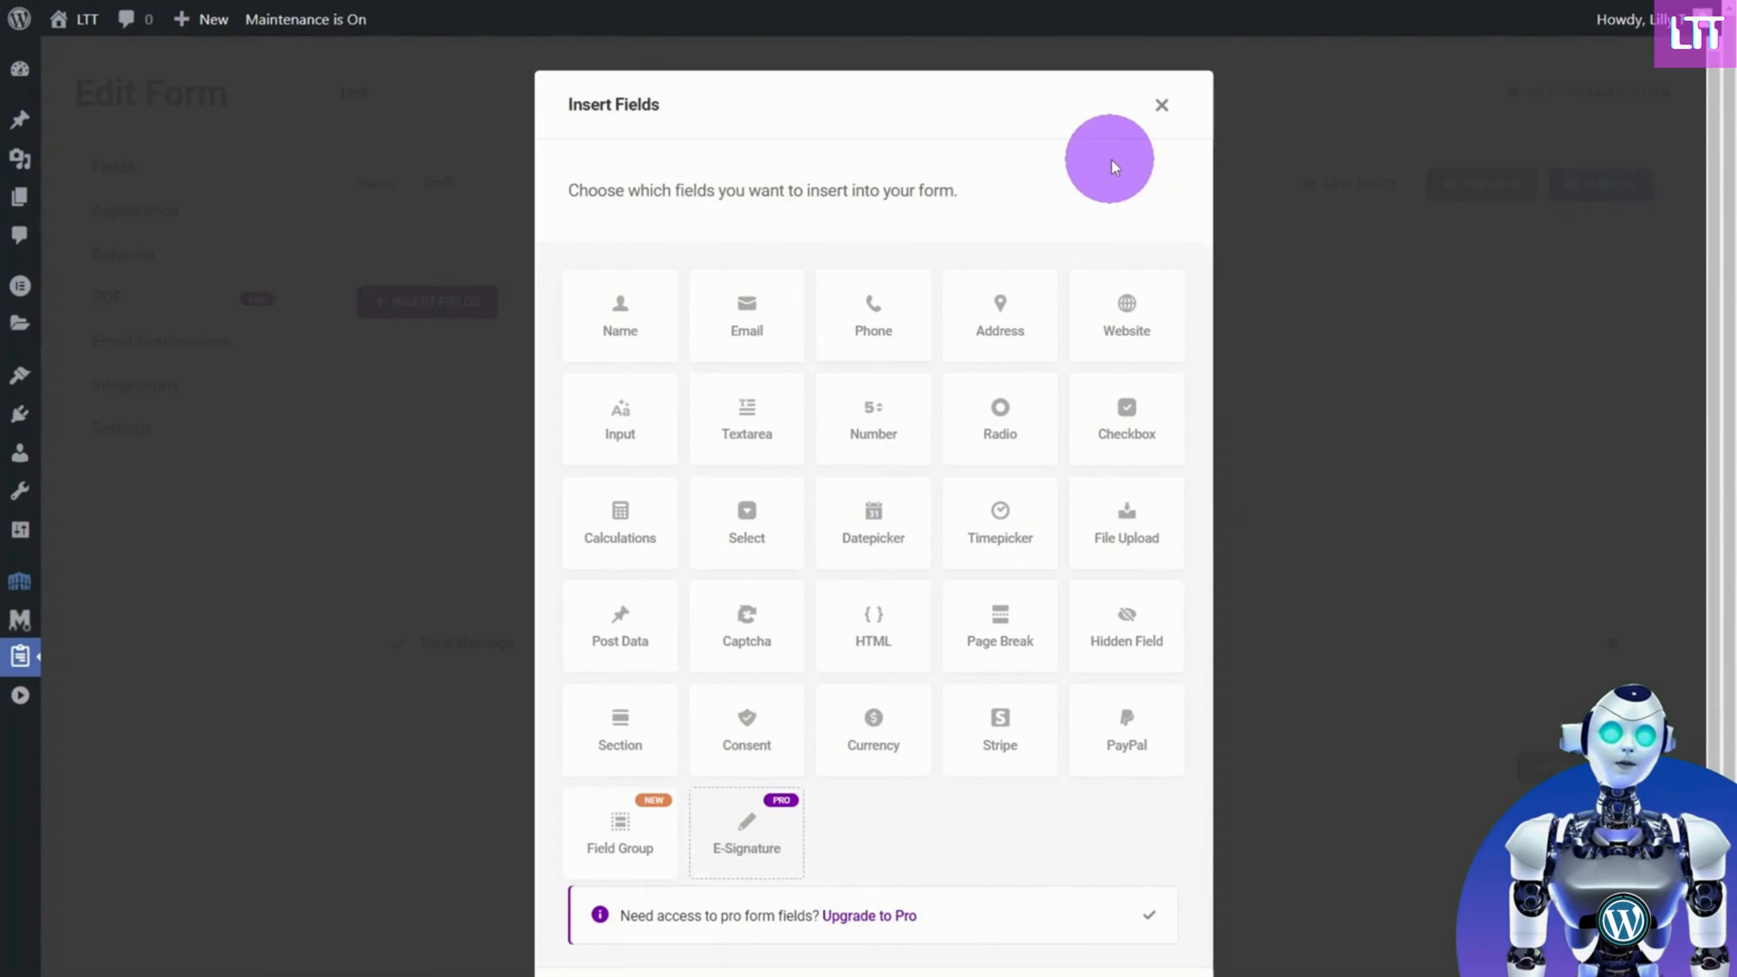
mouse_move(1504, 451)
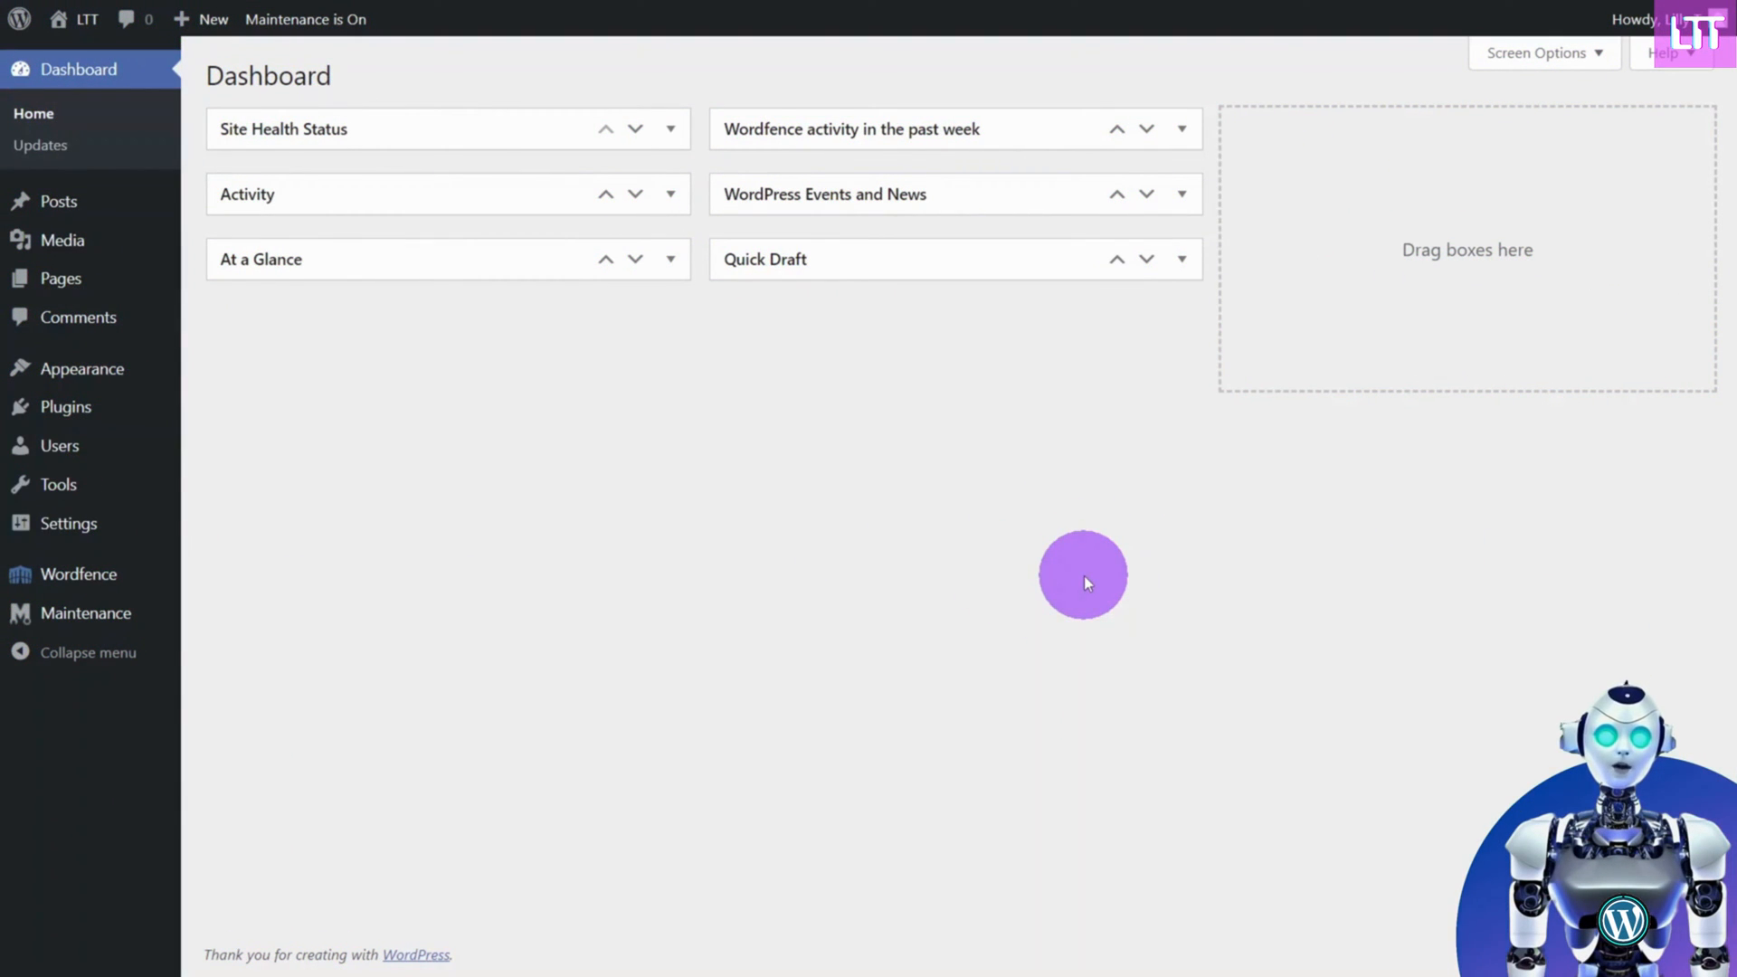
mouse_move(287, 455)
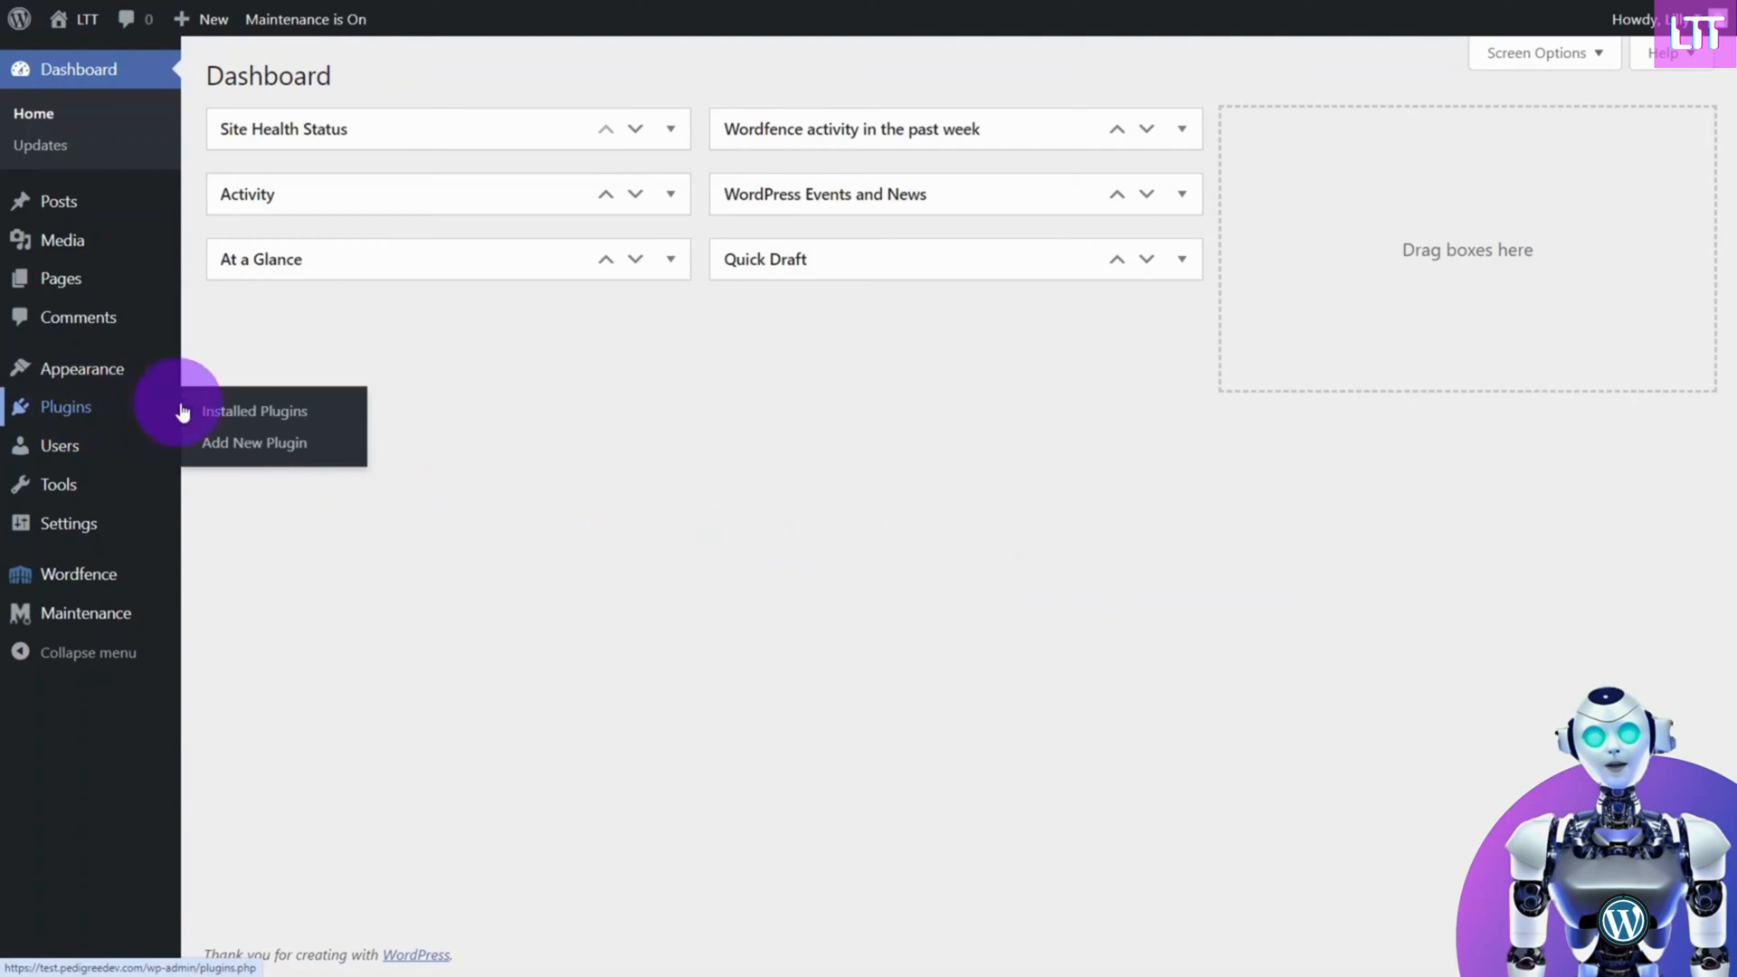
mouse_move(253, 441)
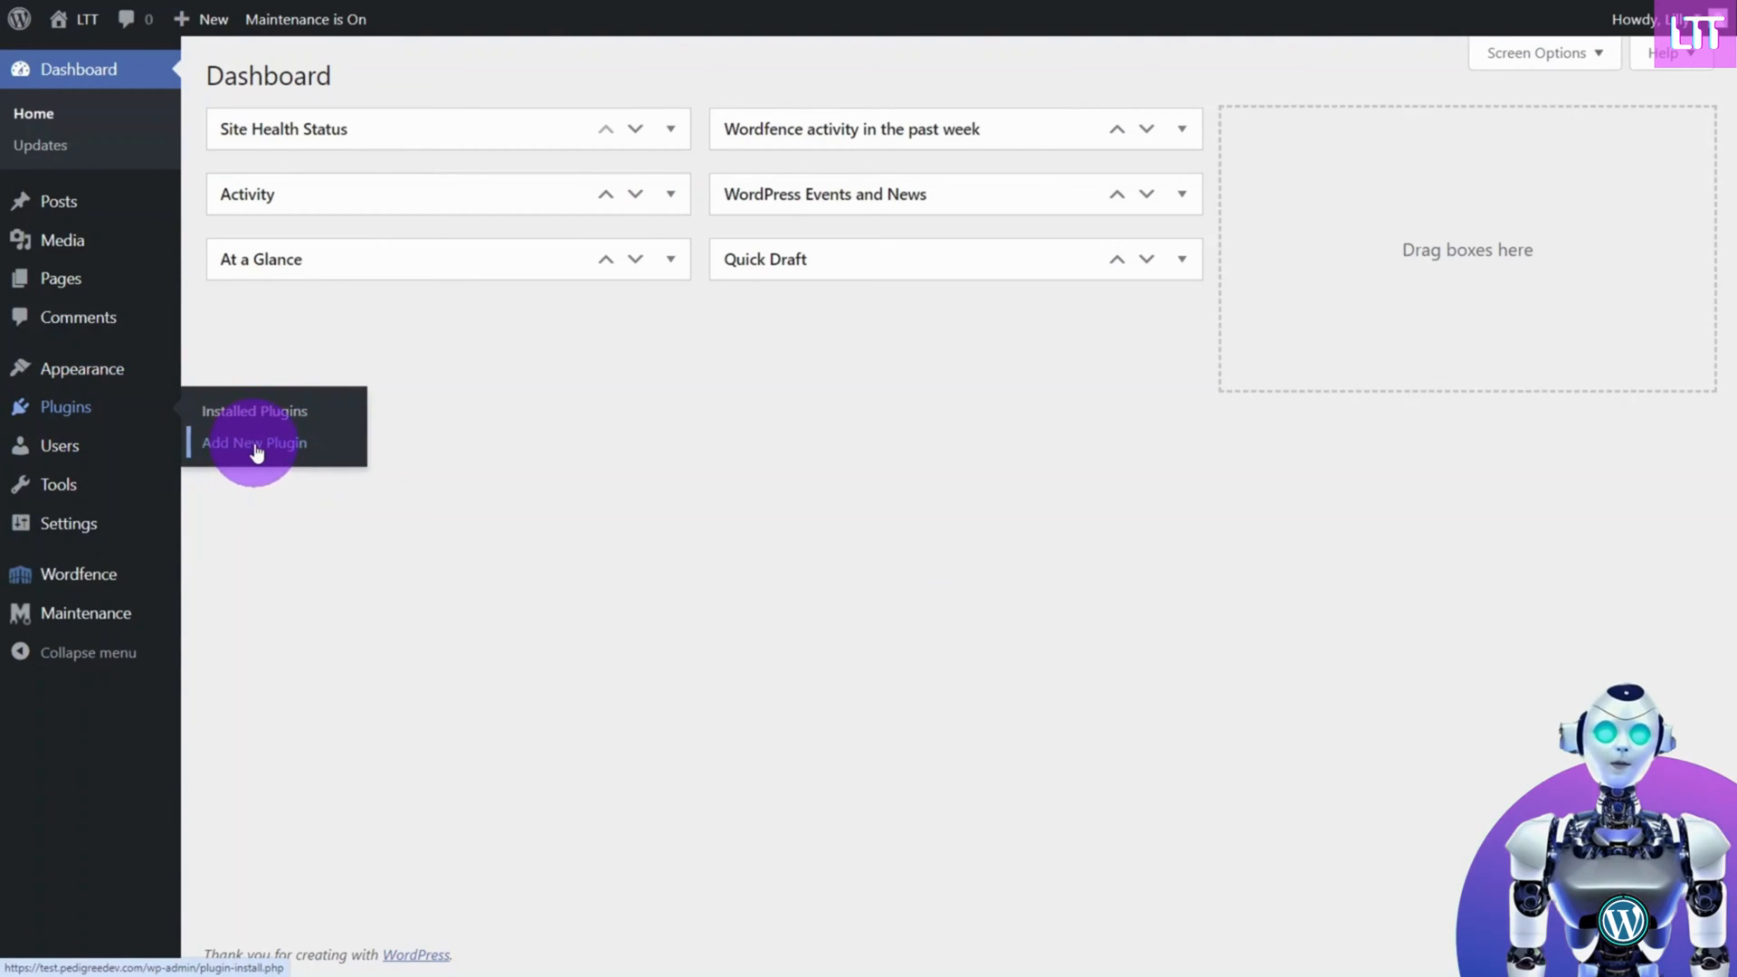
Search the plugin directory for FORMINATOR from Add New Plugin.
left_click(253, 441)
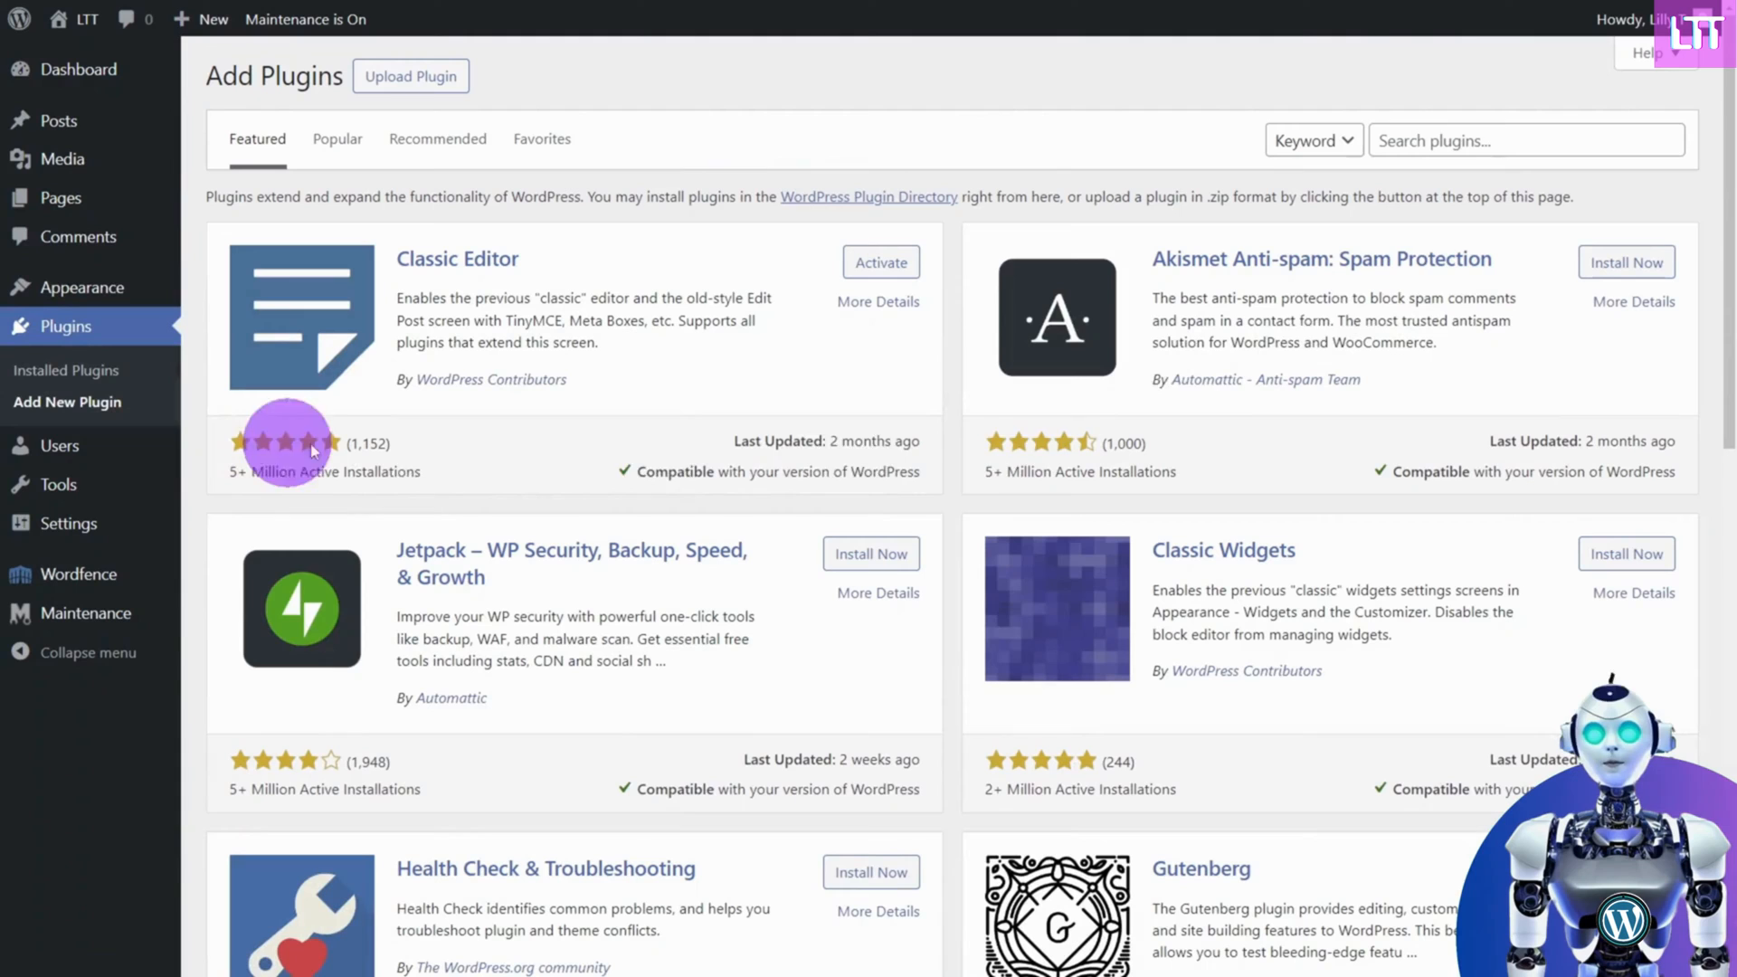
left_click(1526, 139)
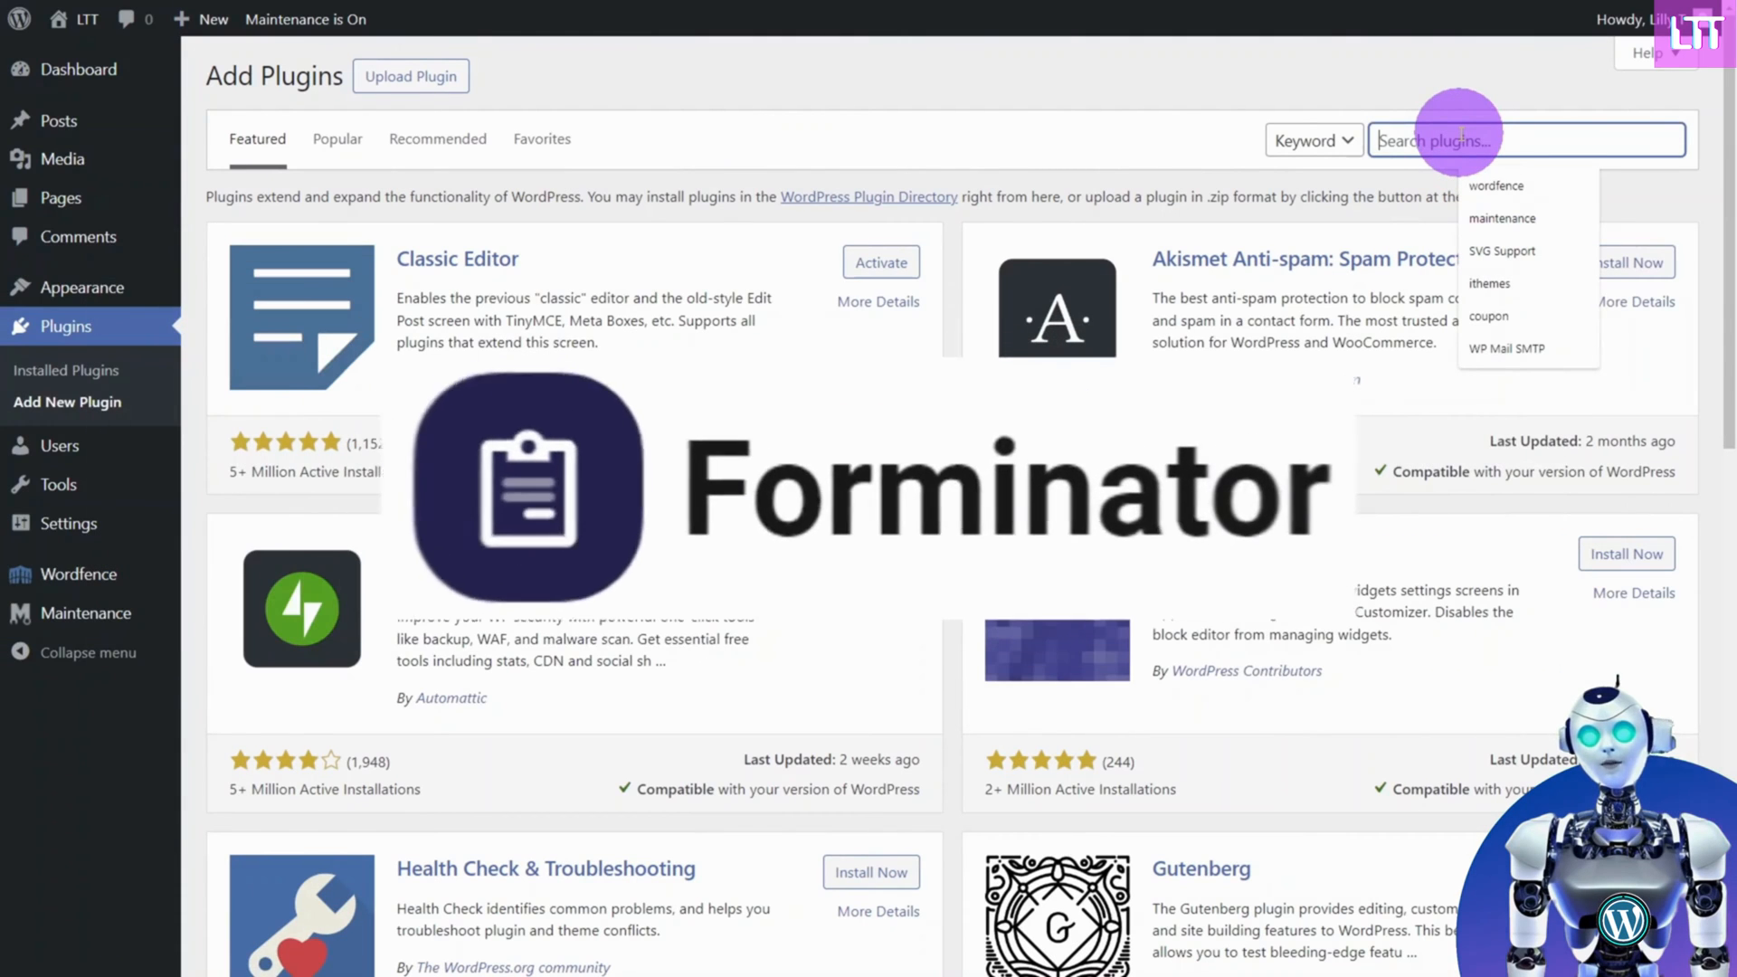
type("FORMINATOR")
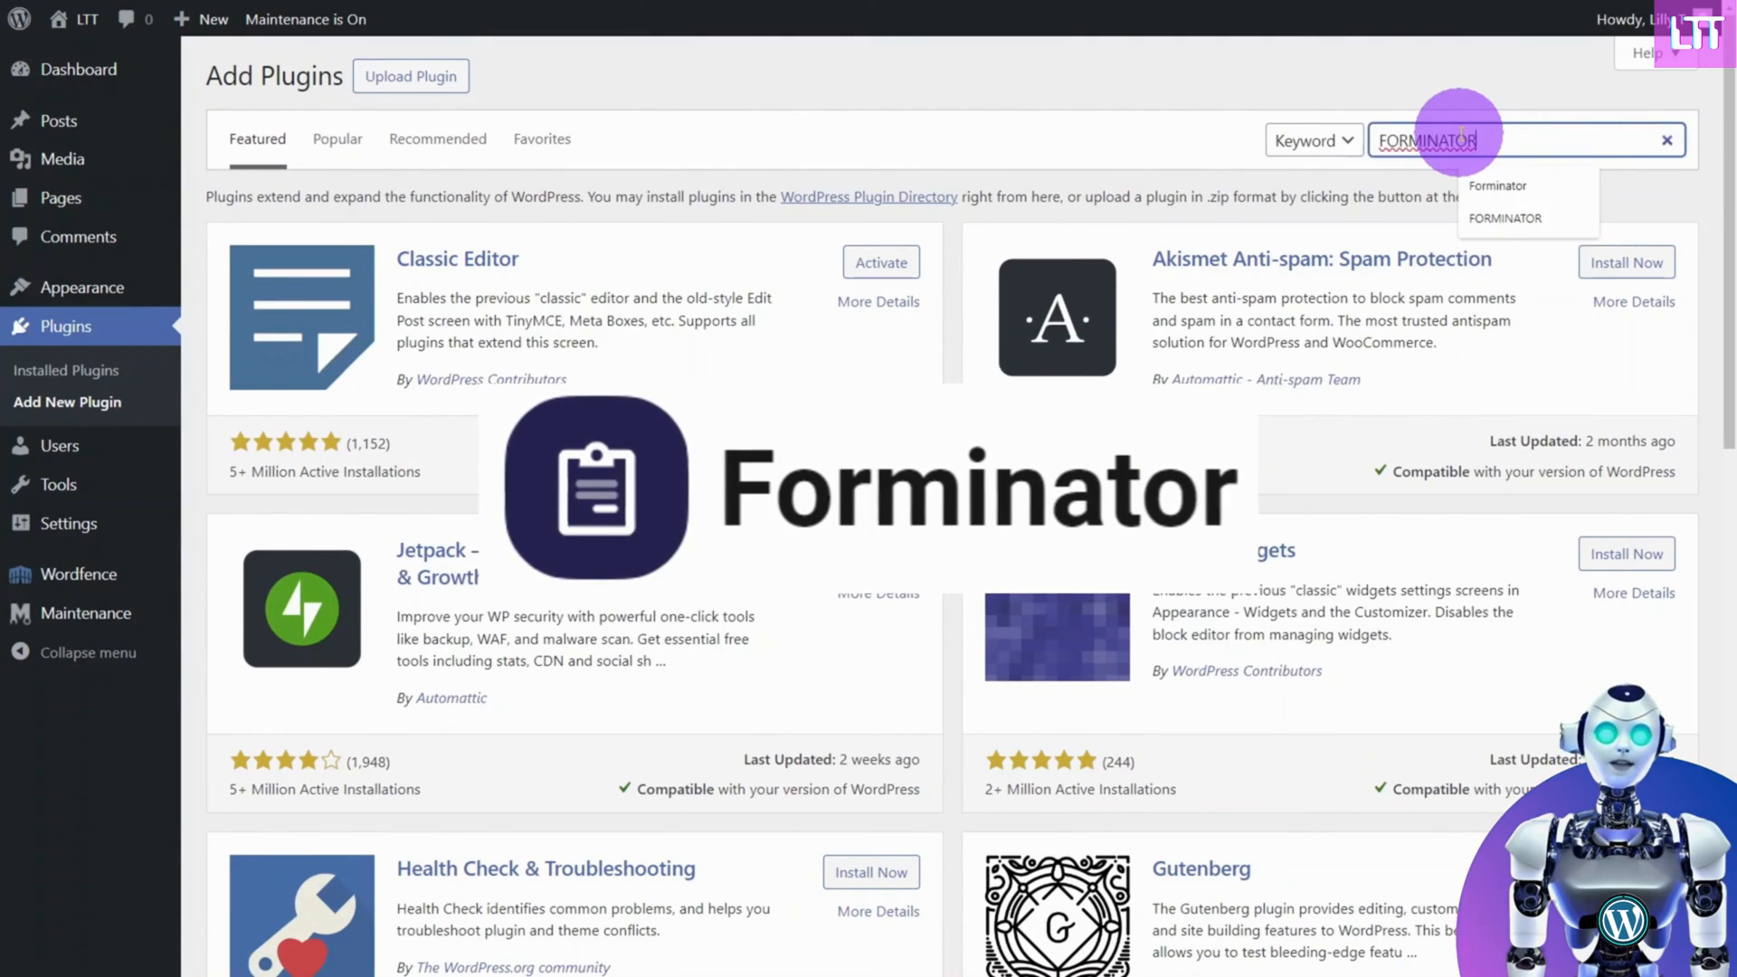
left_click(870, 268)
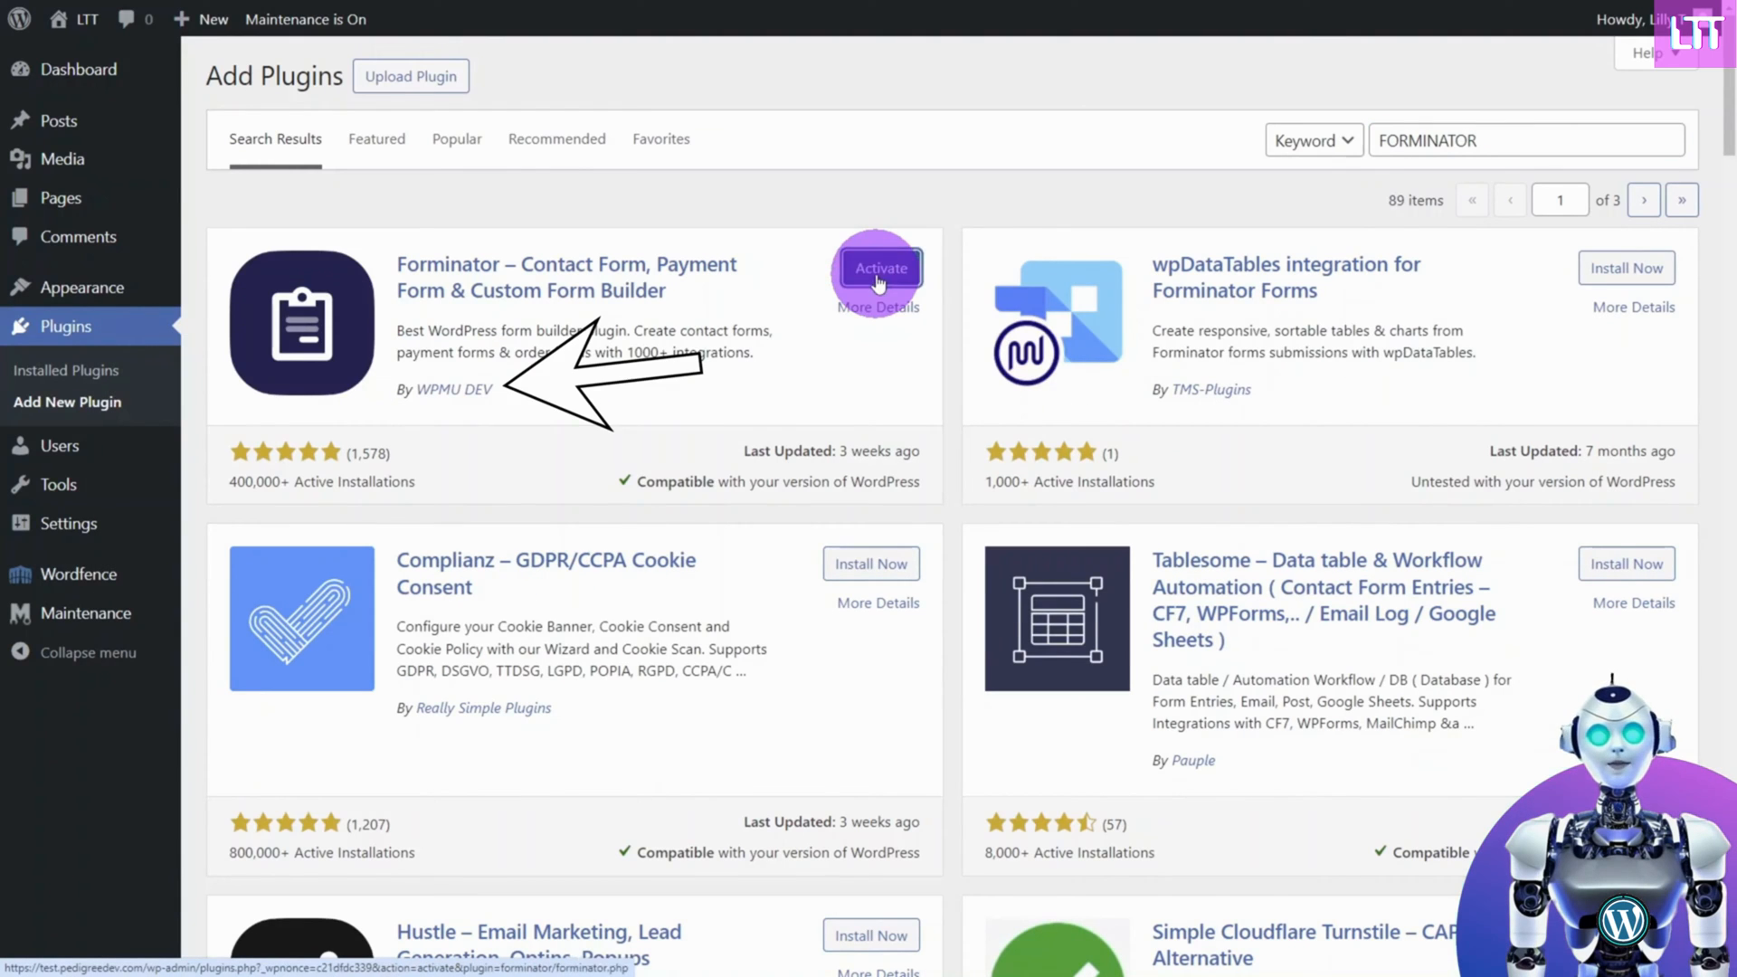
Activate Forminator and show its empty Forms list.
left_click(879, 268)
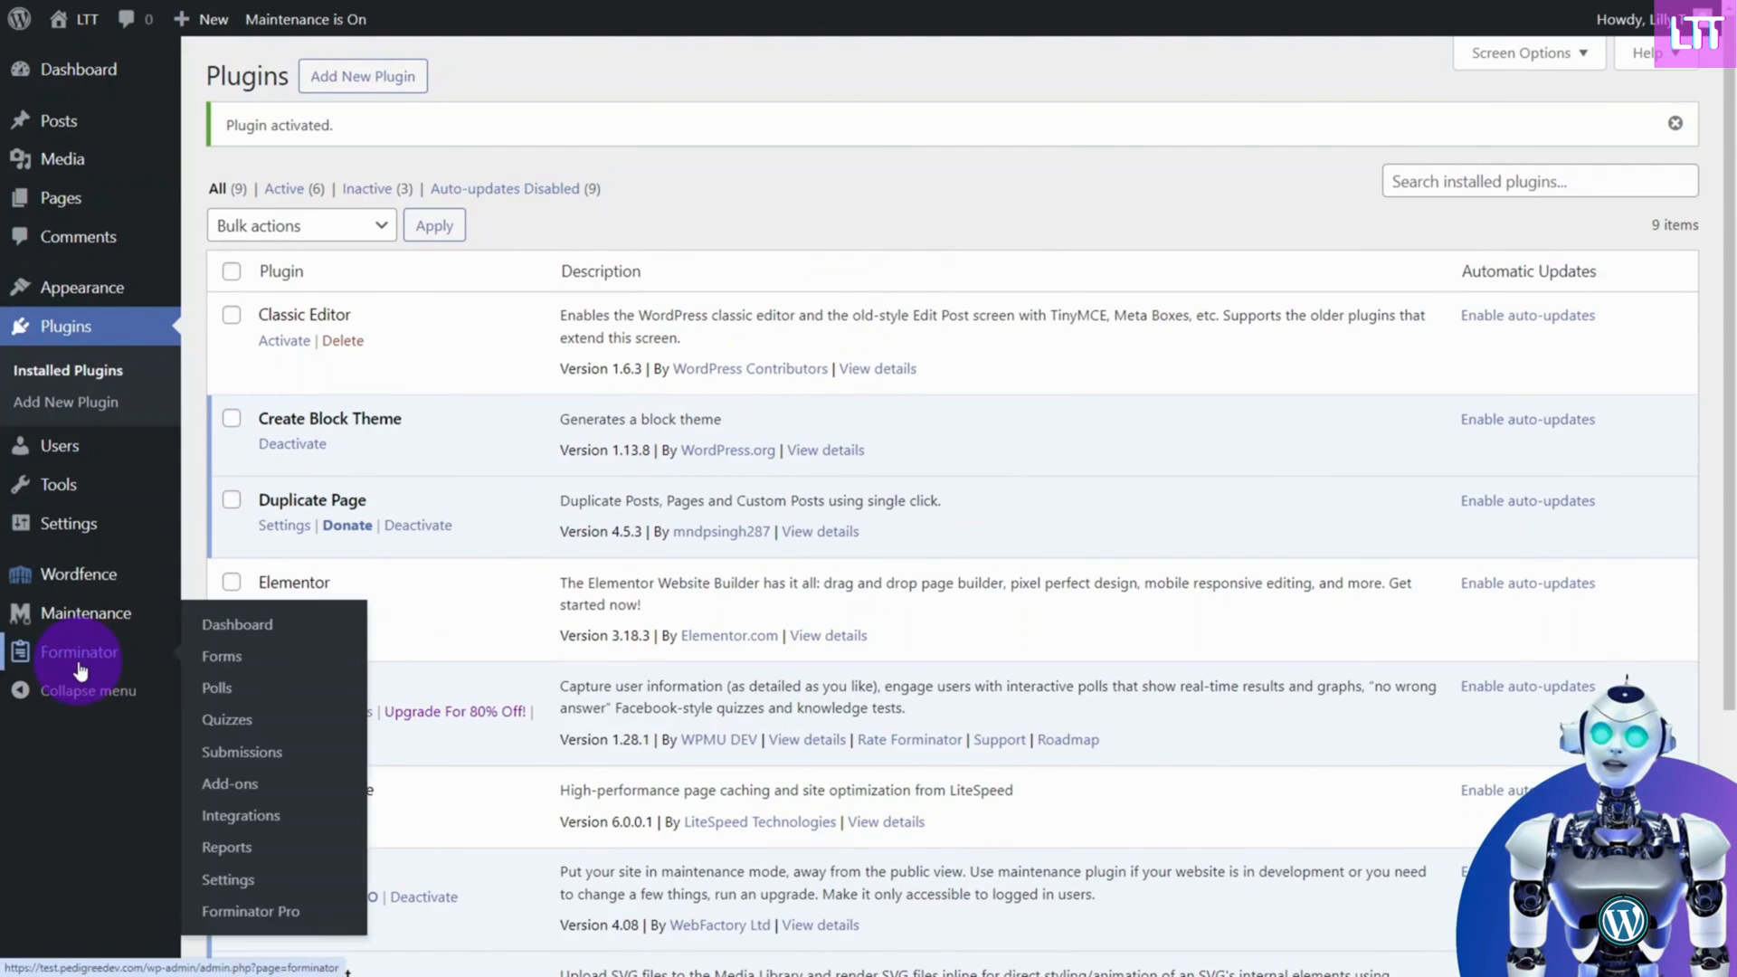
mouse_move(221, 655)
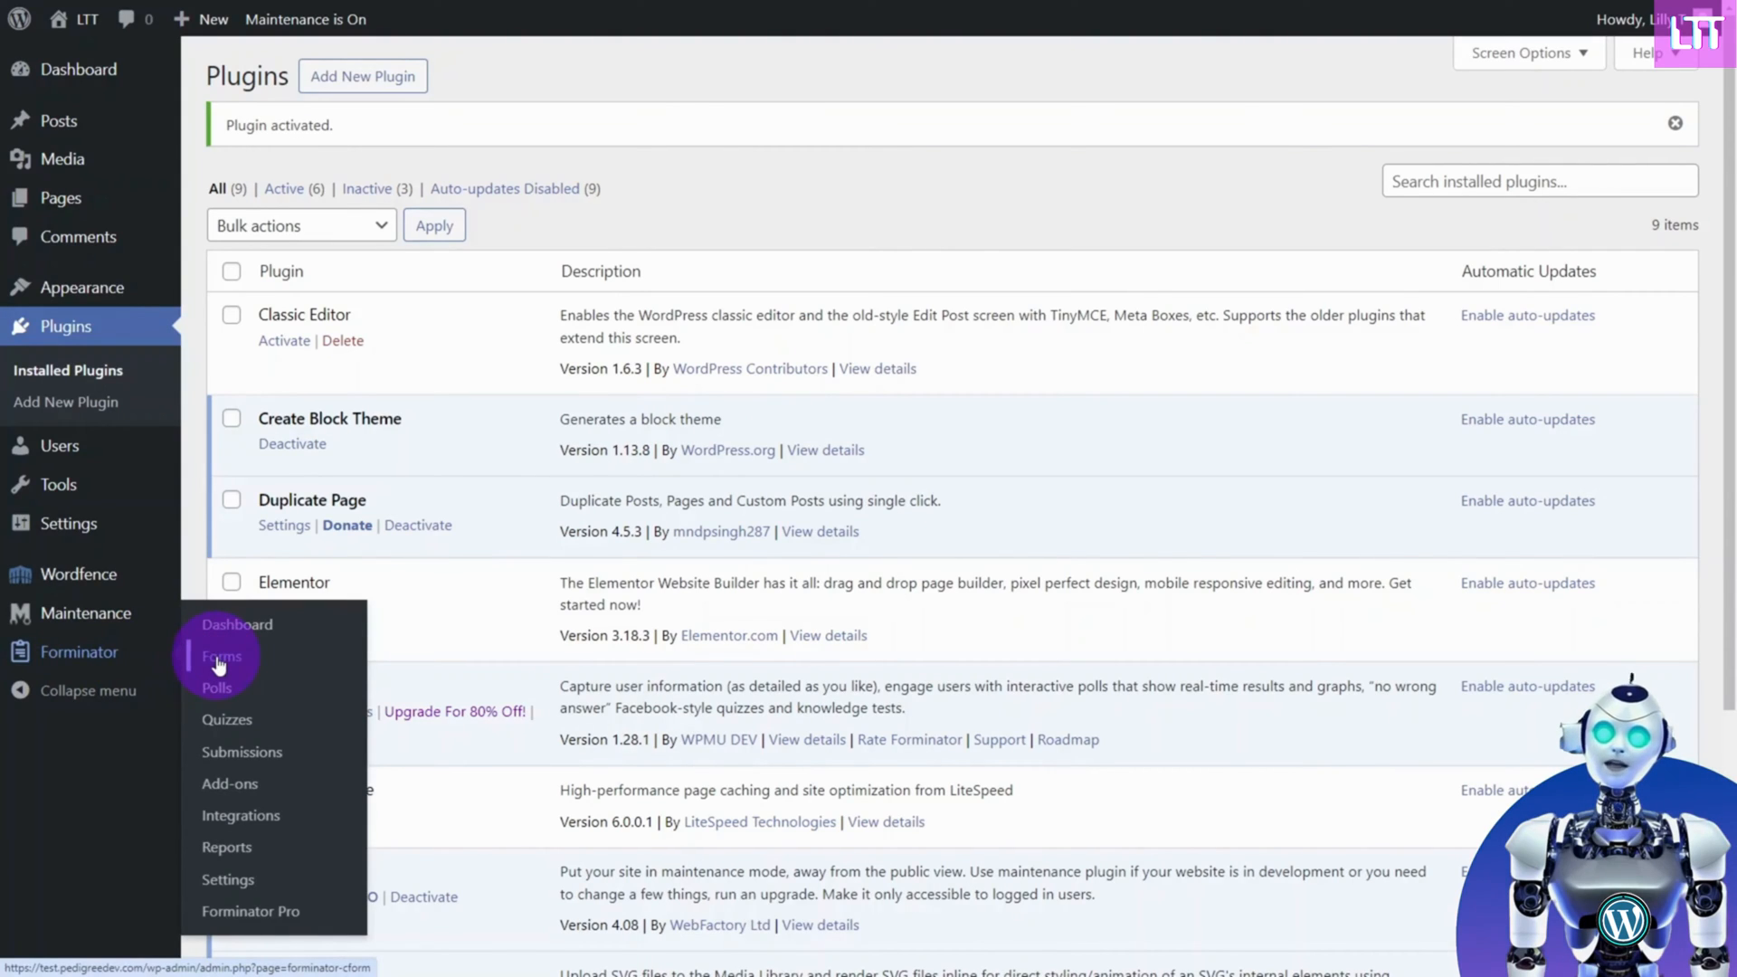
left_click(221, 657)
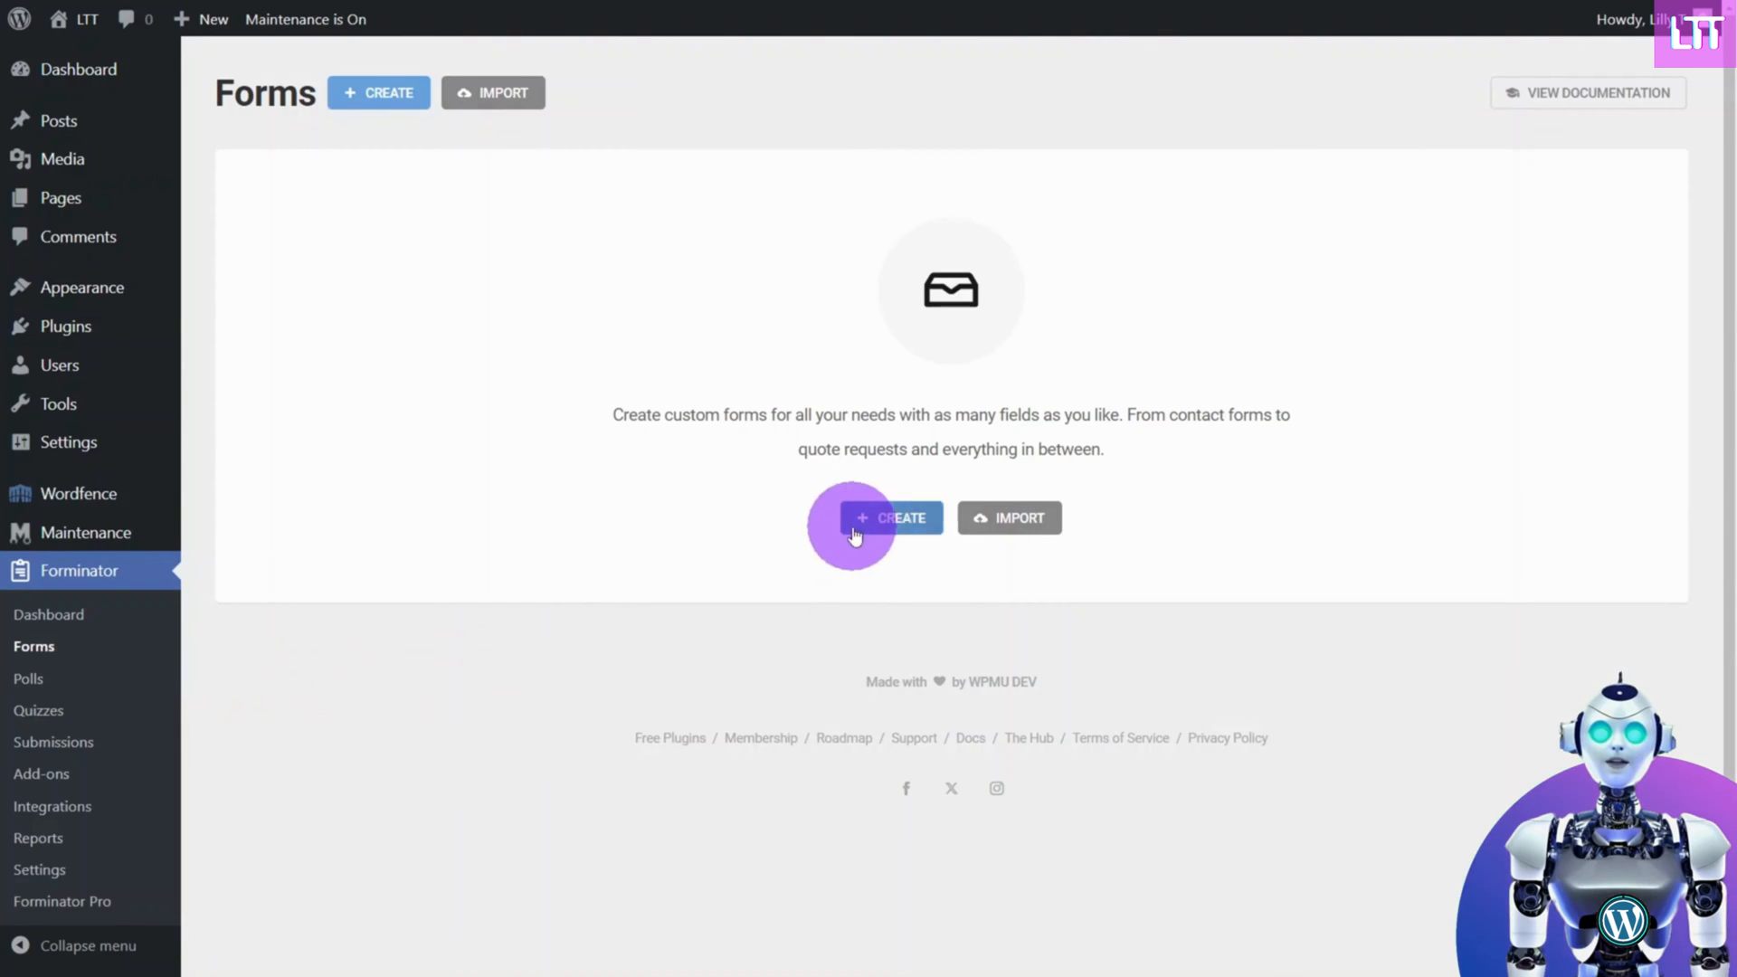
Create a blank form named NEW FORM and land in its editor.
left_click(890, 518)
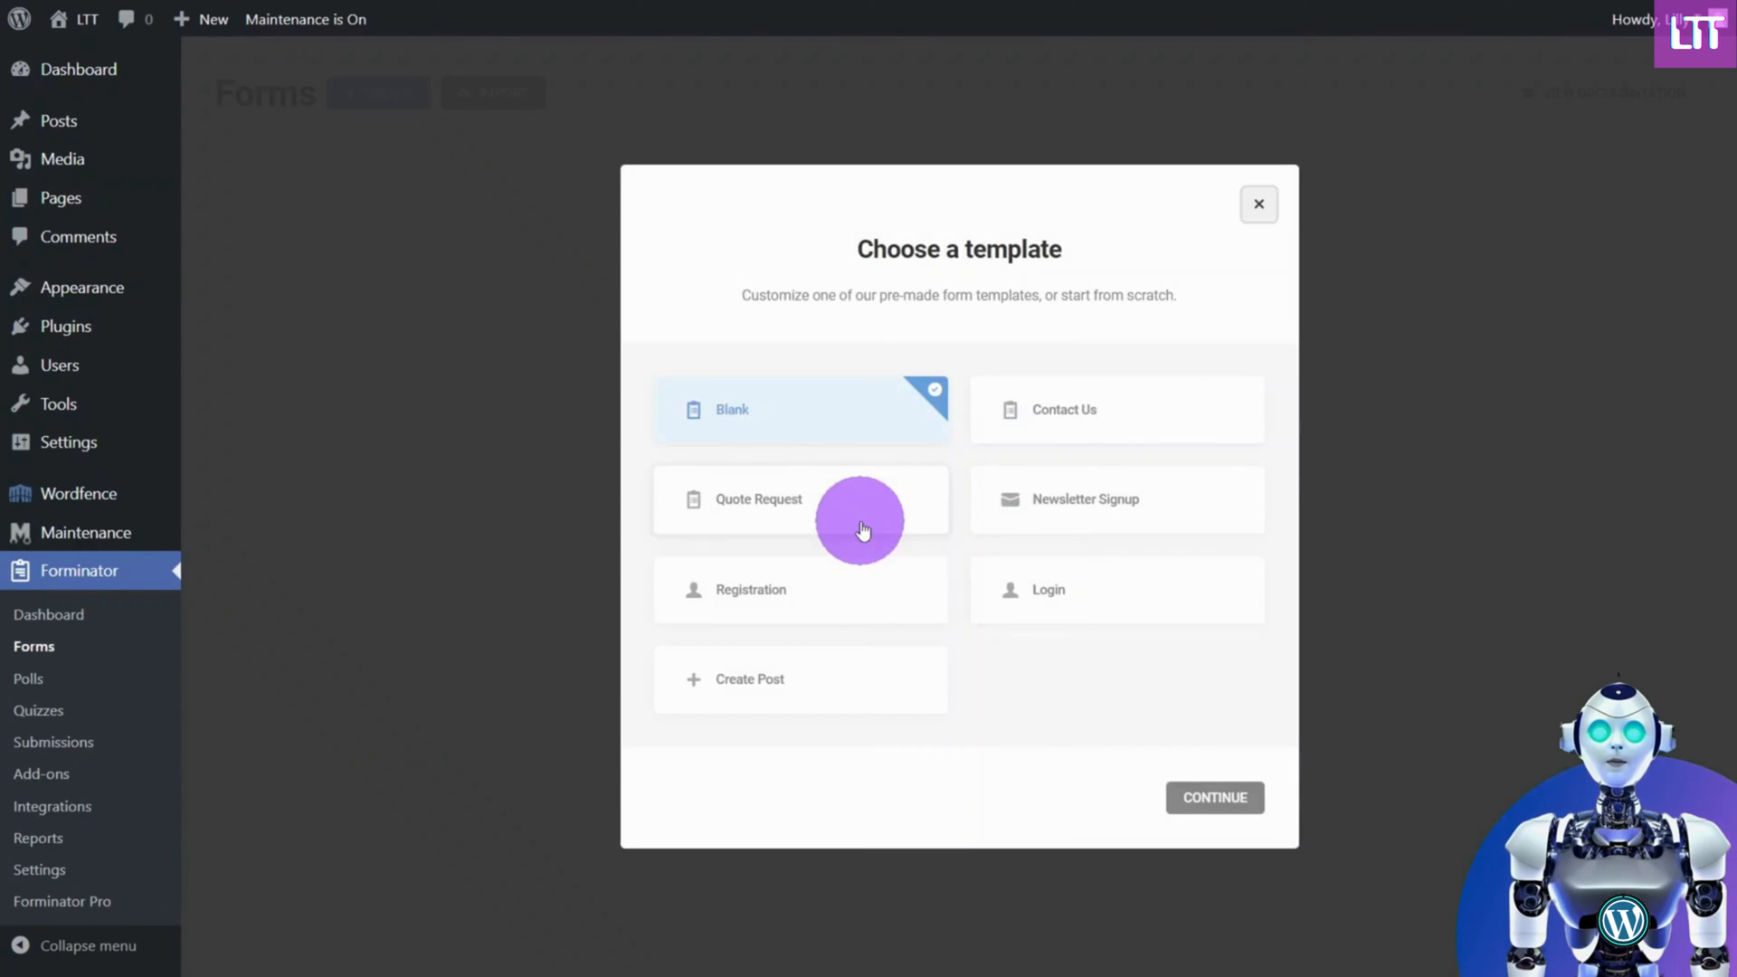
mouse_move(861, 733)
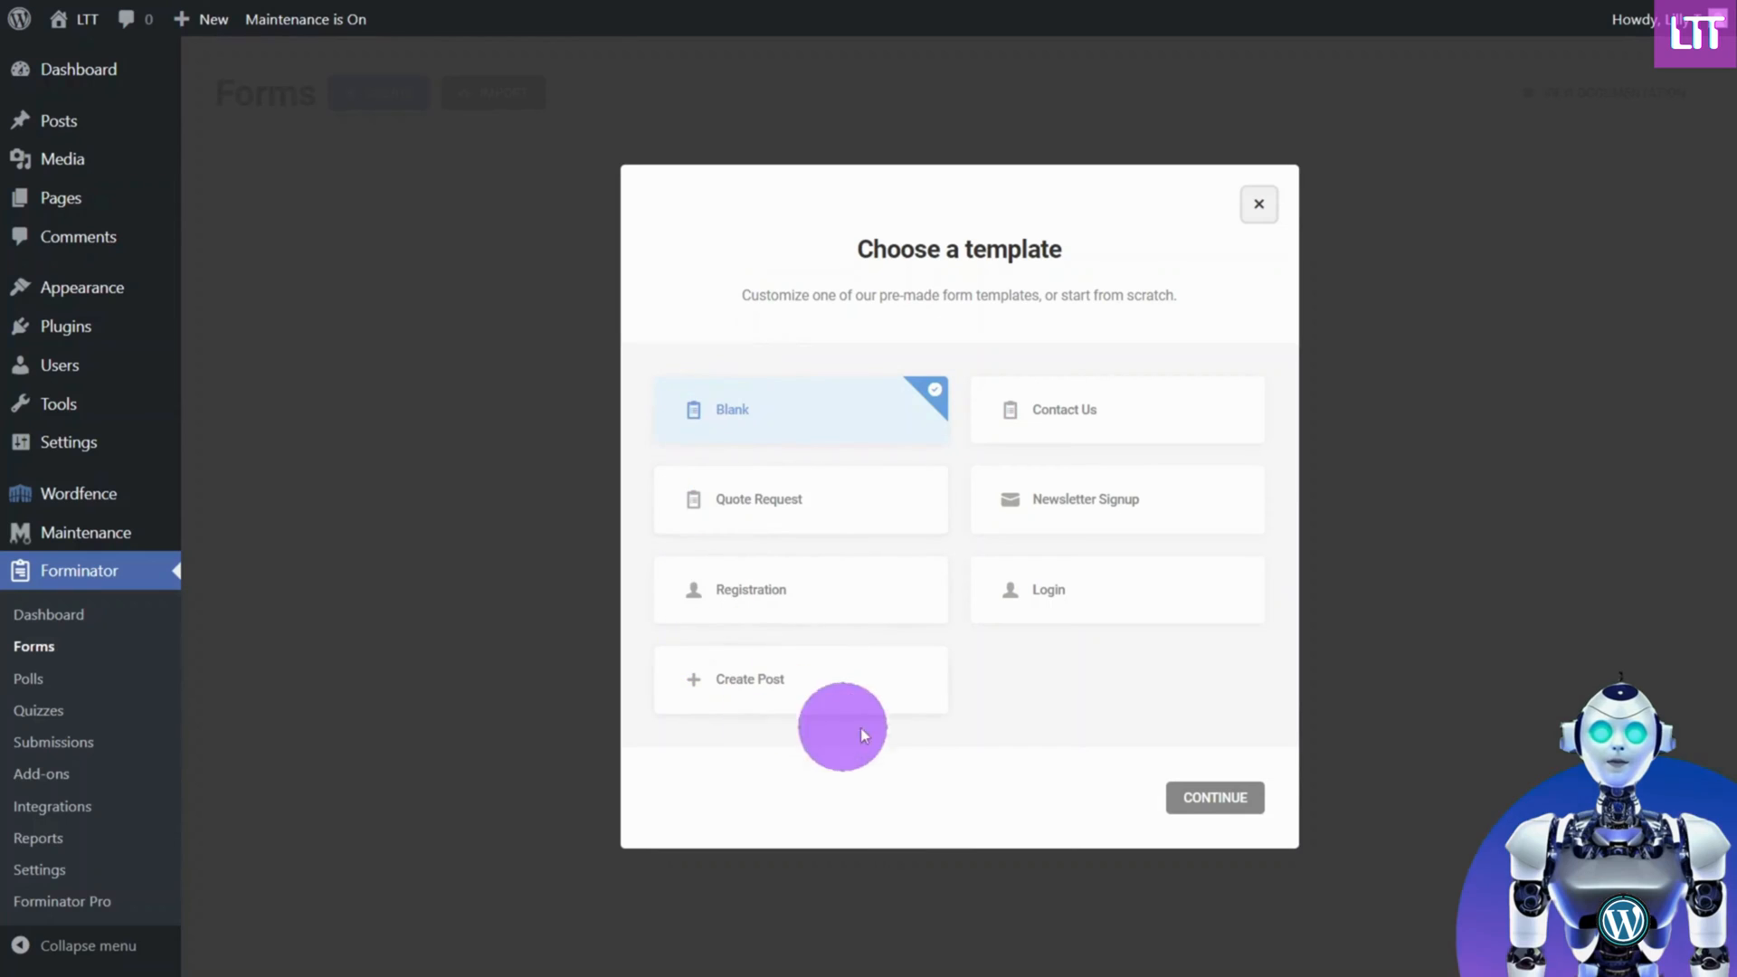
mouse_move(838, 664)
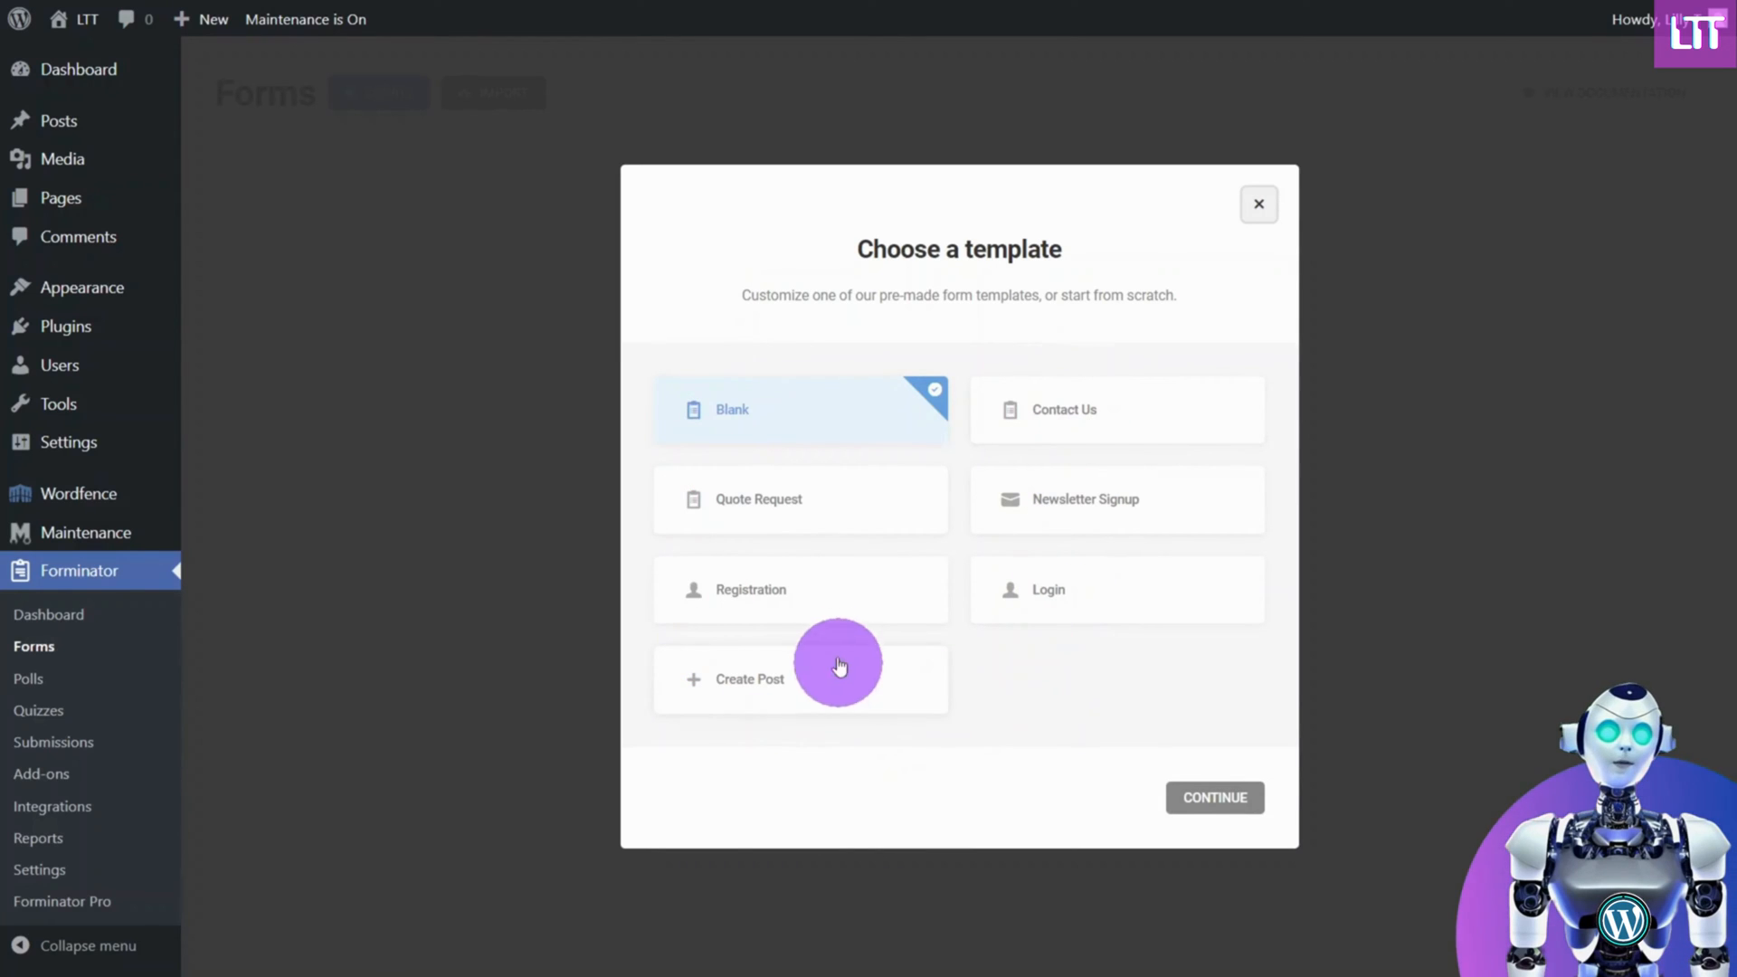
mouse_move(1138, 782)
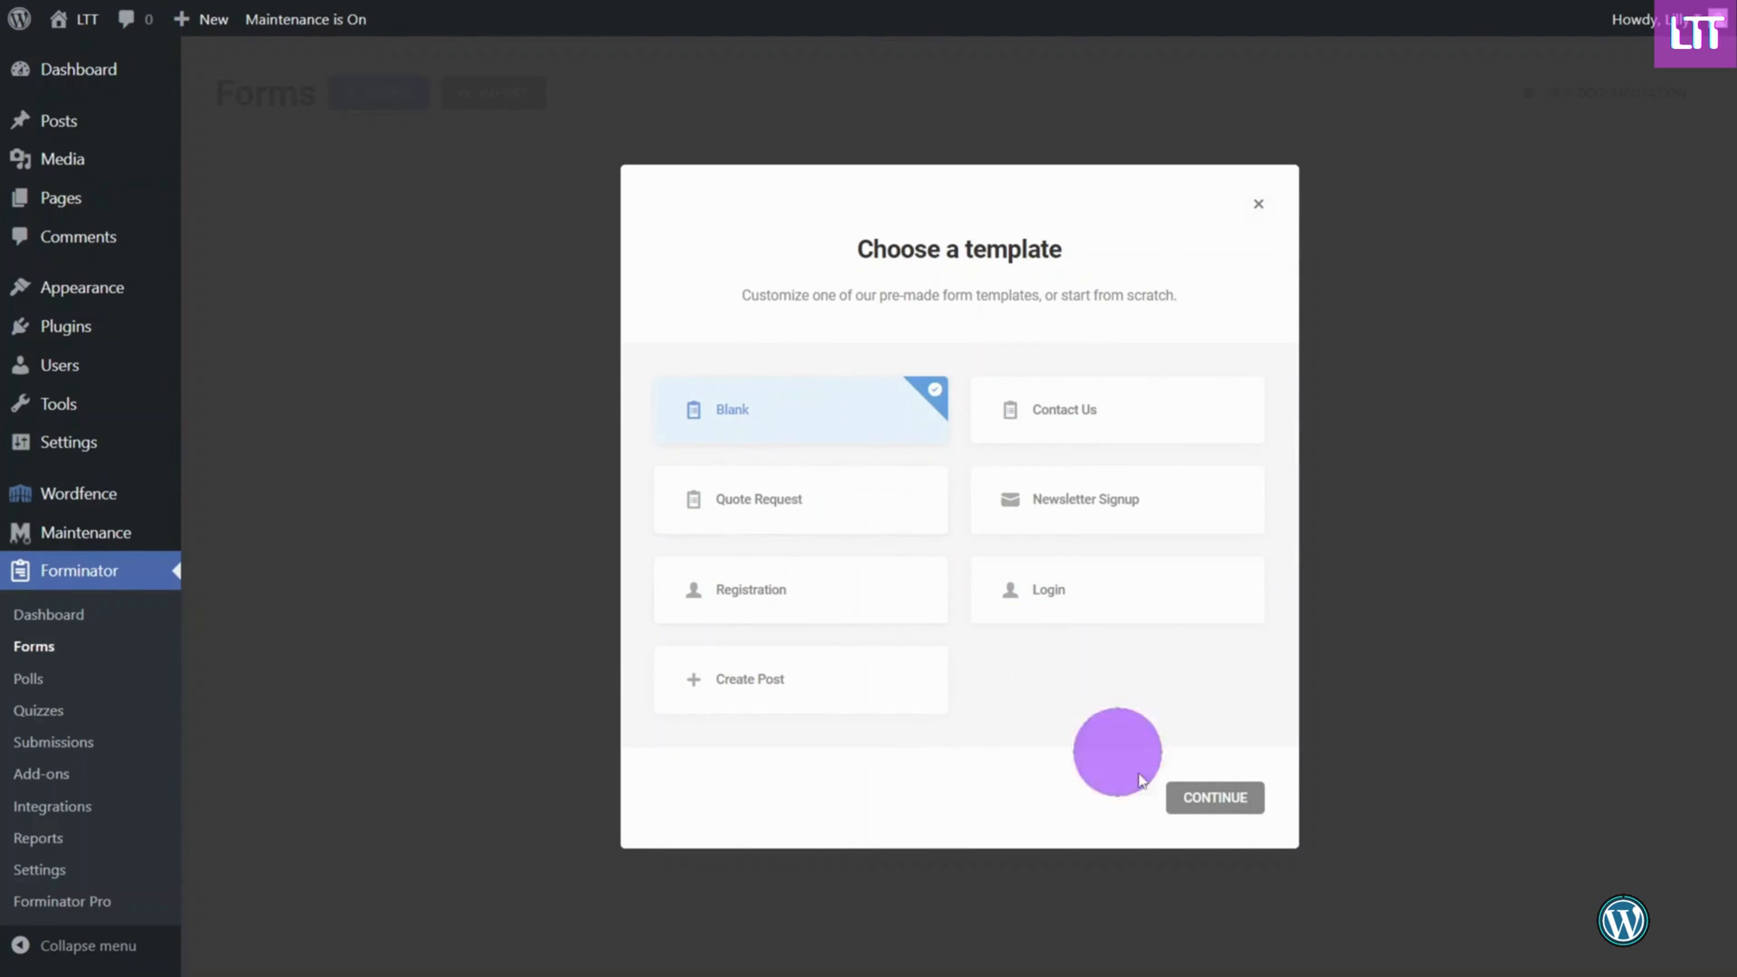
left_click(1213, 798)
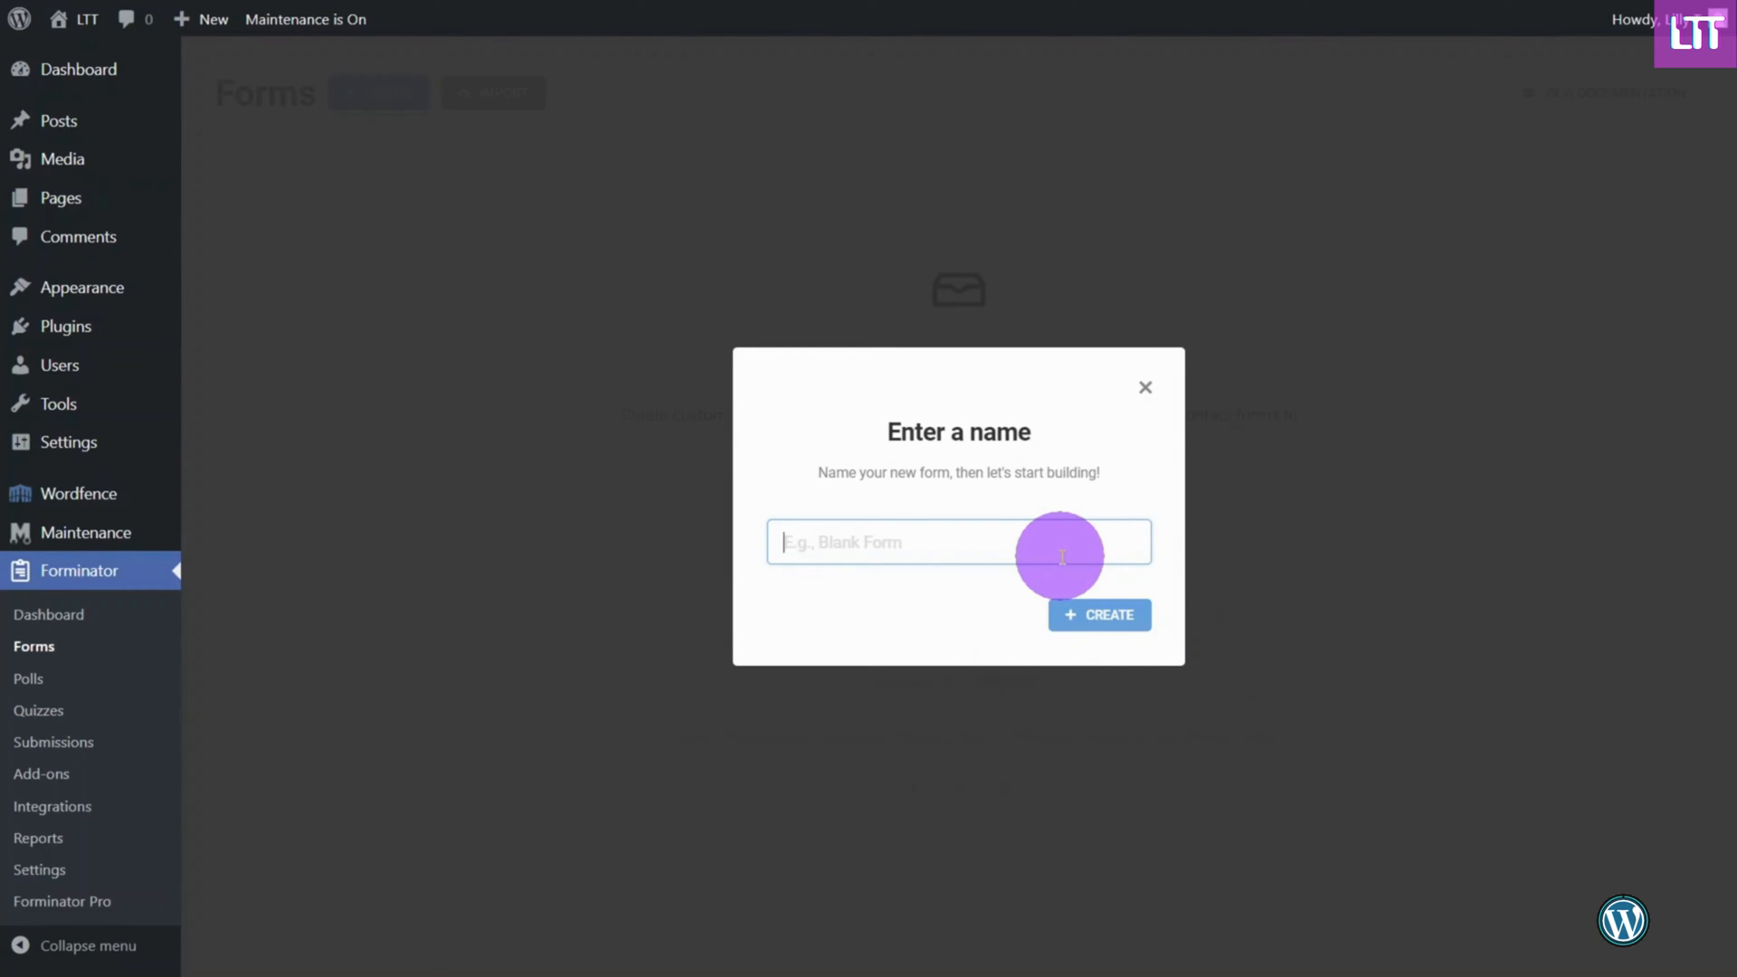
type("NEW FORM")
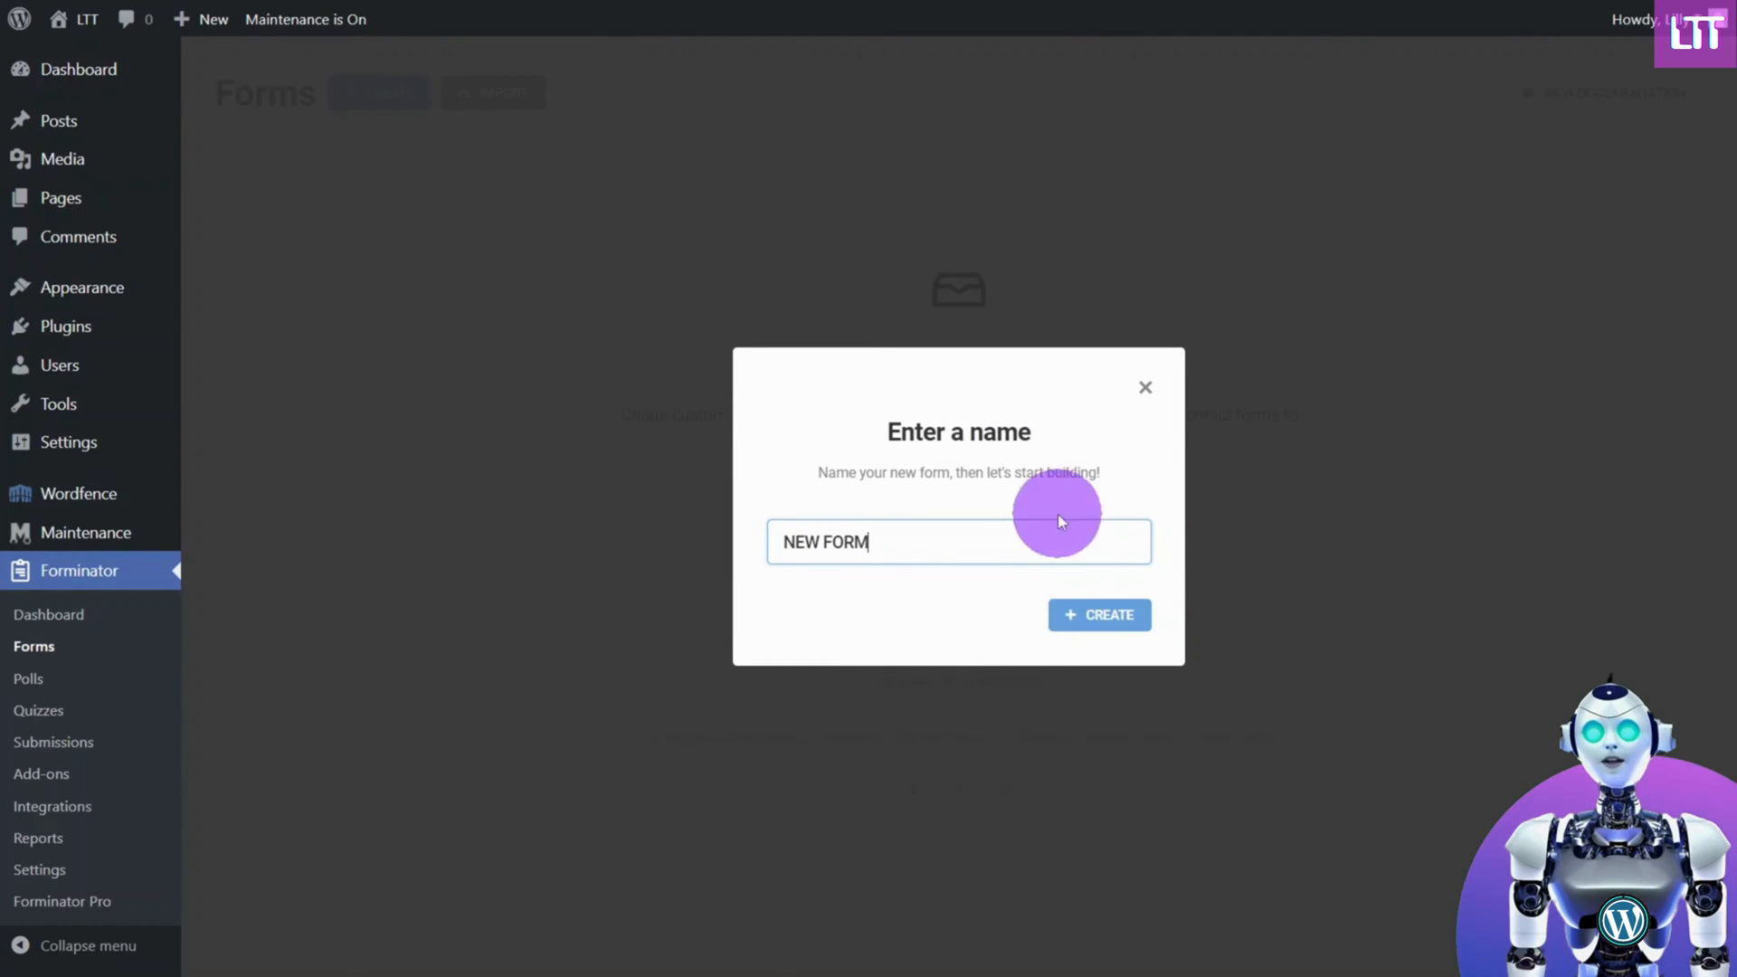
left_click(1098, 615)
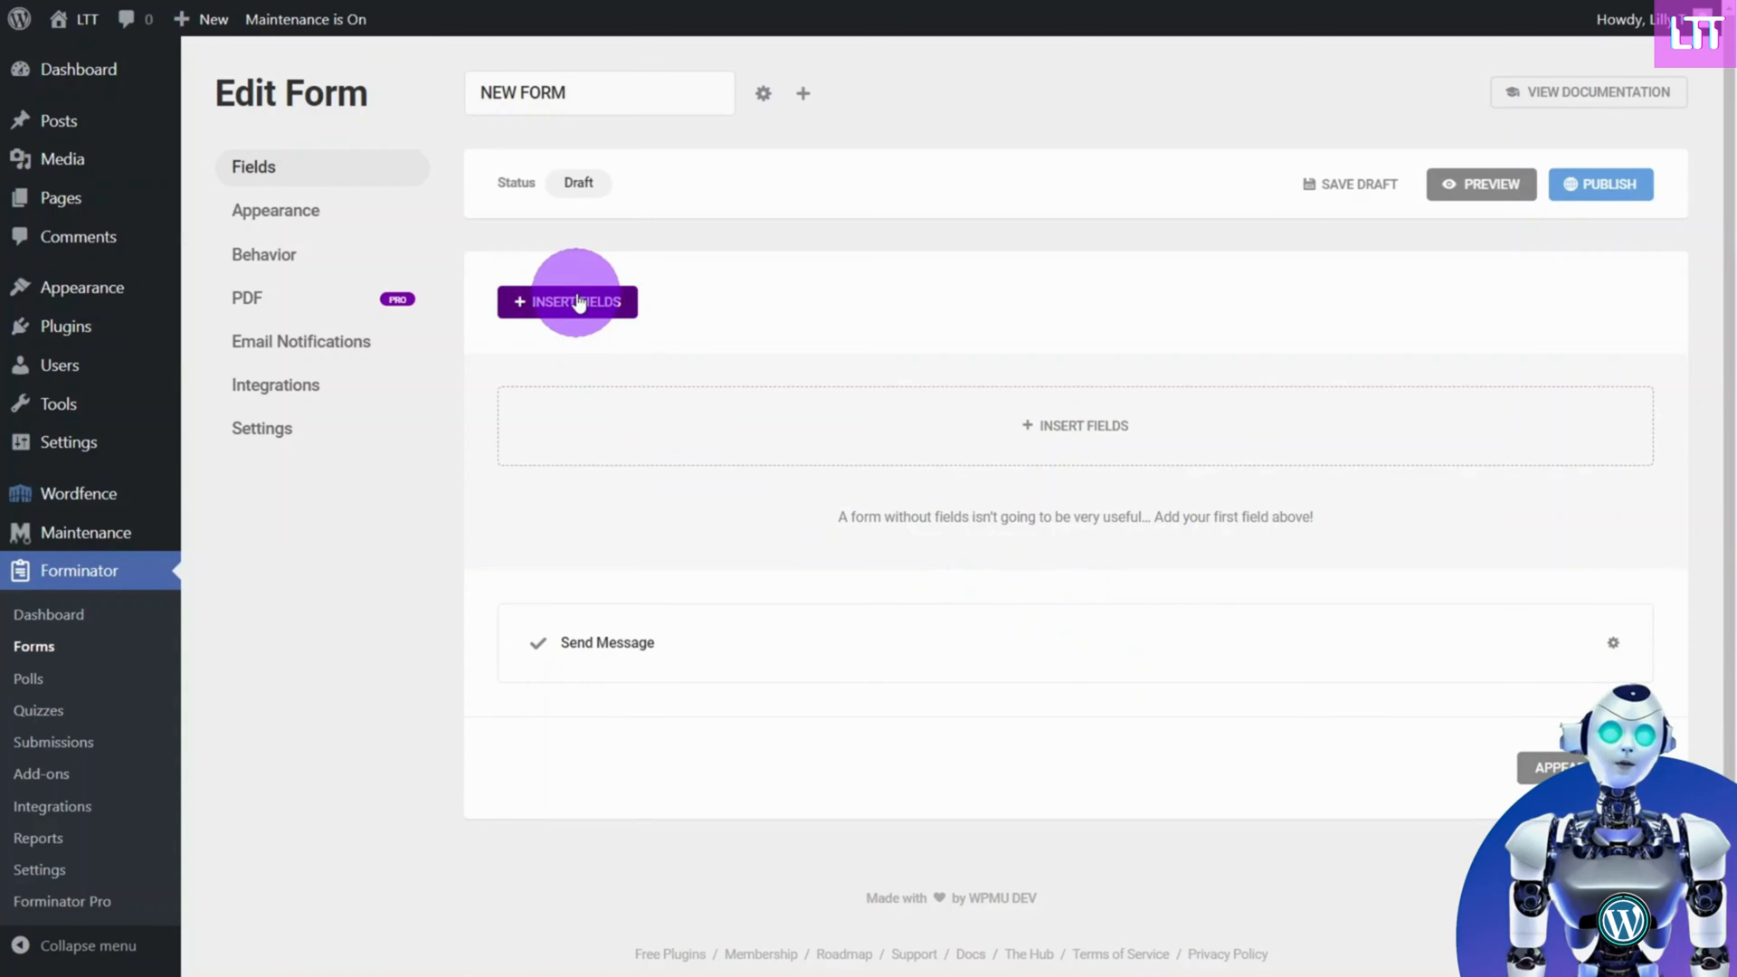
Insert a Name field into NEW FORM via Insert Fields.
left_click(566, 302)
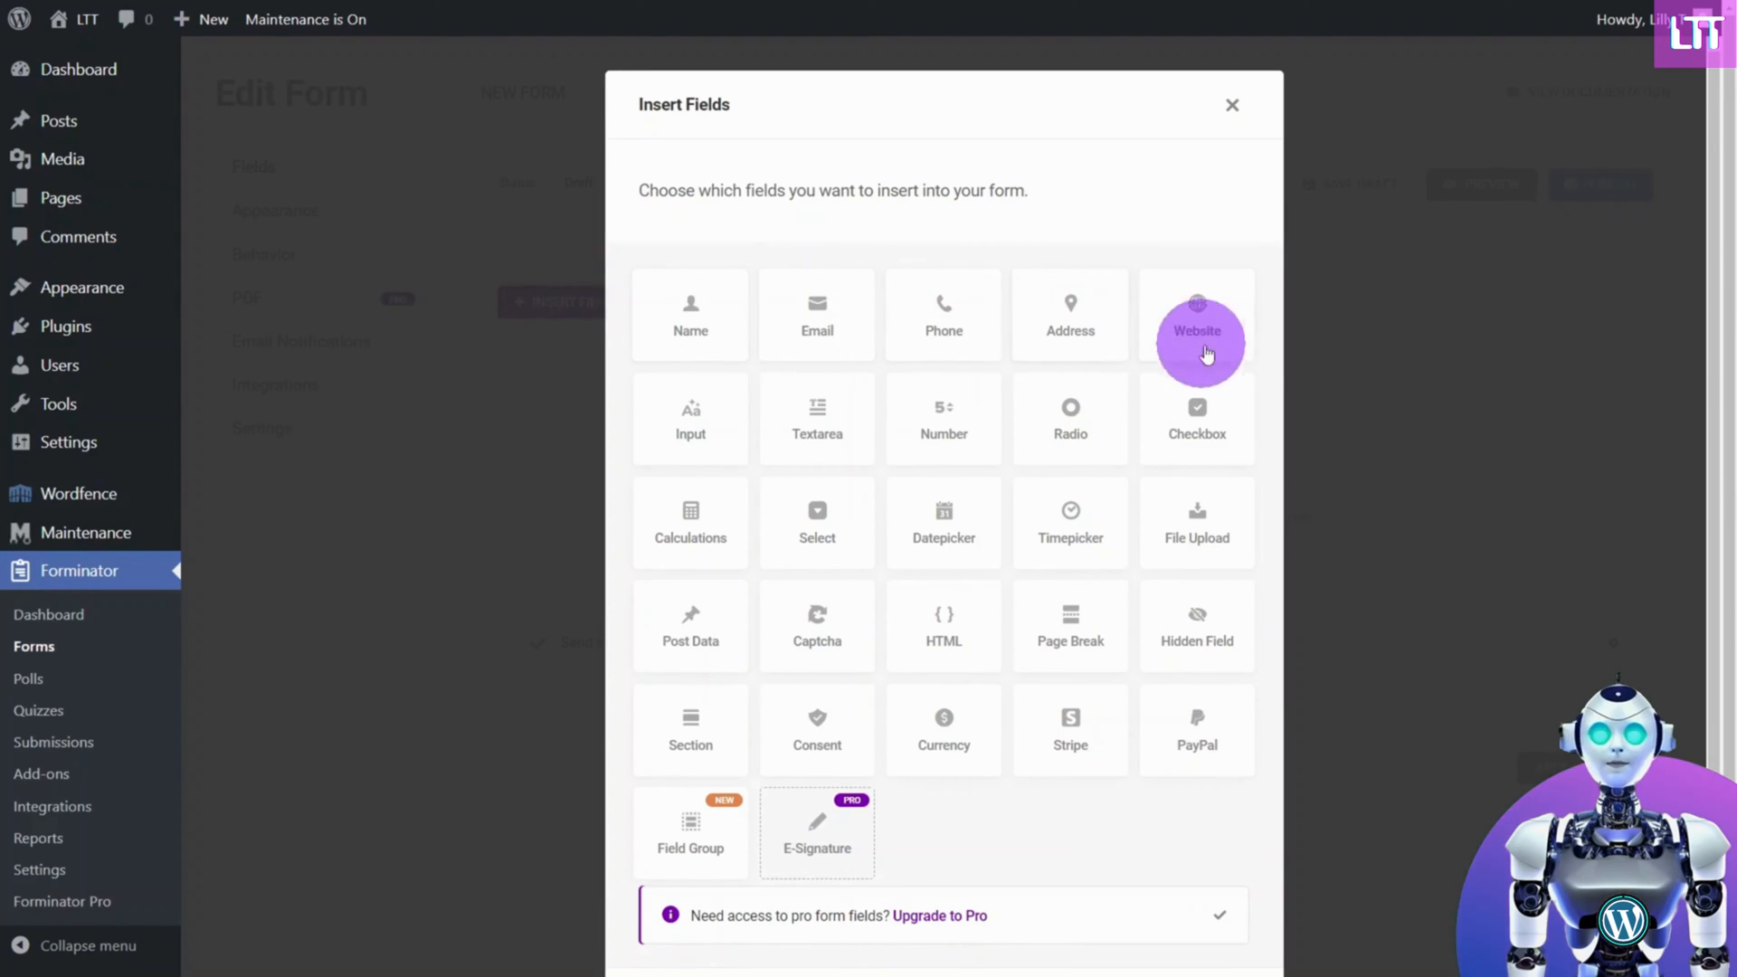
mouse_move(1069, 542)
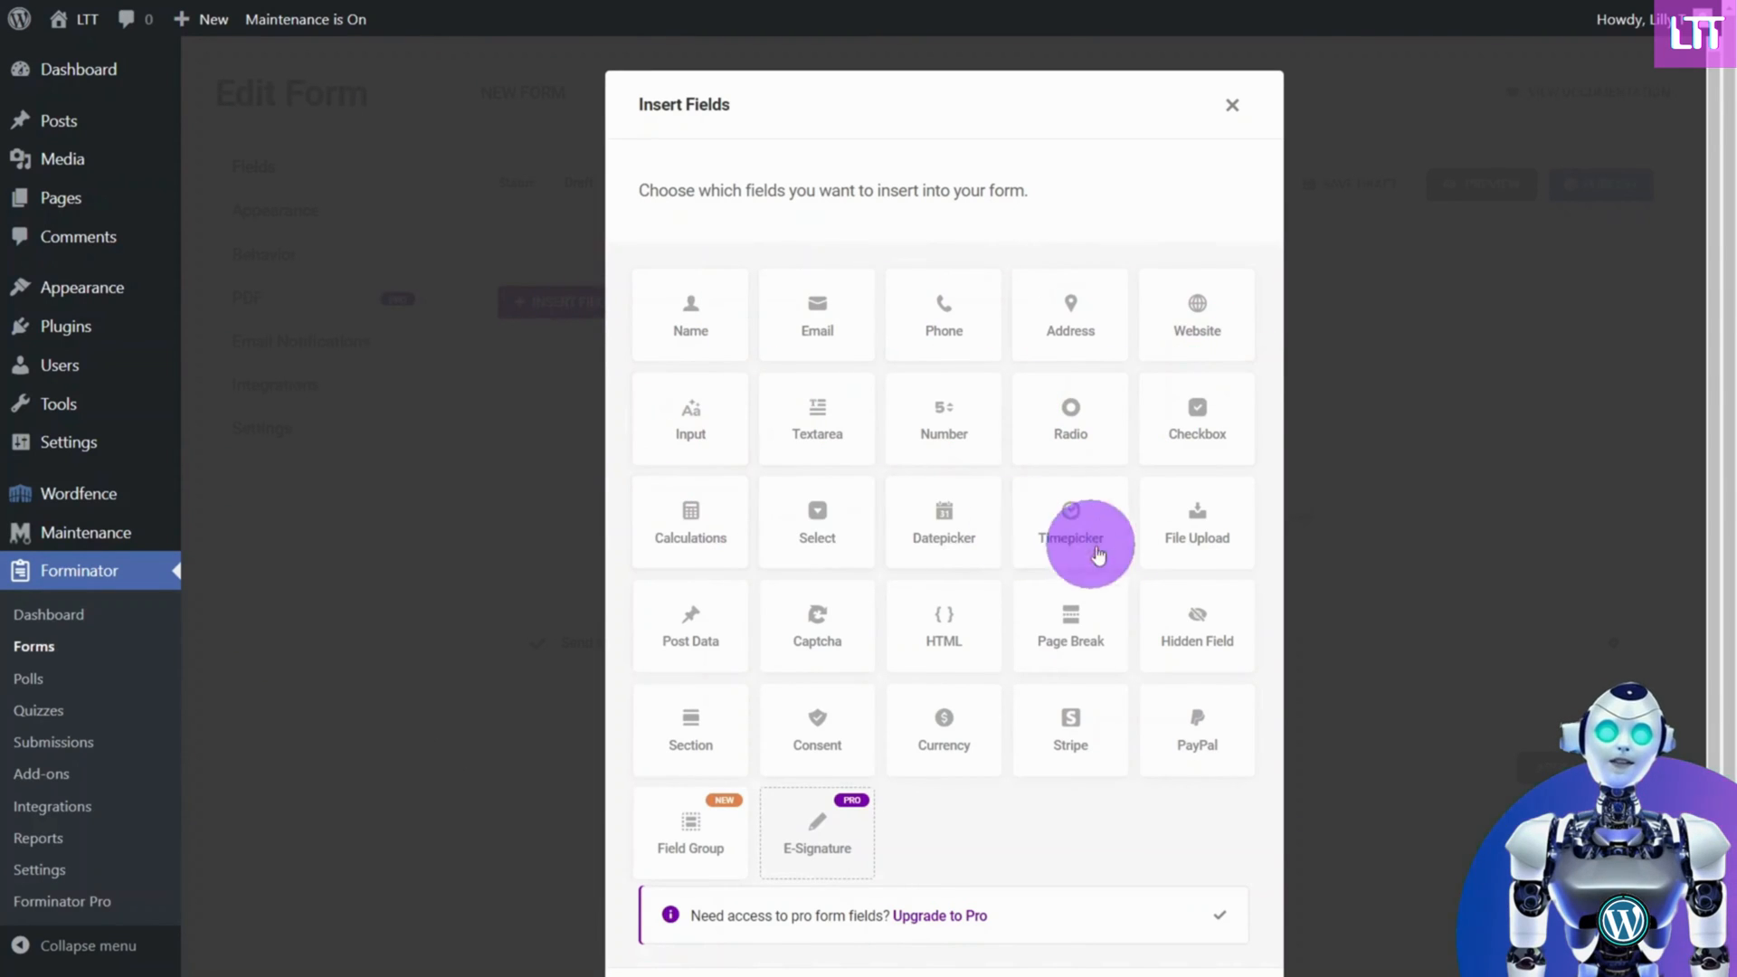
mouse_move(731, 641)
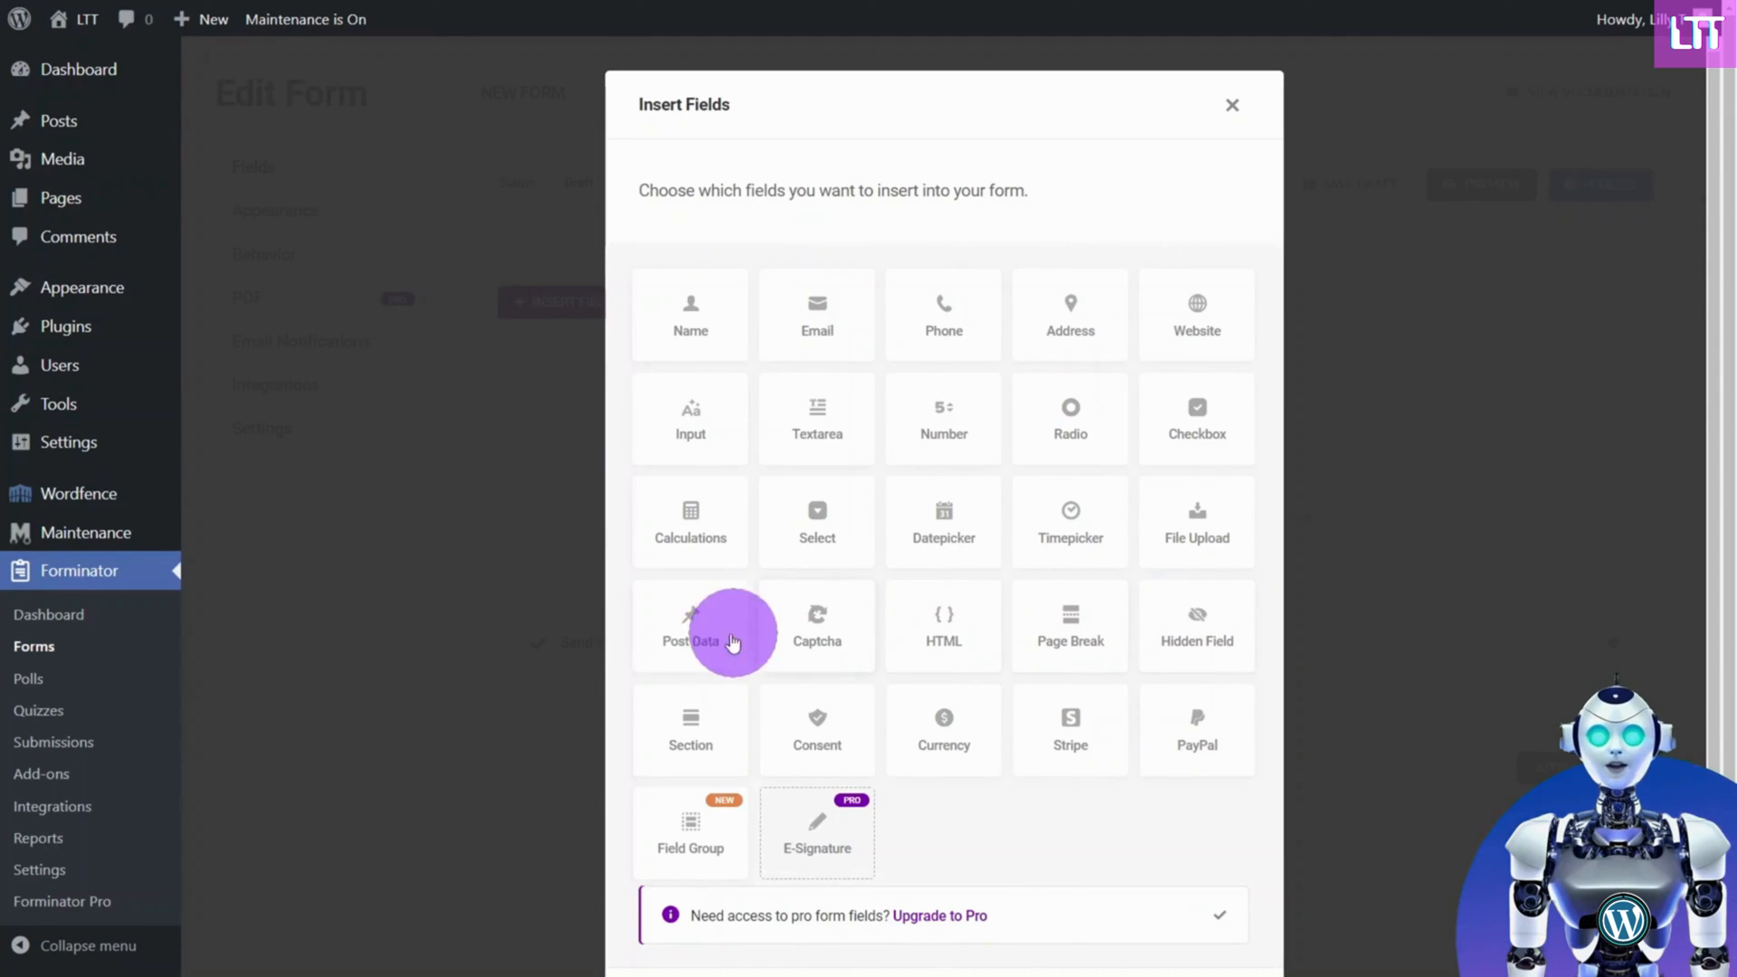
mouse_move(1024, 830)
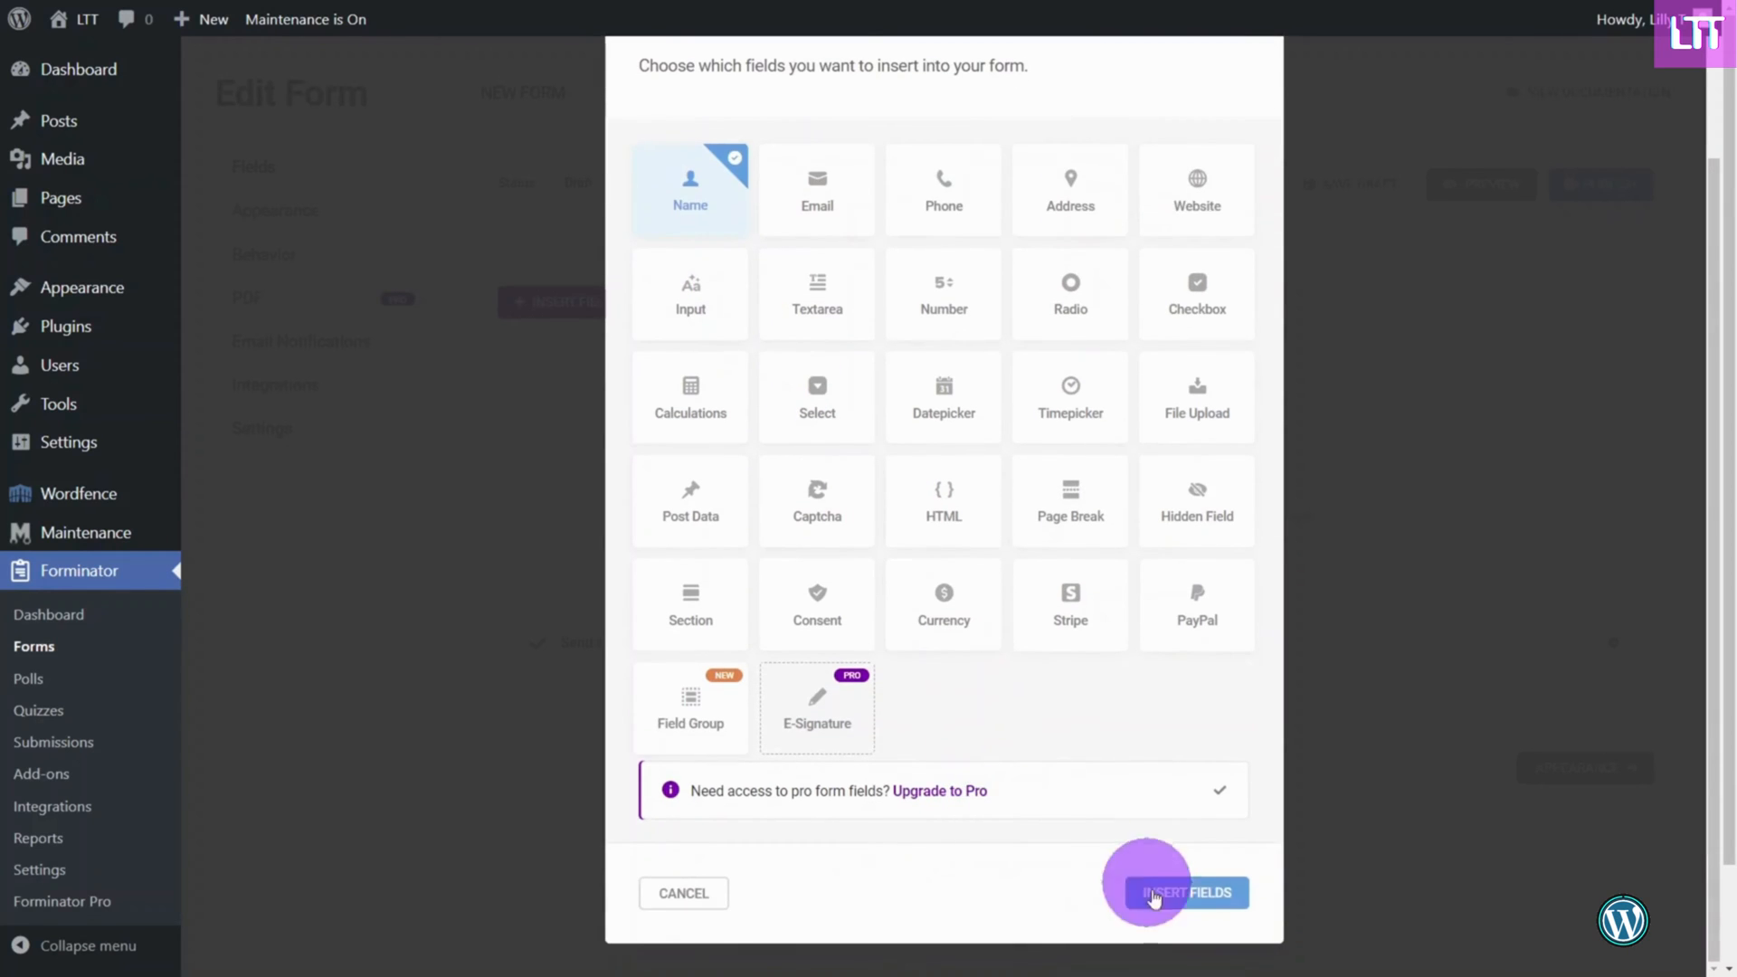
left_click(1176, 892)
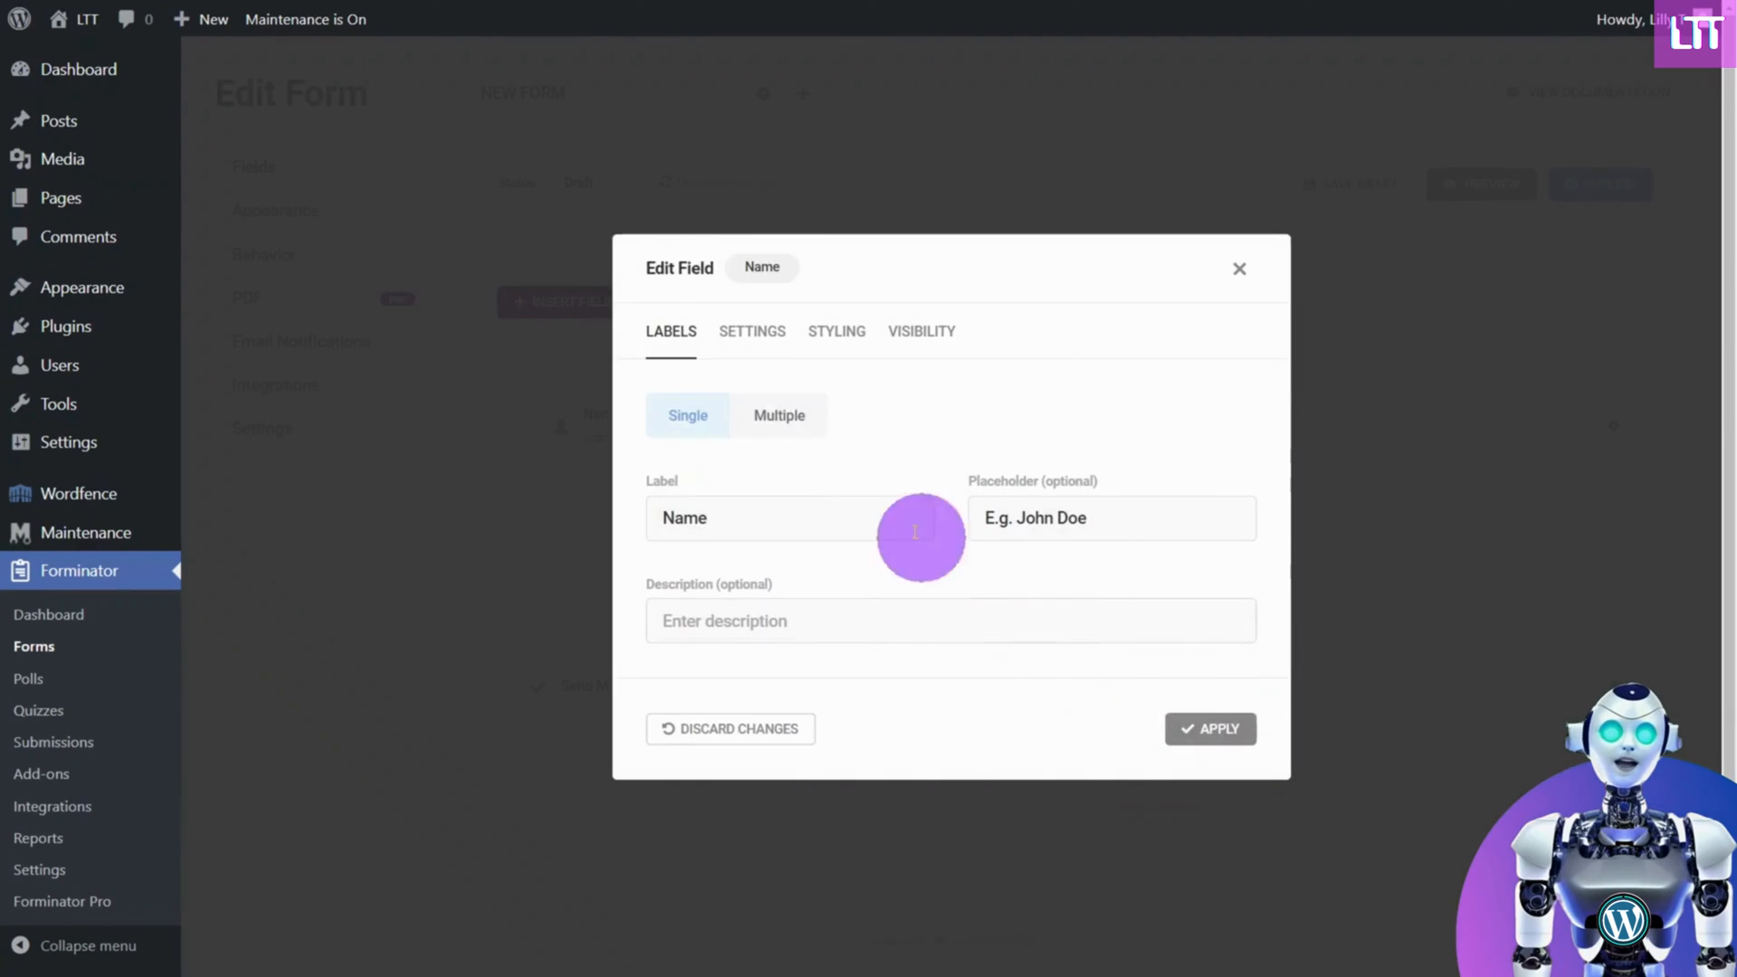
mouse_move(973, 586)
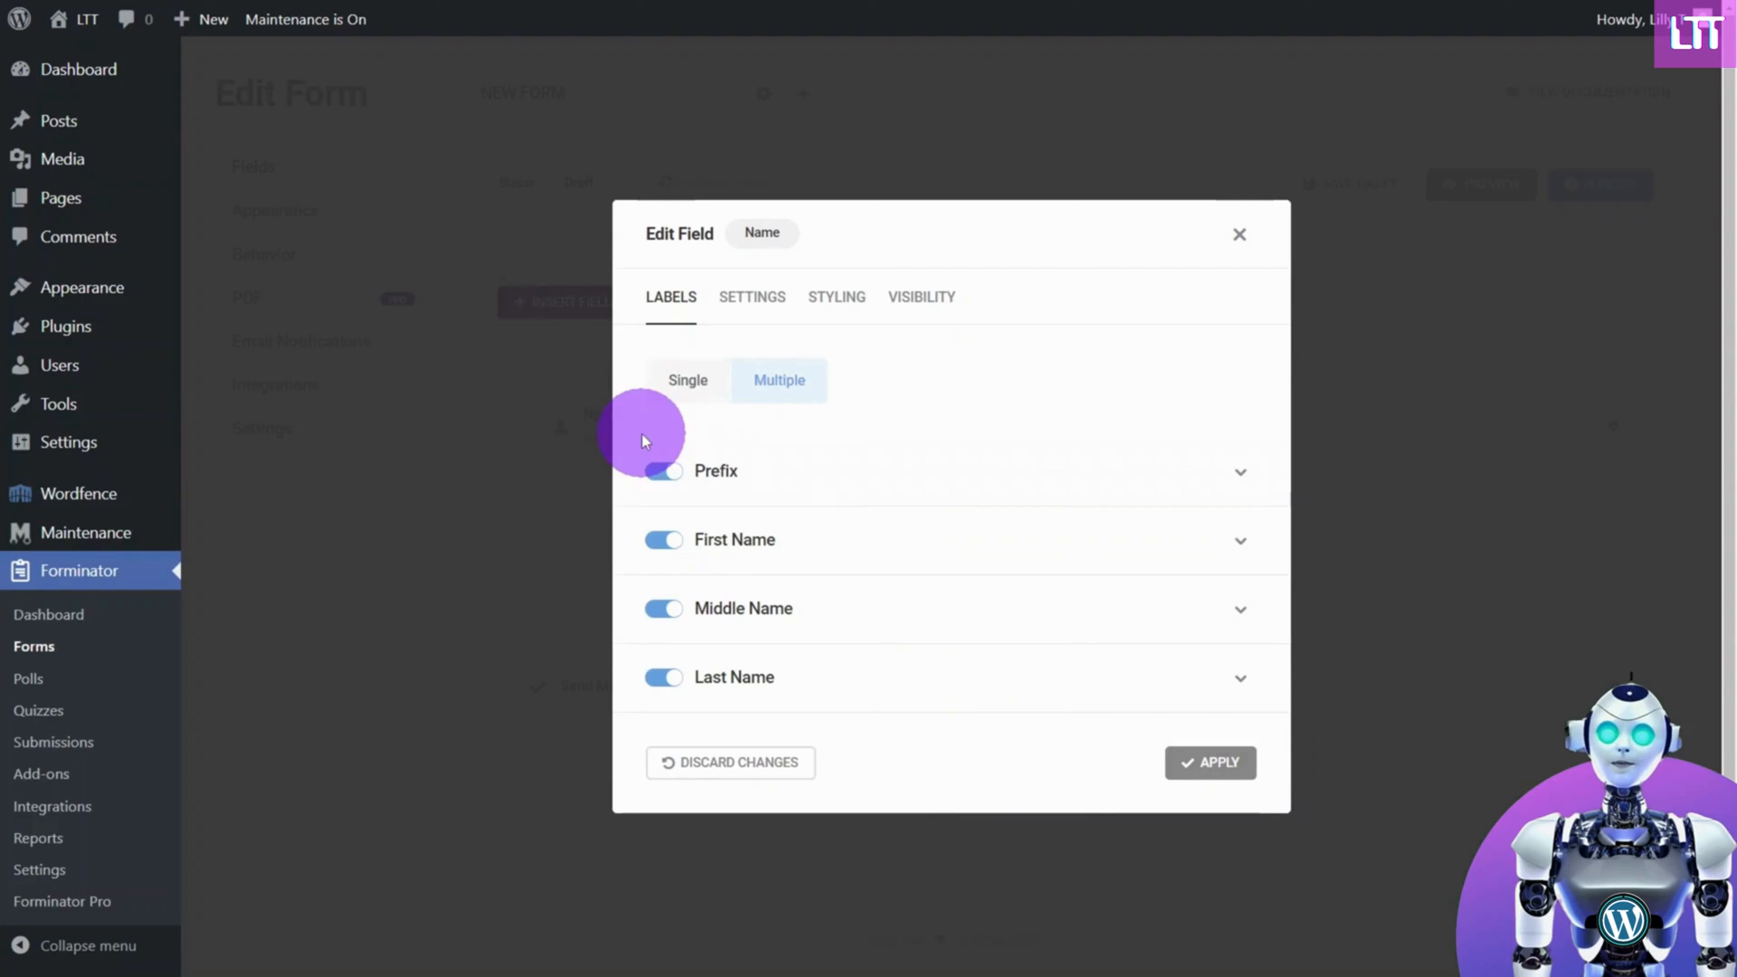
mouse_move(782, 675)
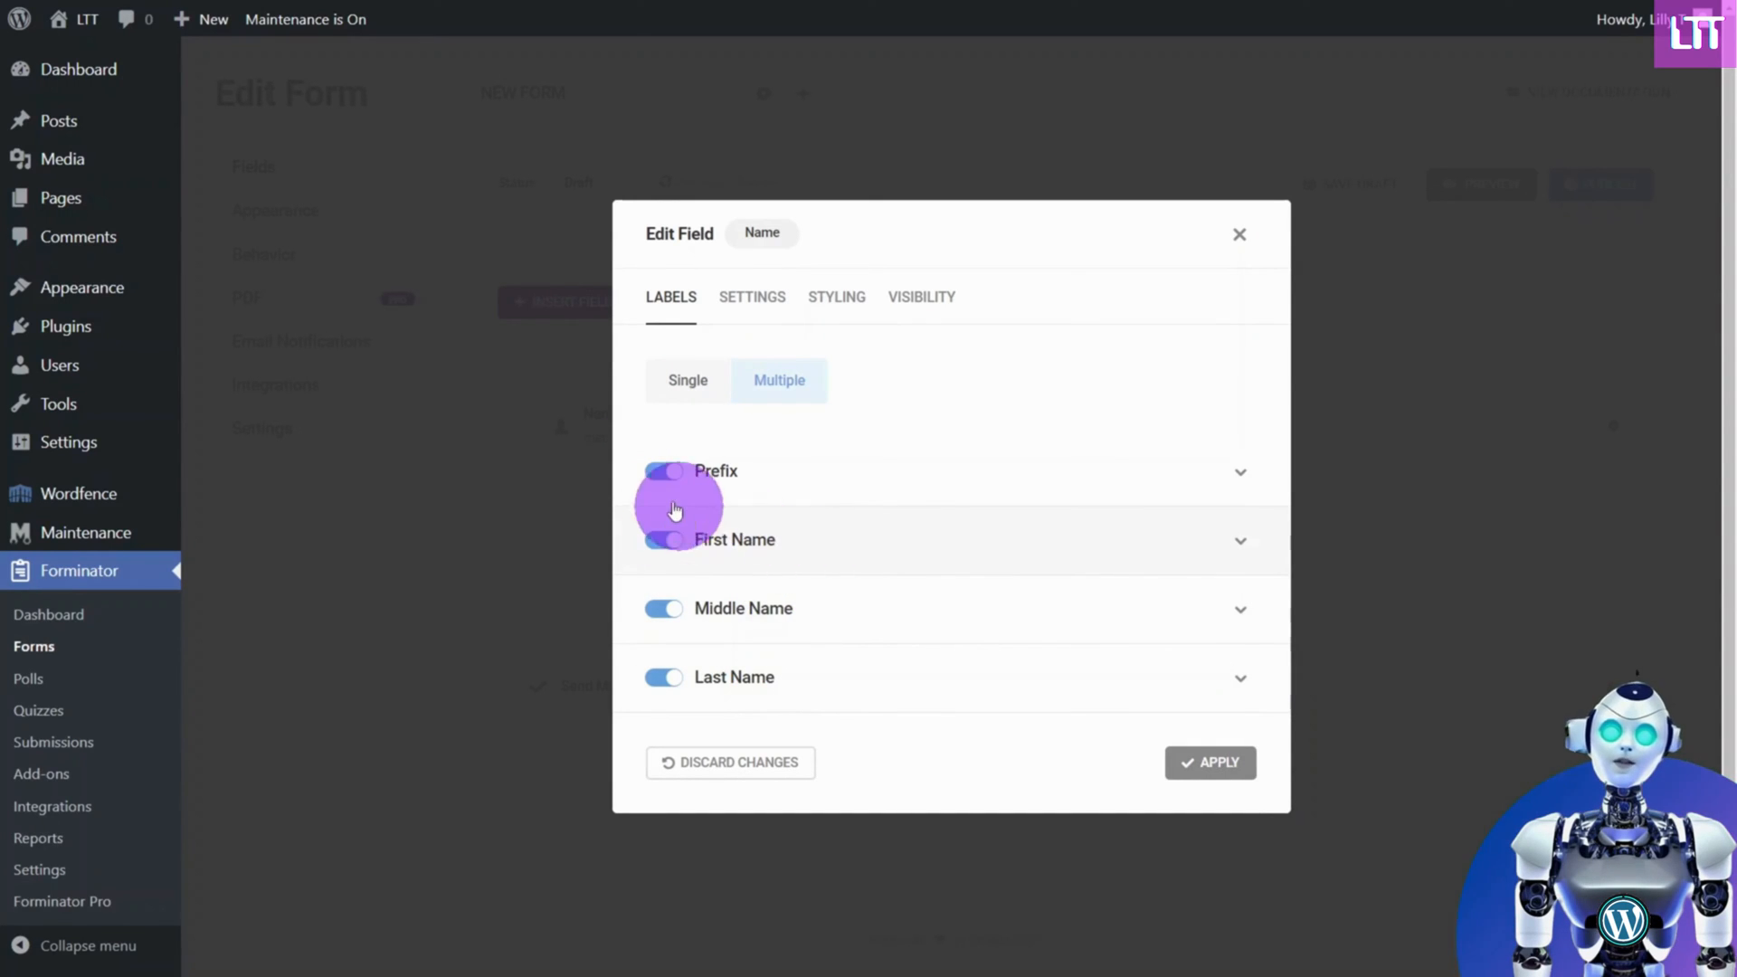
Switch the Name field to Multiple parts with Prefix and Middle Name off.
left_click(662, 470)
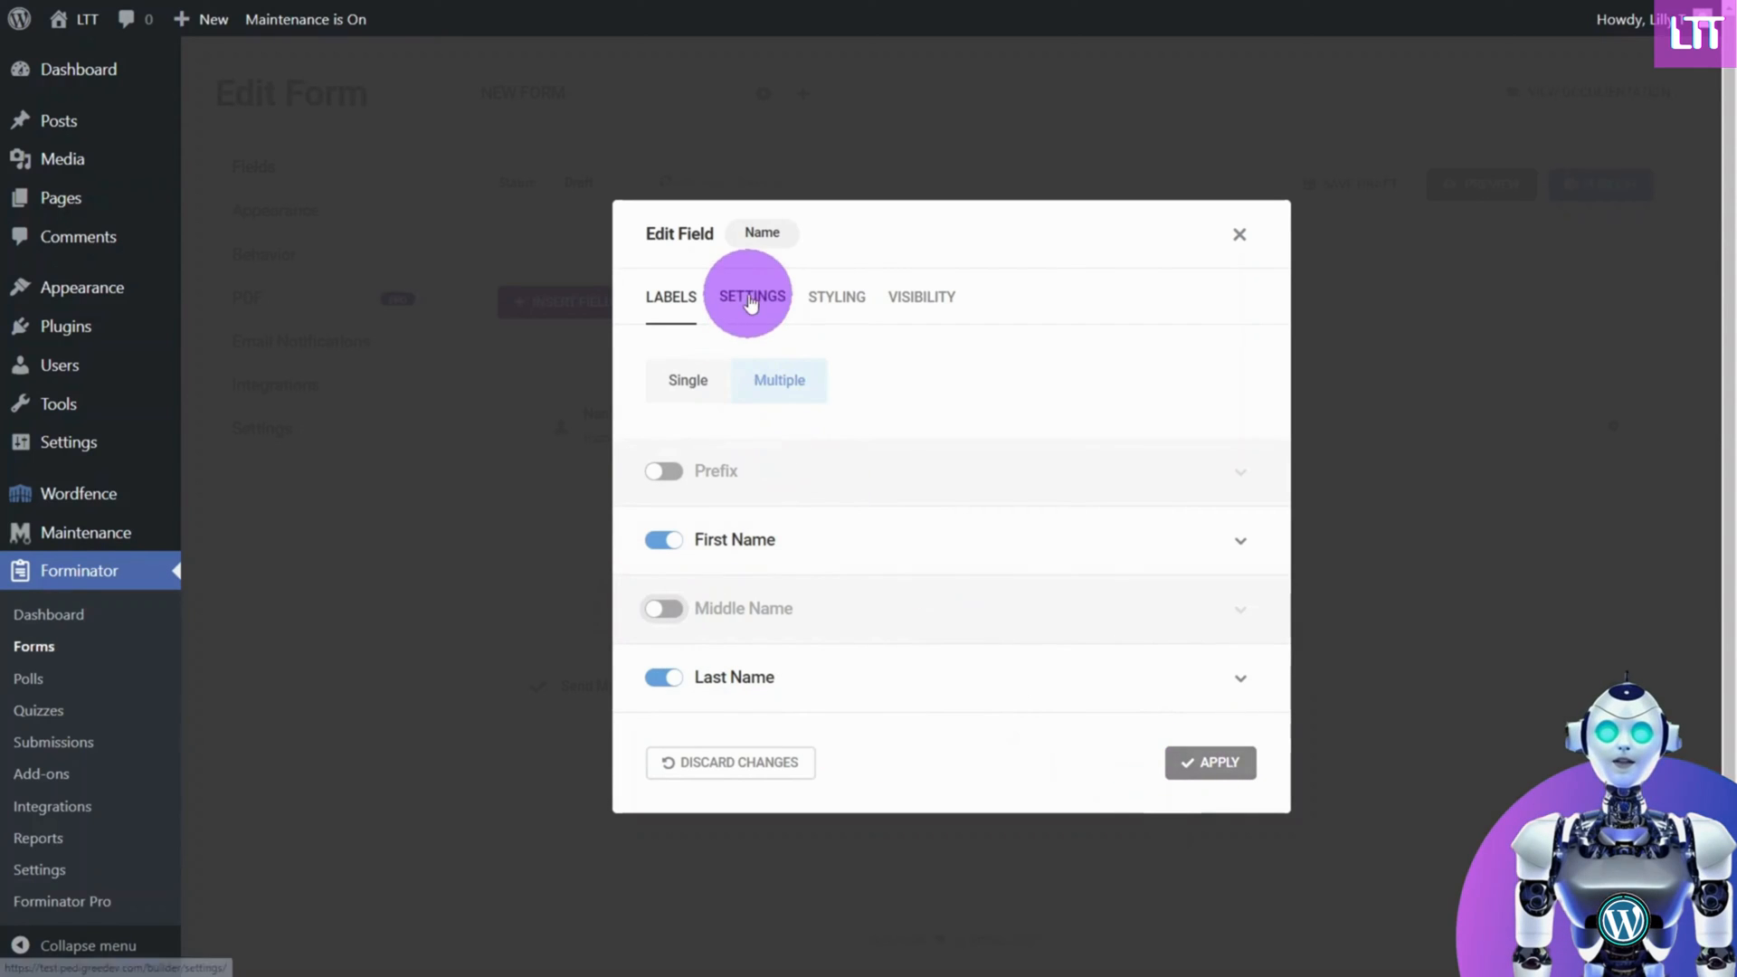
Make First Name required with error message 'Don't Forget First Name ;-)' and apply.
left_click(749, 295)
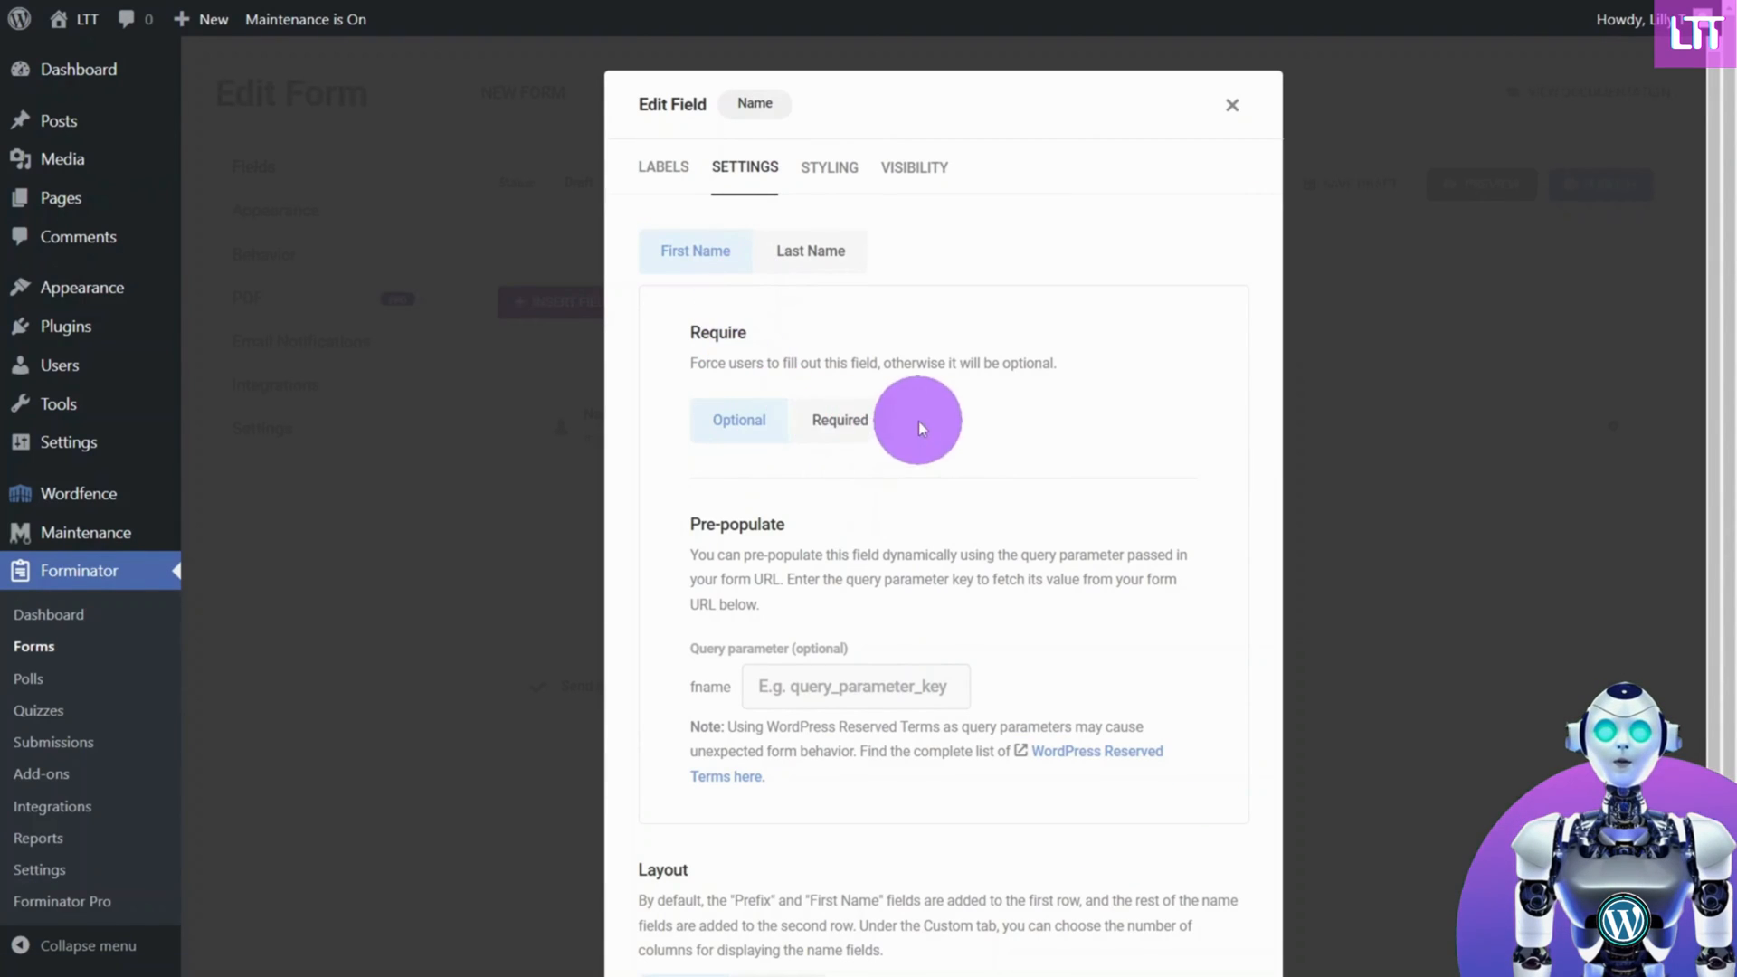
left_click(838, 420)
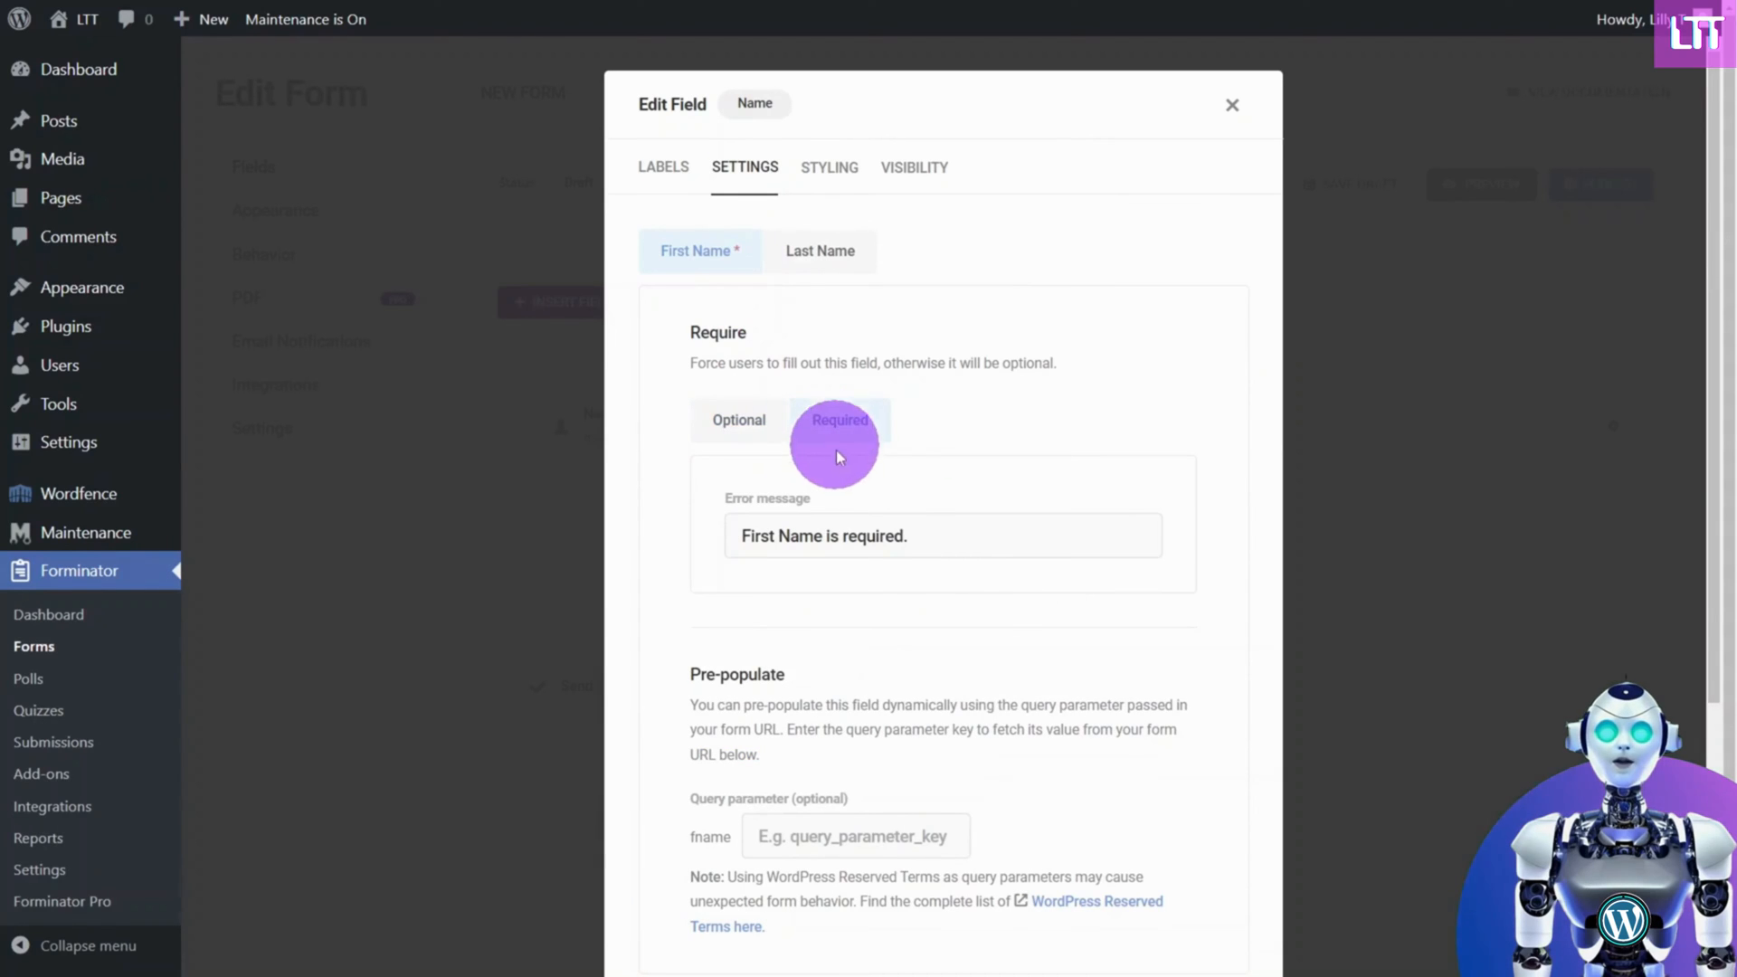
mouse_move(974, 535)
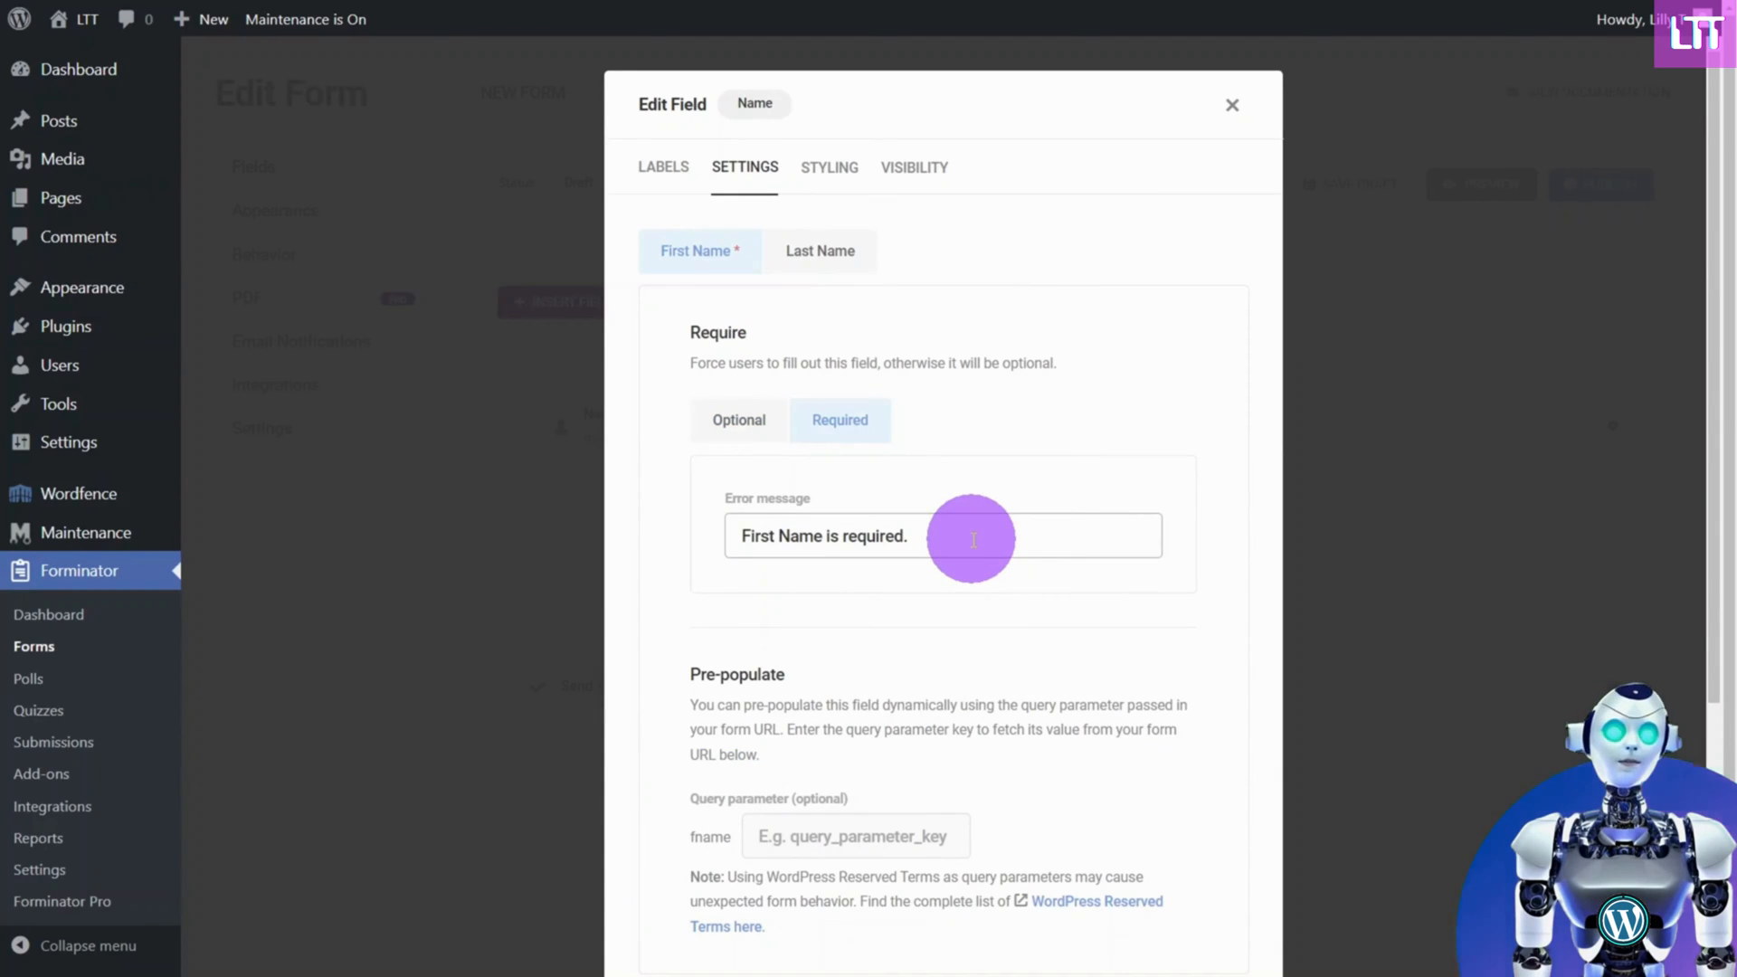
type("Don't Forget First Name ;-)")
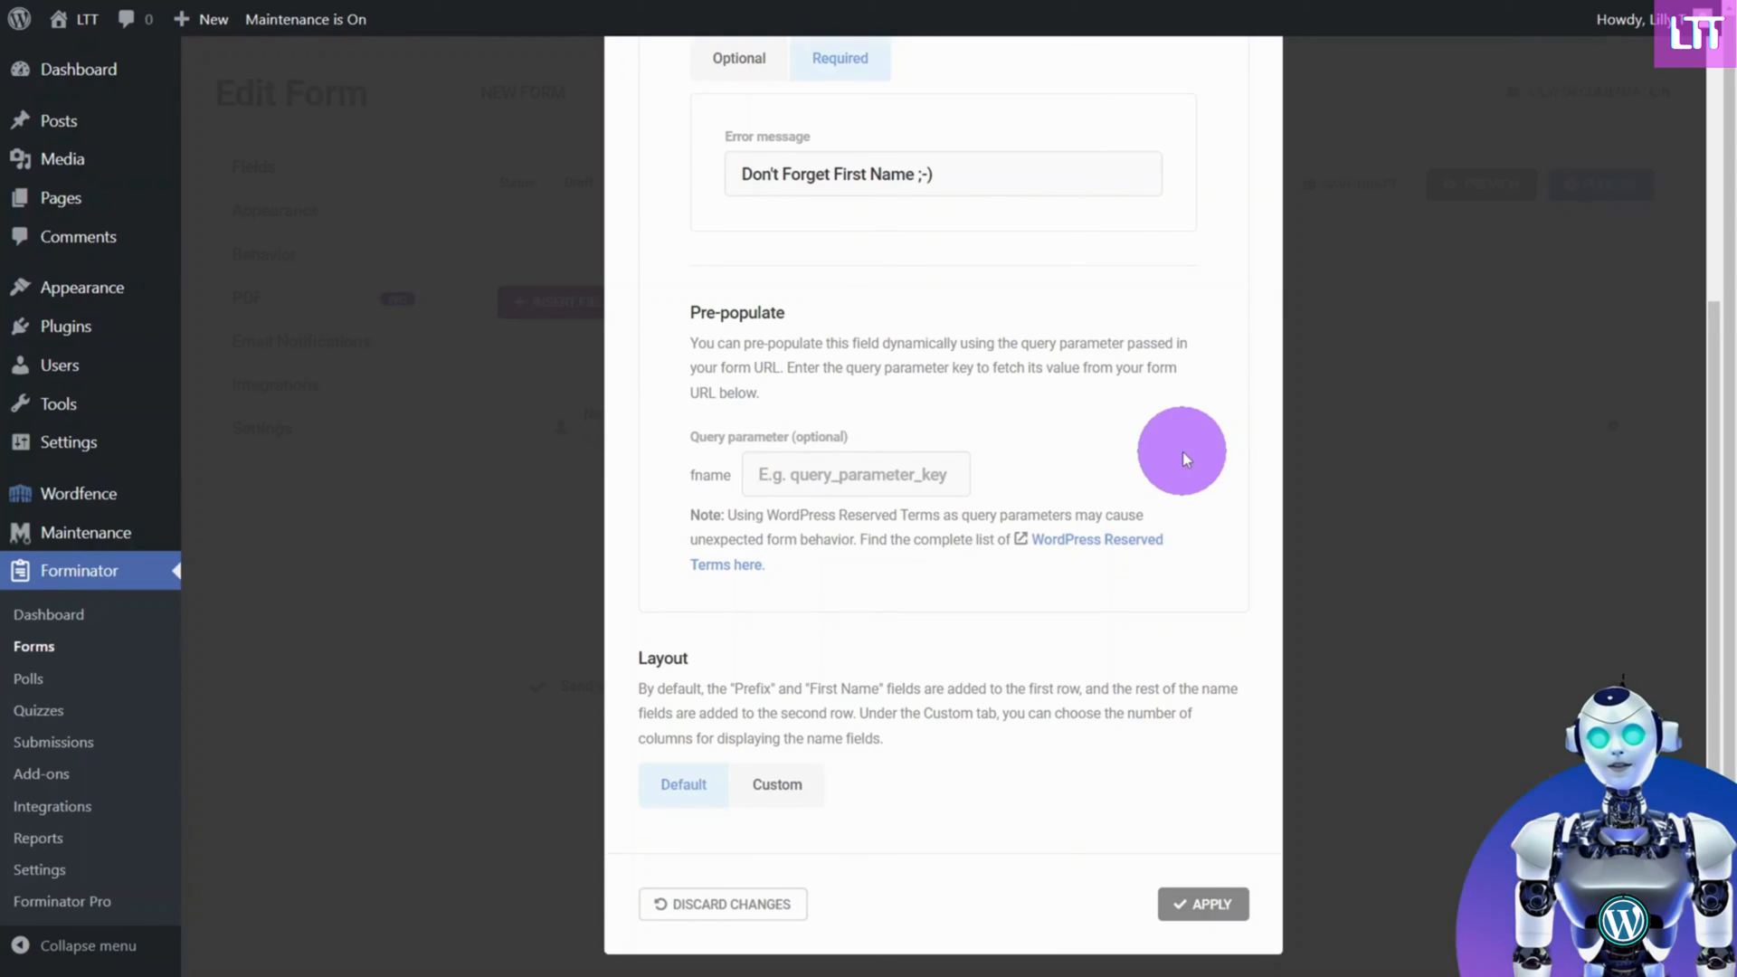
left_click(1201, 903)
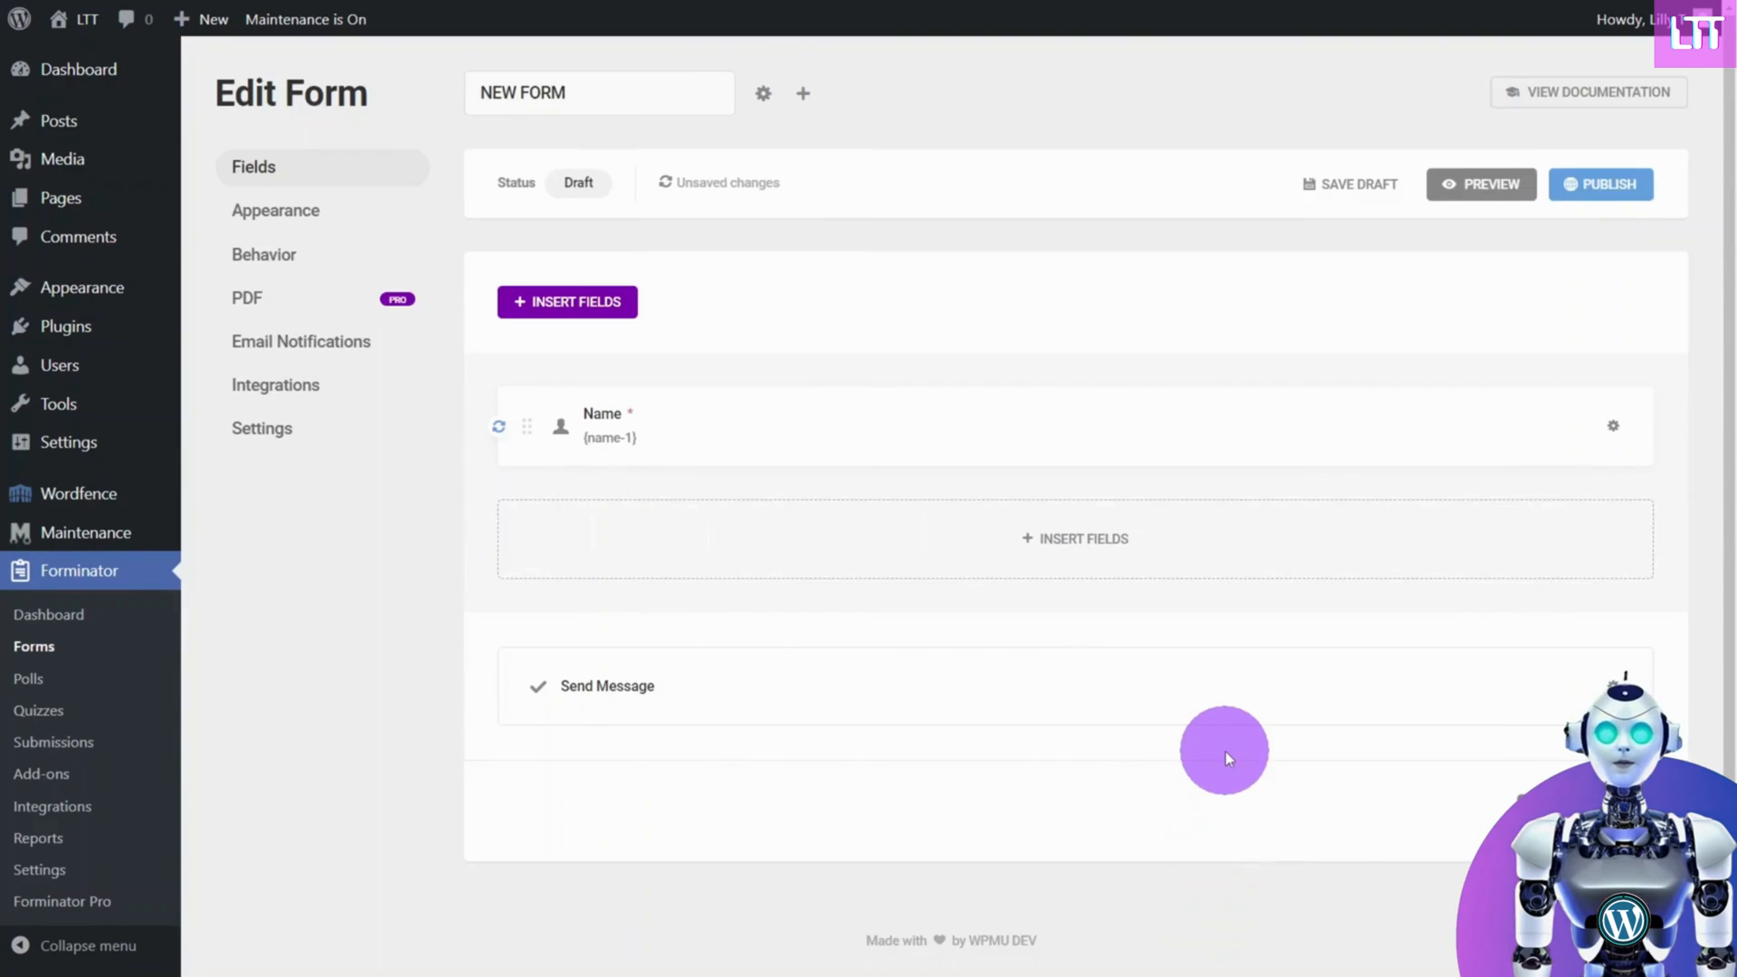
Add Email and Phone fields after the Name field.
left_click(566, 303)
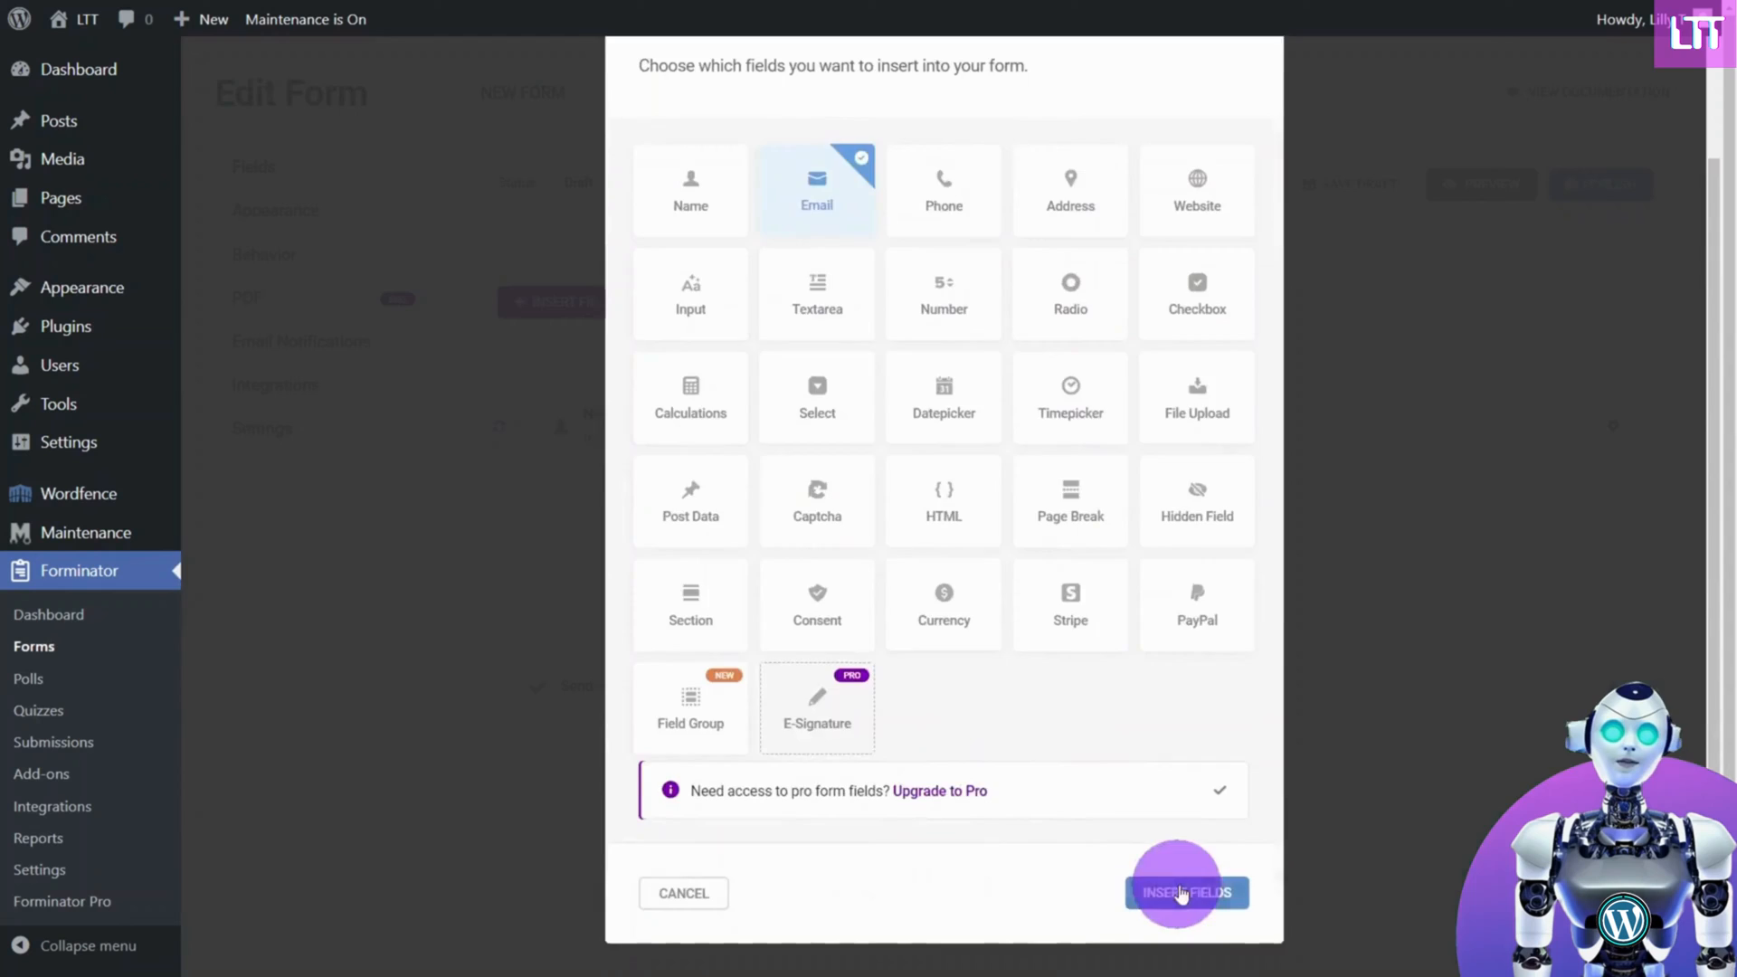
left_click(1183, 892)
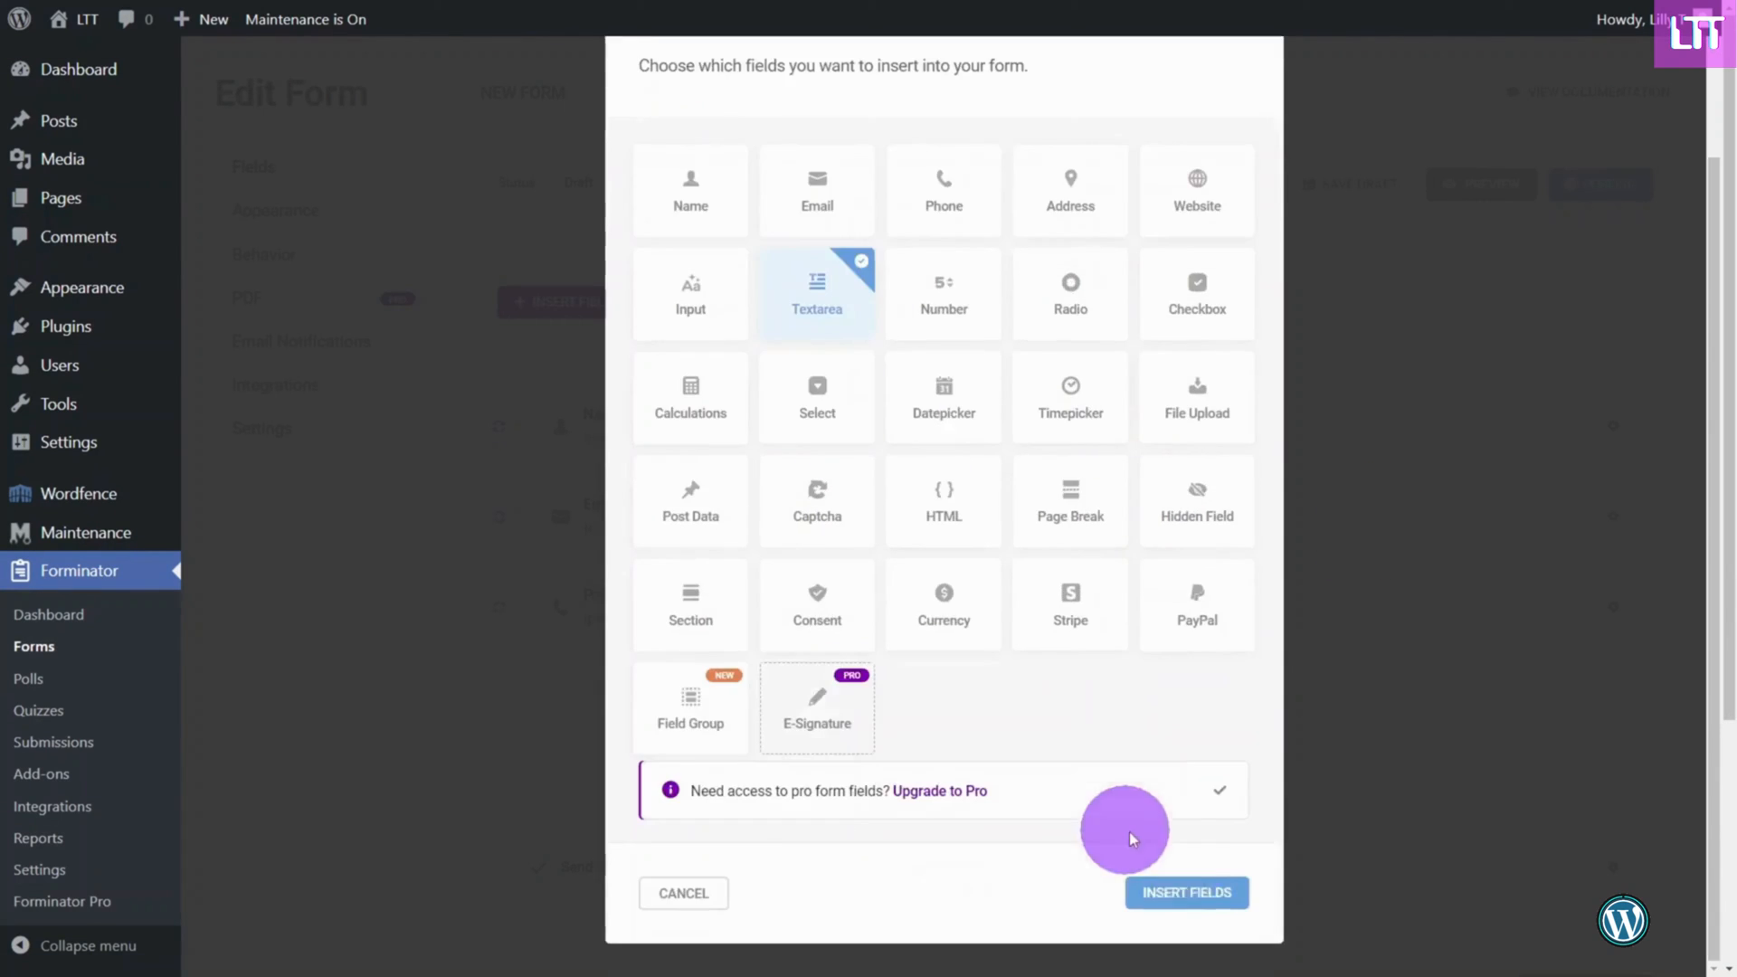
Add a 'Your Info' textarea with placeholder 'Tell Us About Yourself' and apply it.
left_click(1184, 892)
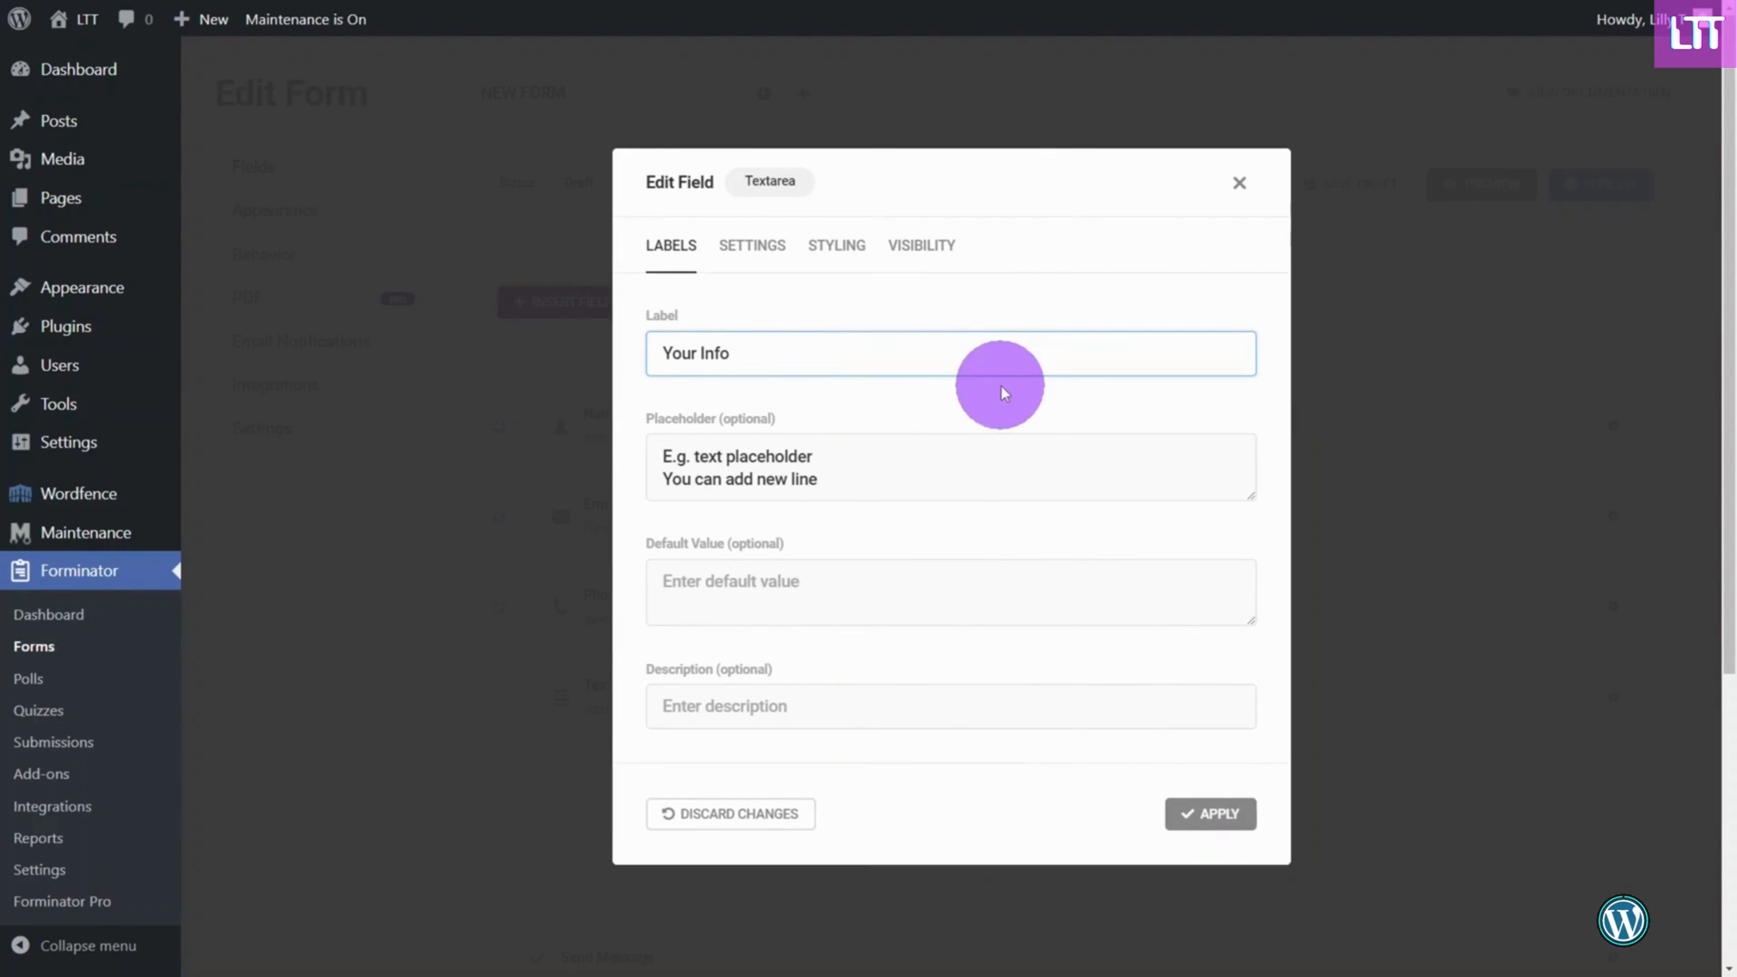
type("Tell Us About Yourselkf")
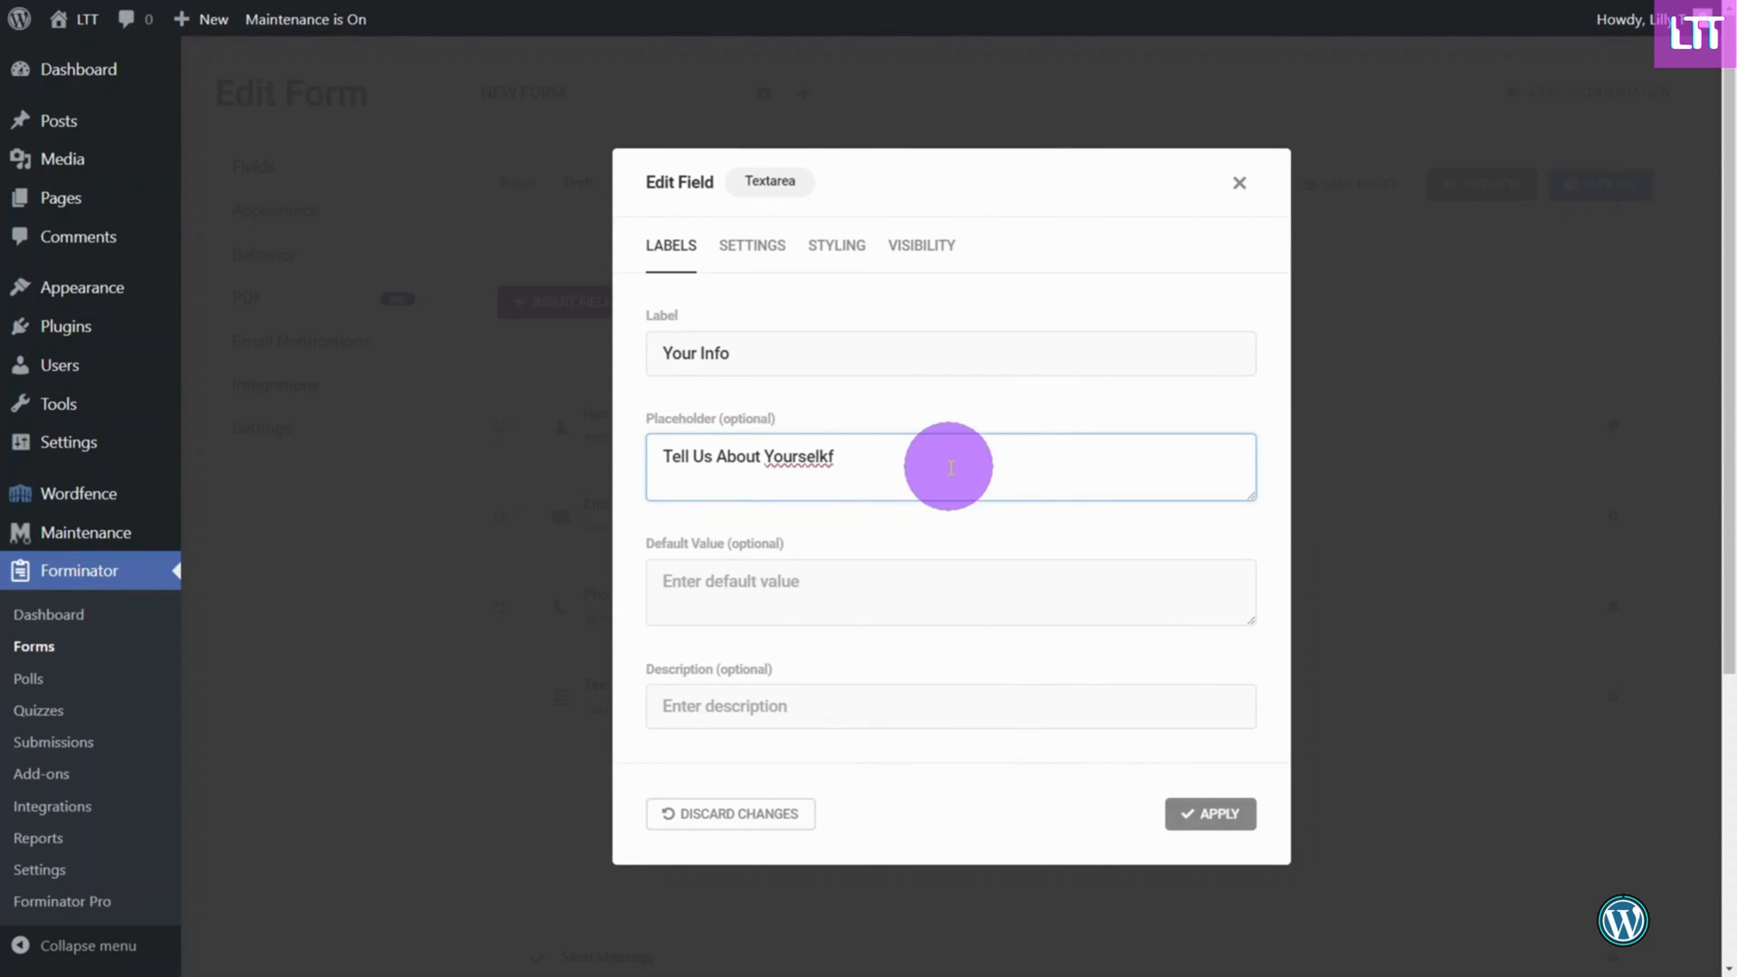
scroll("down", 3)
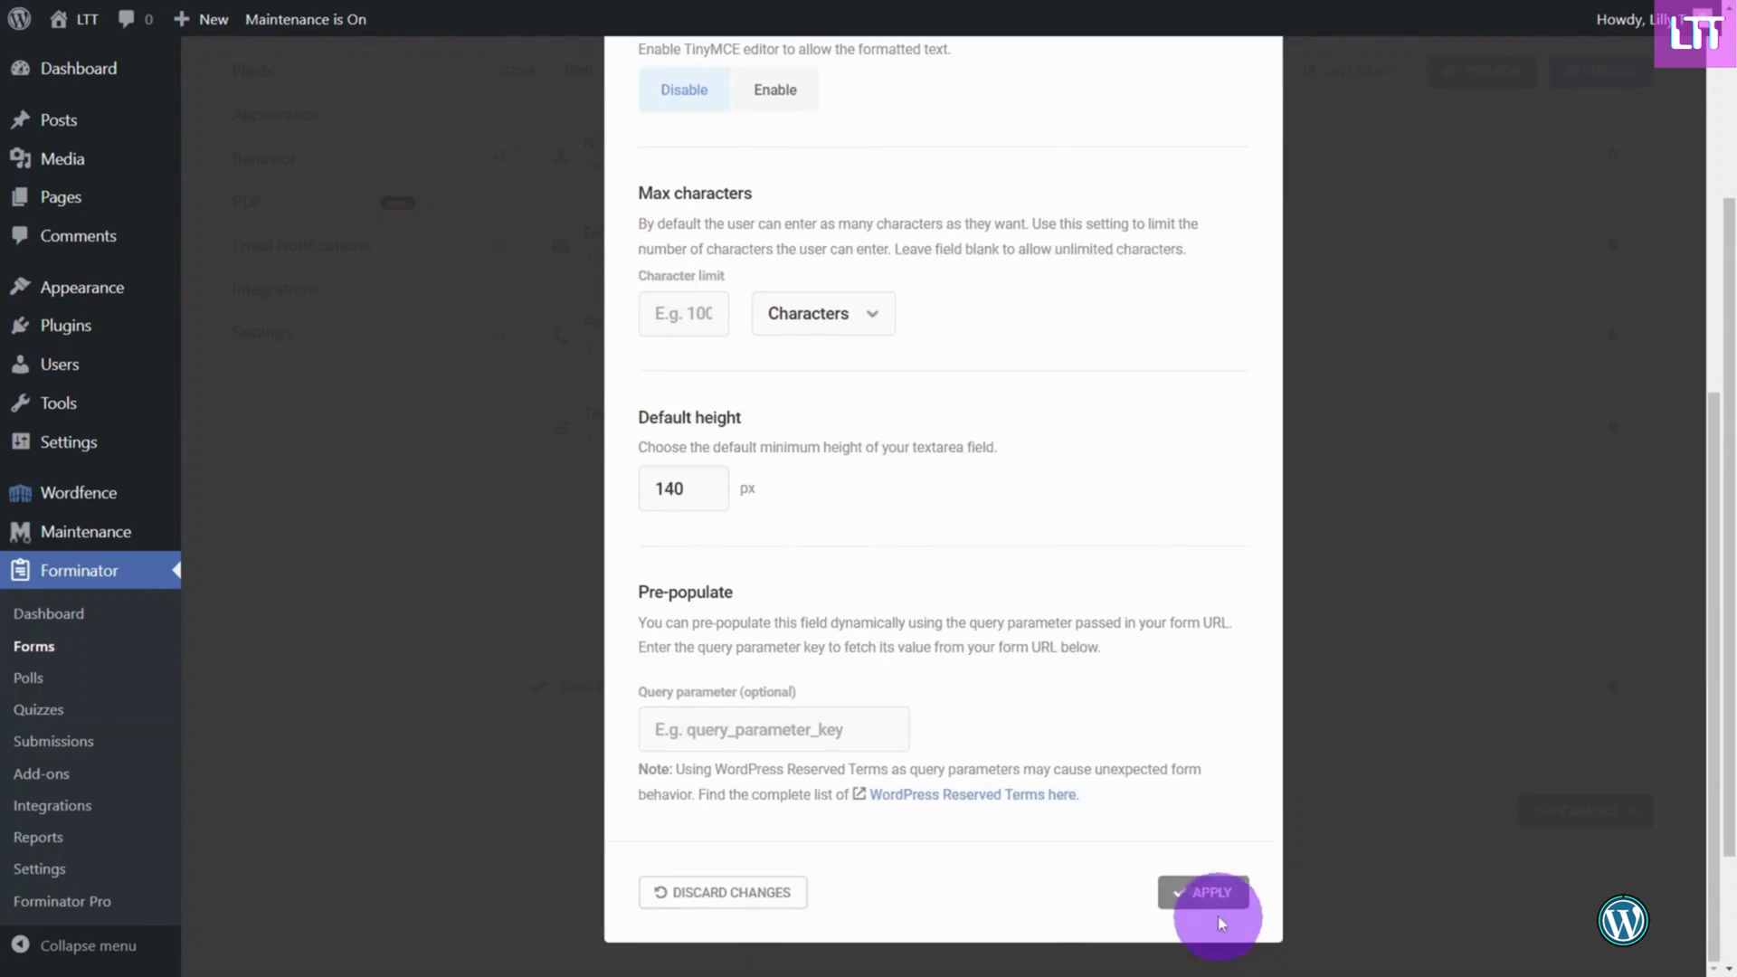
left_click(1205, 892)
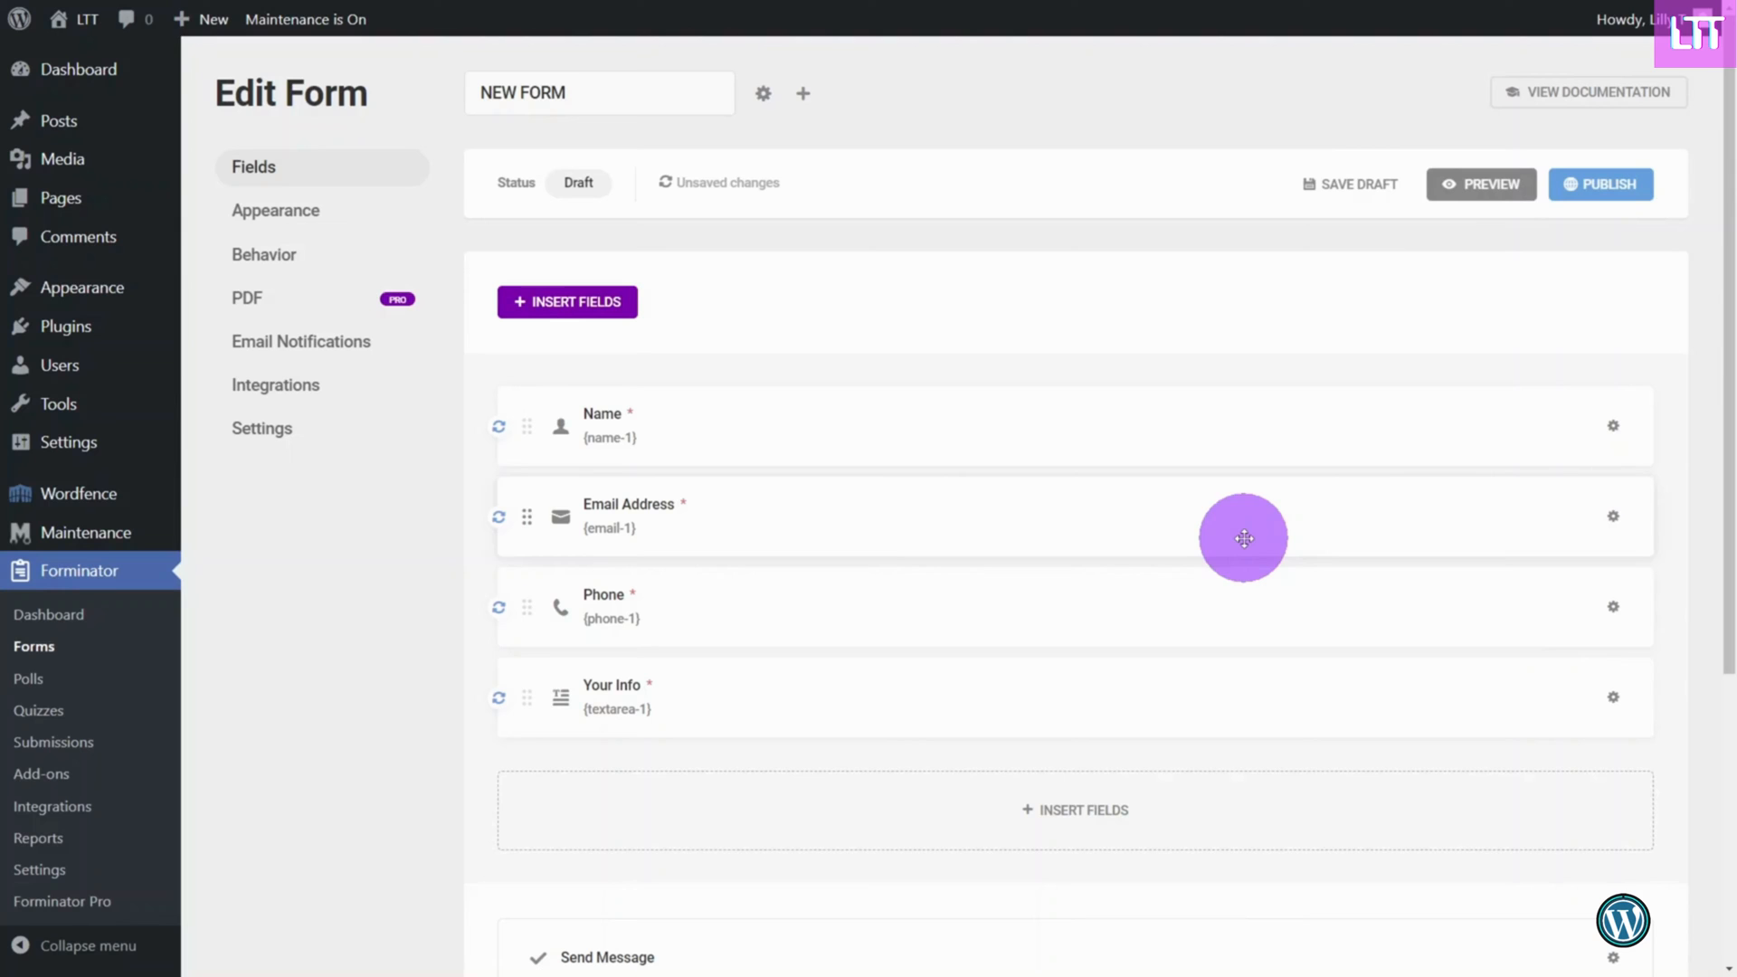
left_click(566, 302)
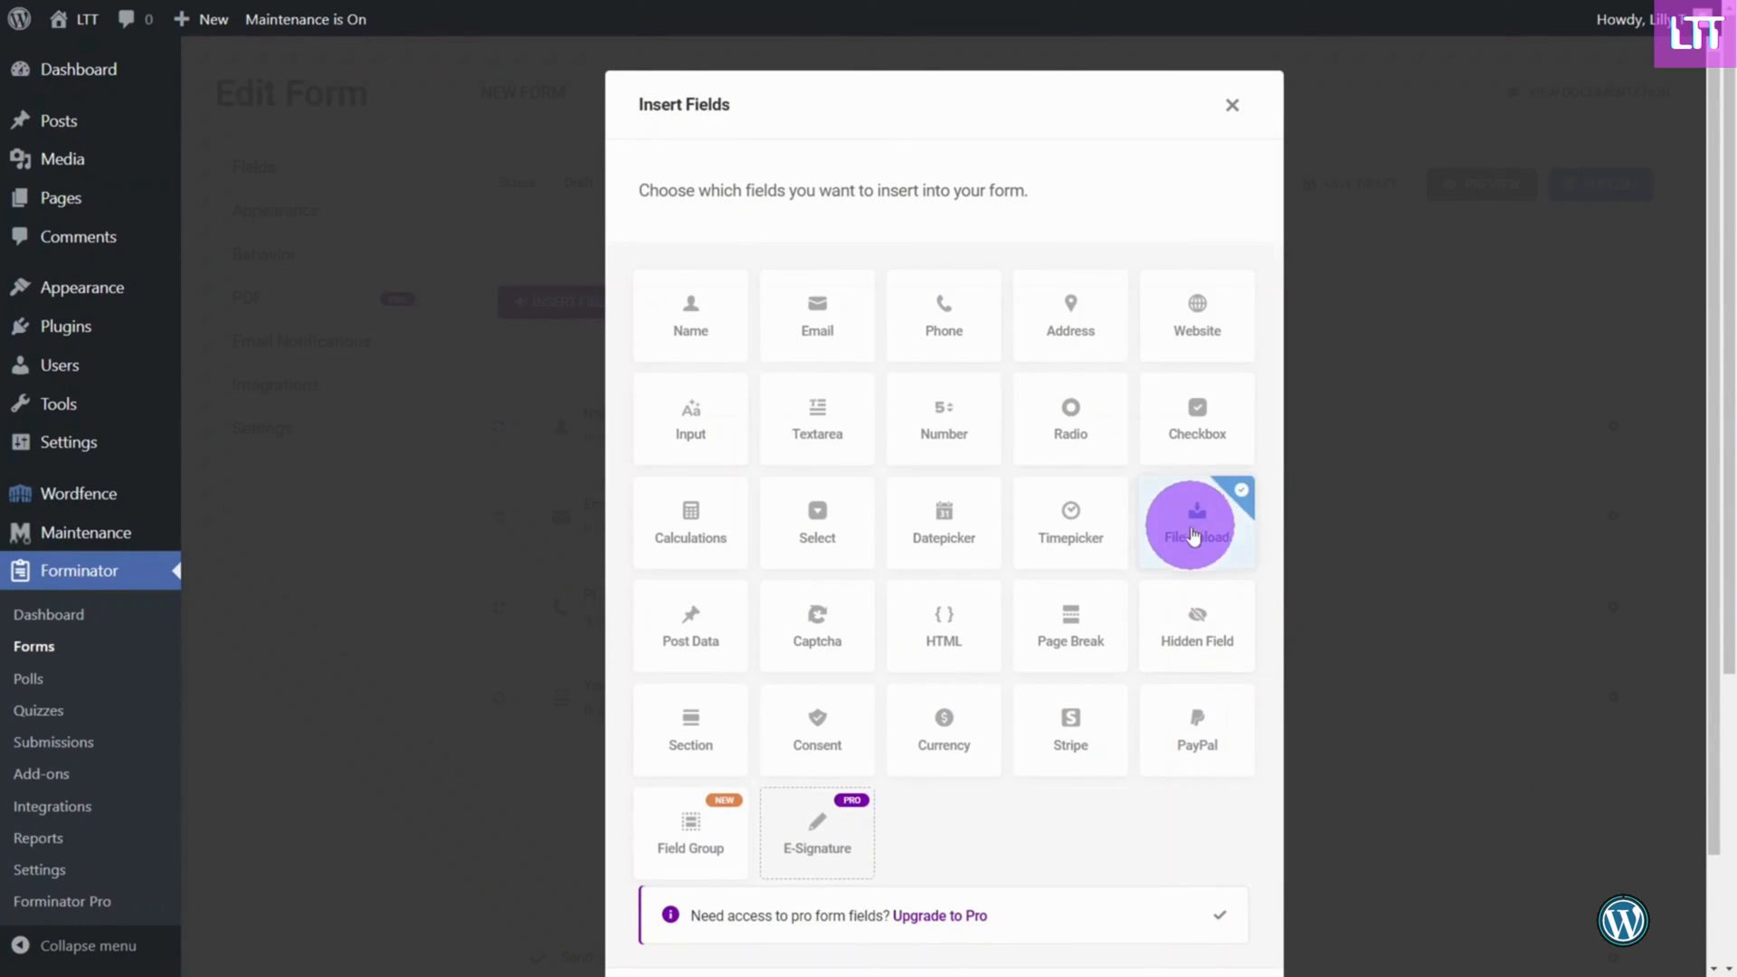
Insert an optional File Upload field below Your Info and apply its settings.
left_click(1196, 521)
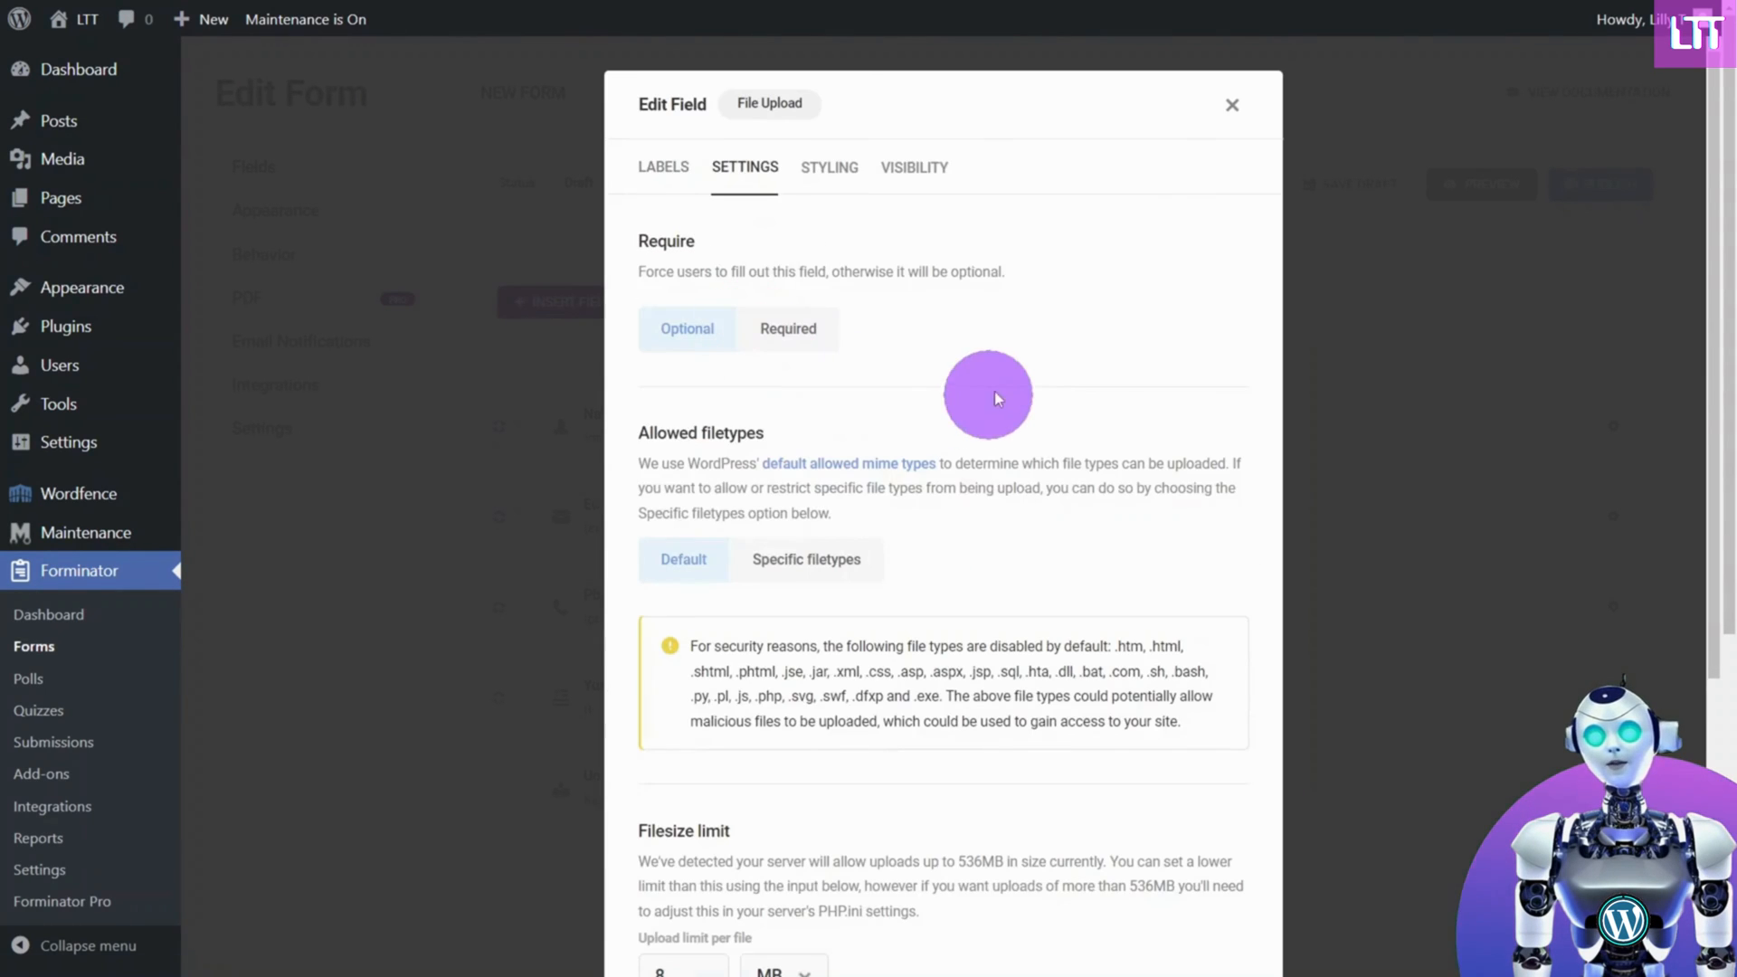
scroll("down", 3)
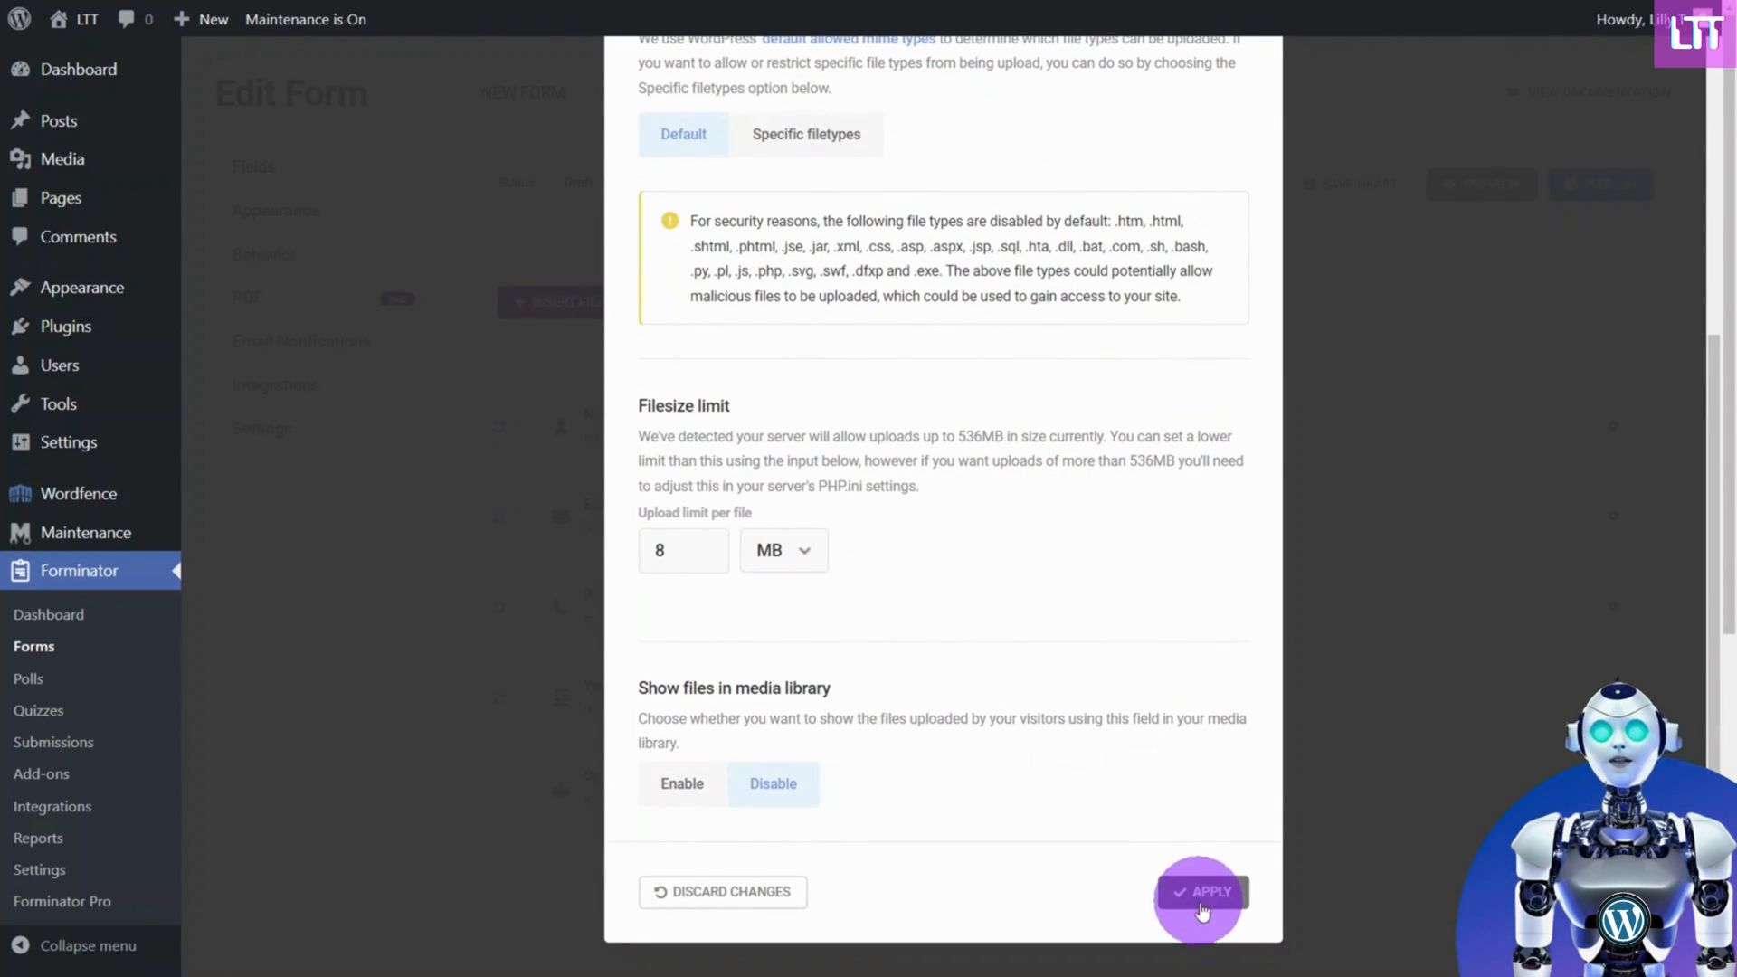
left_click(1201, 892)
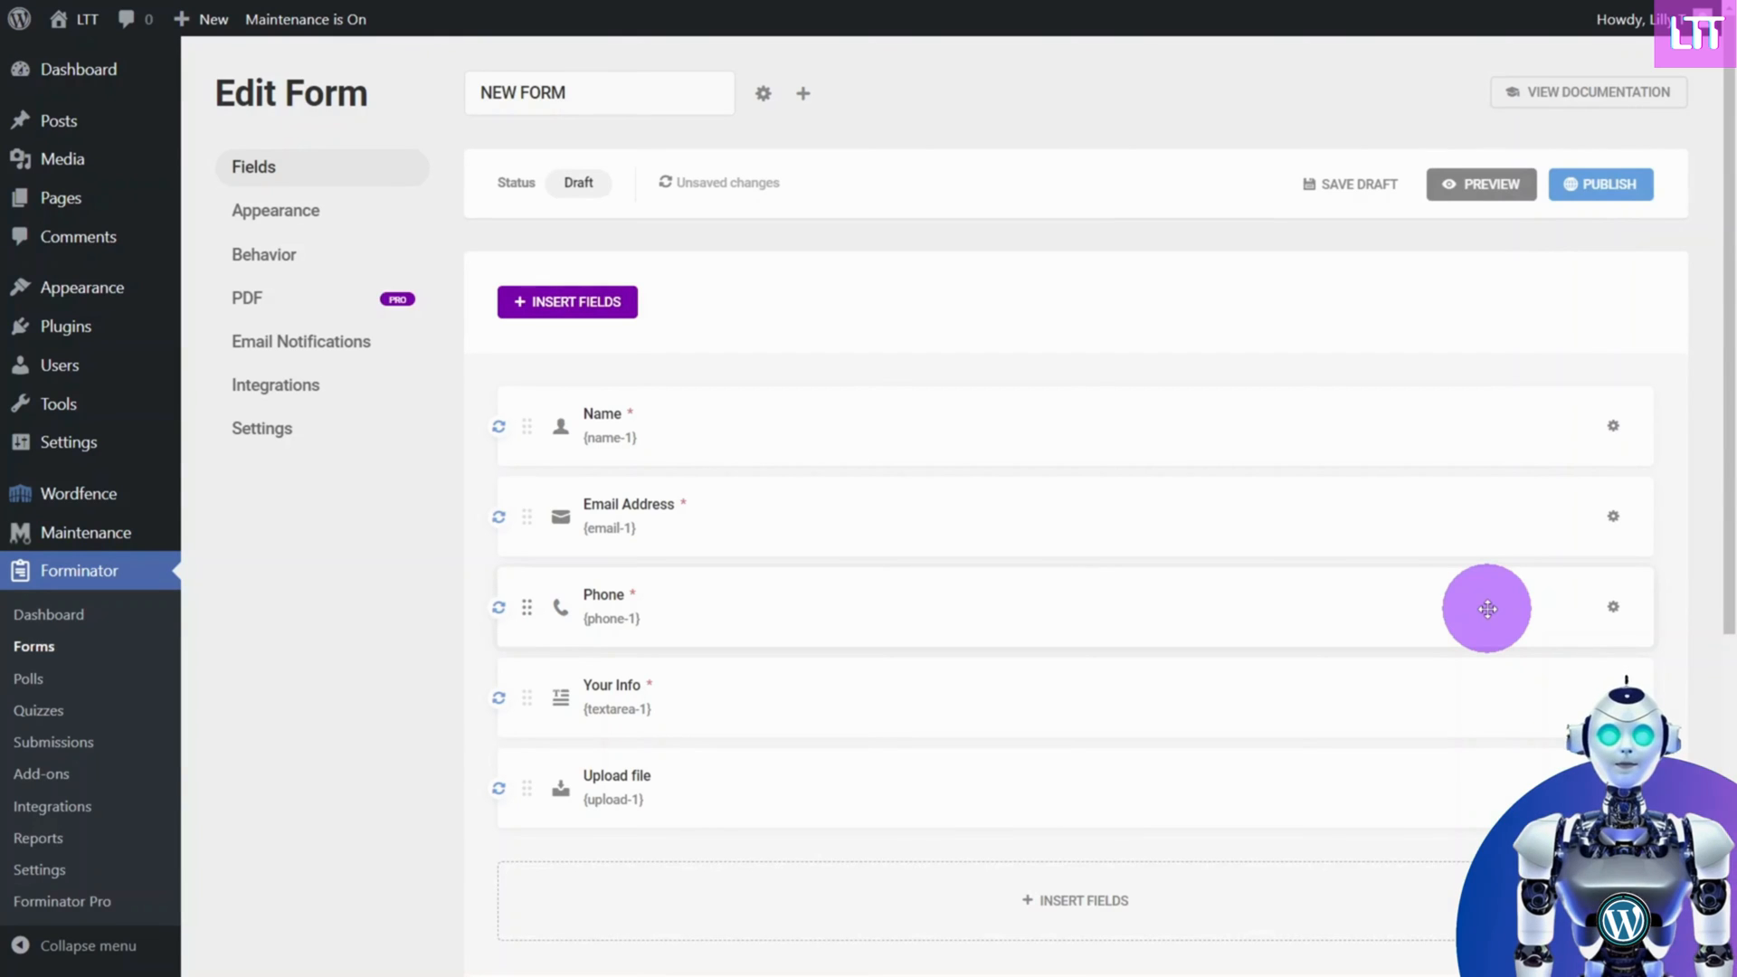
Preview the form, place Phone beside Email Address, and confirm in a second preview.
left_click(1480, 184)
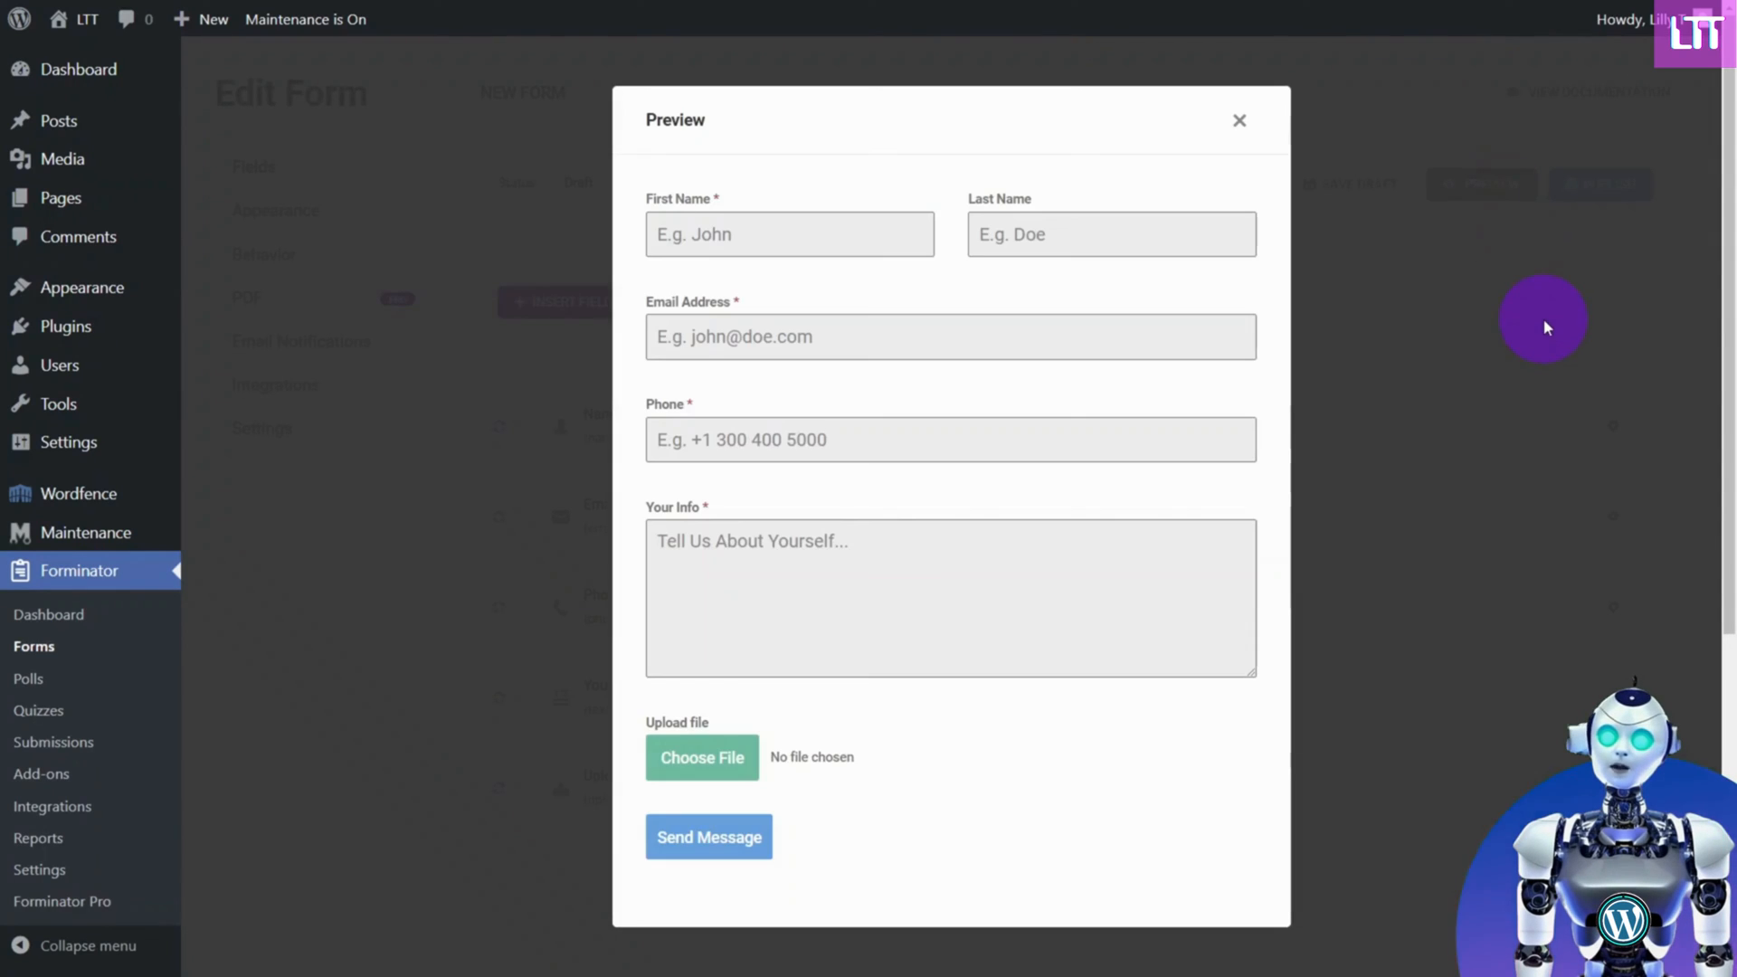
mouse_move(1404, 236)
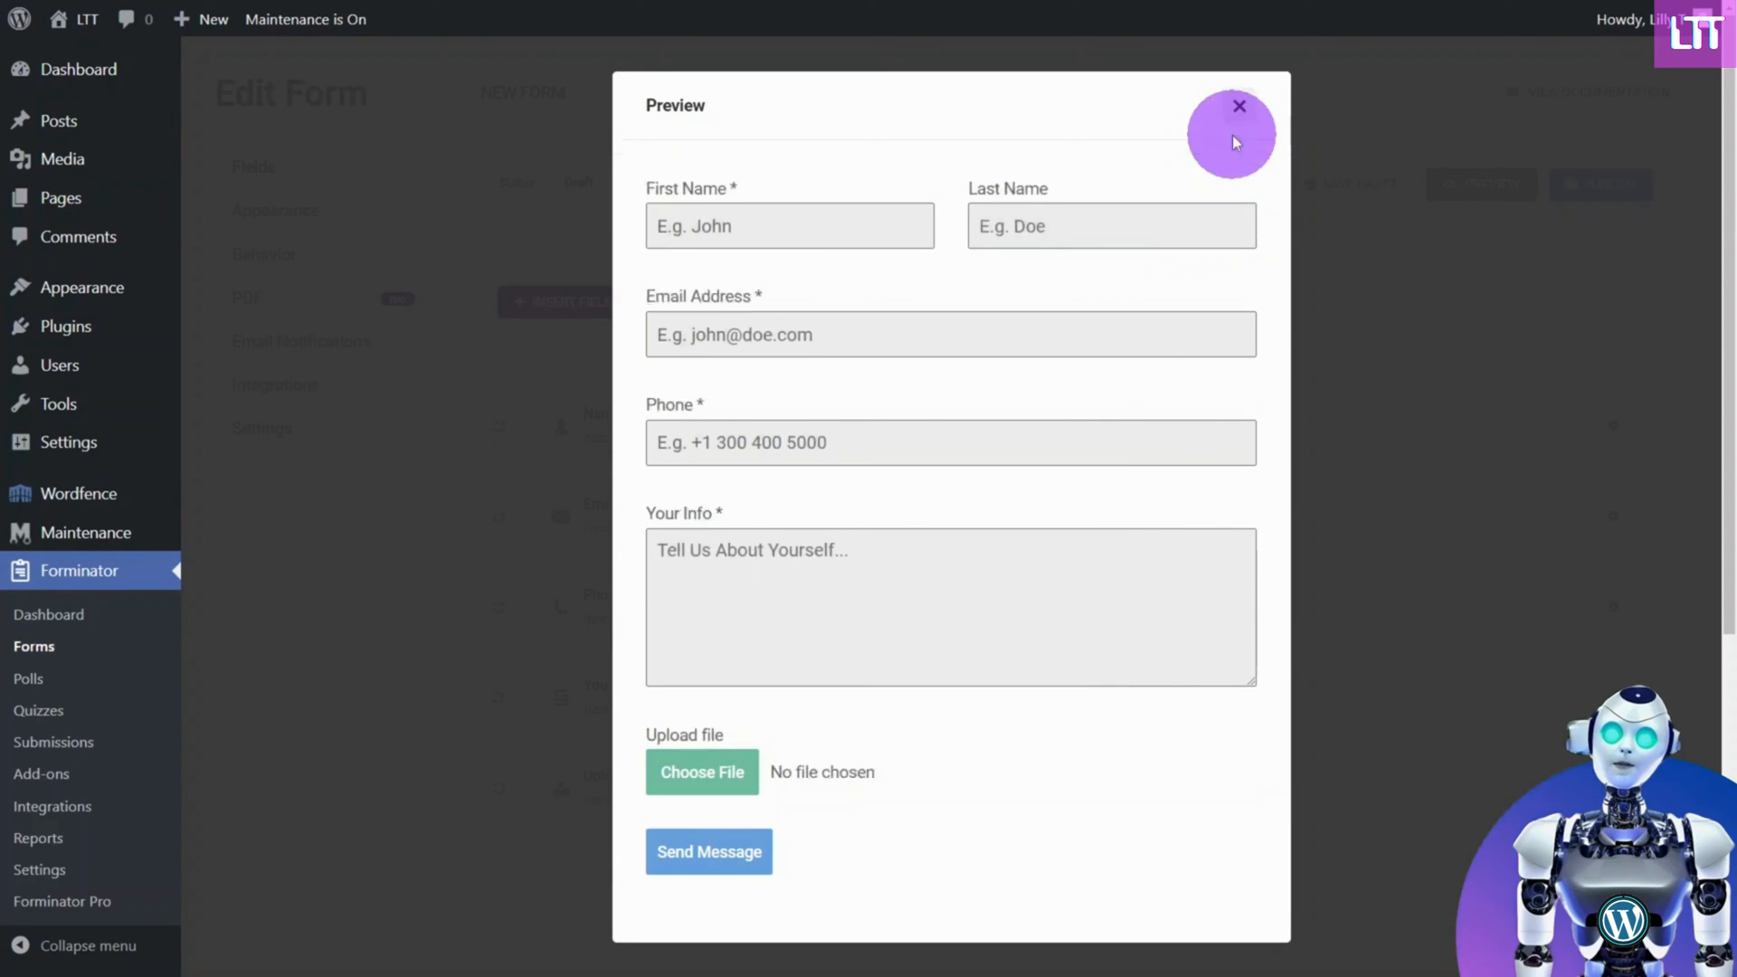
left_click(1238, 104)
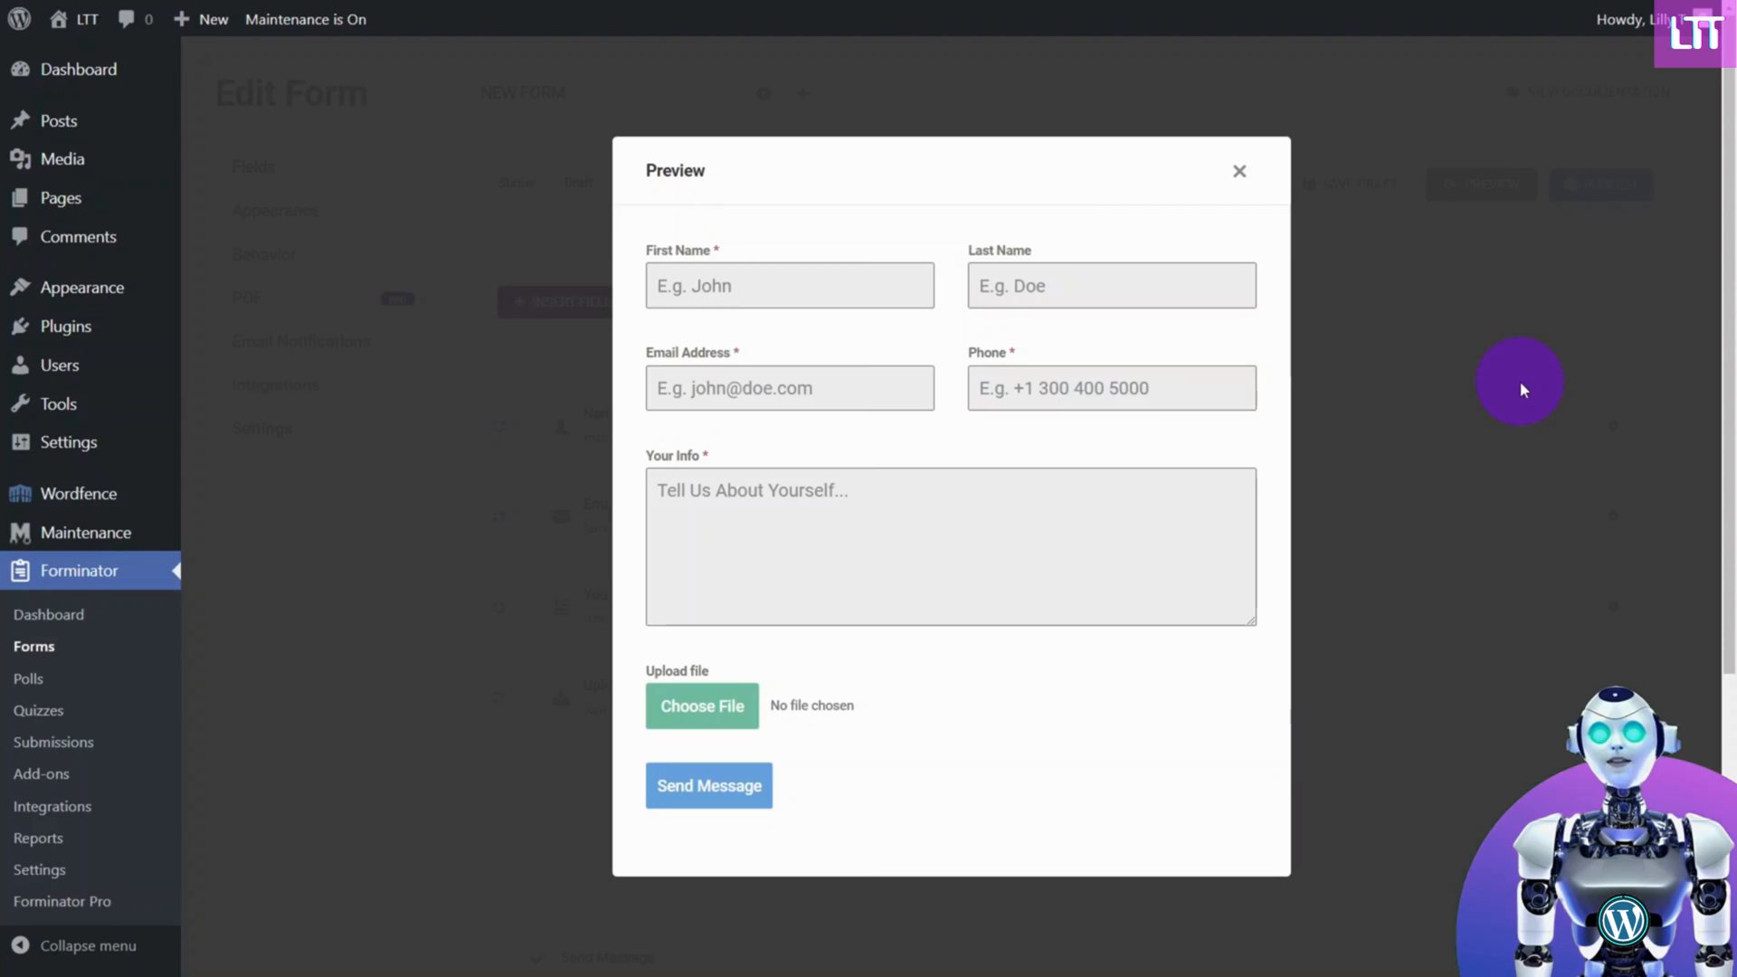
left_click(1238, 170)
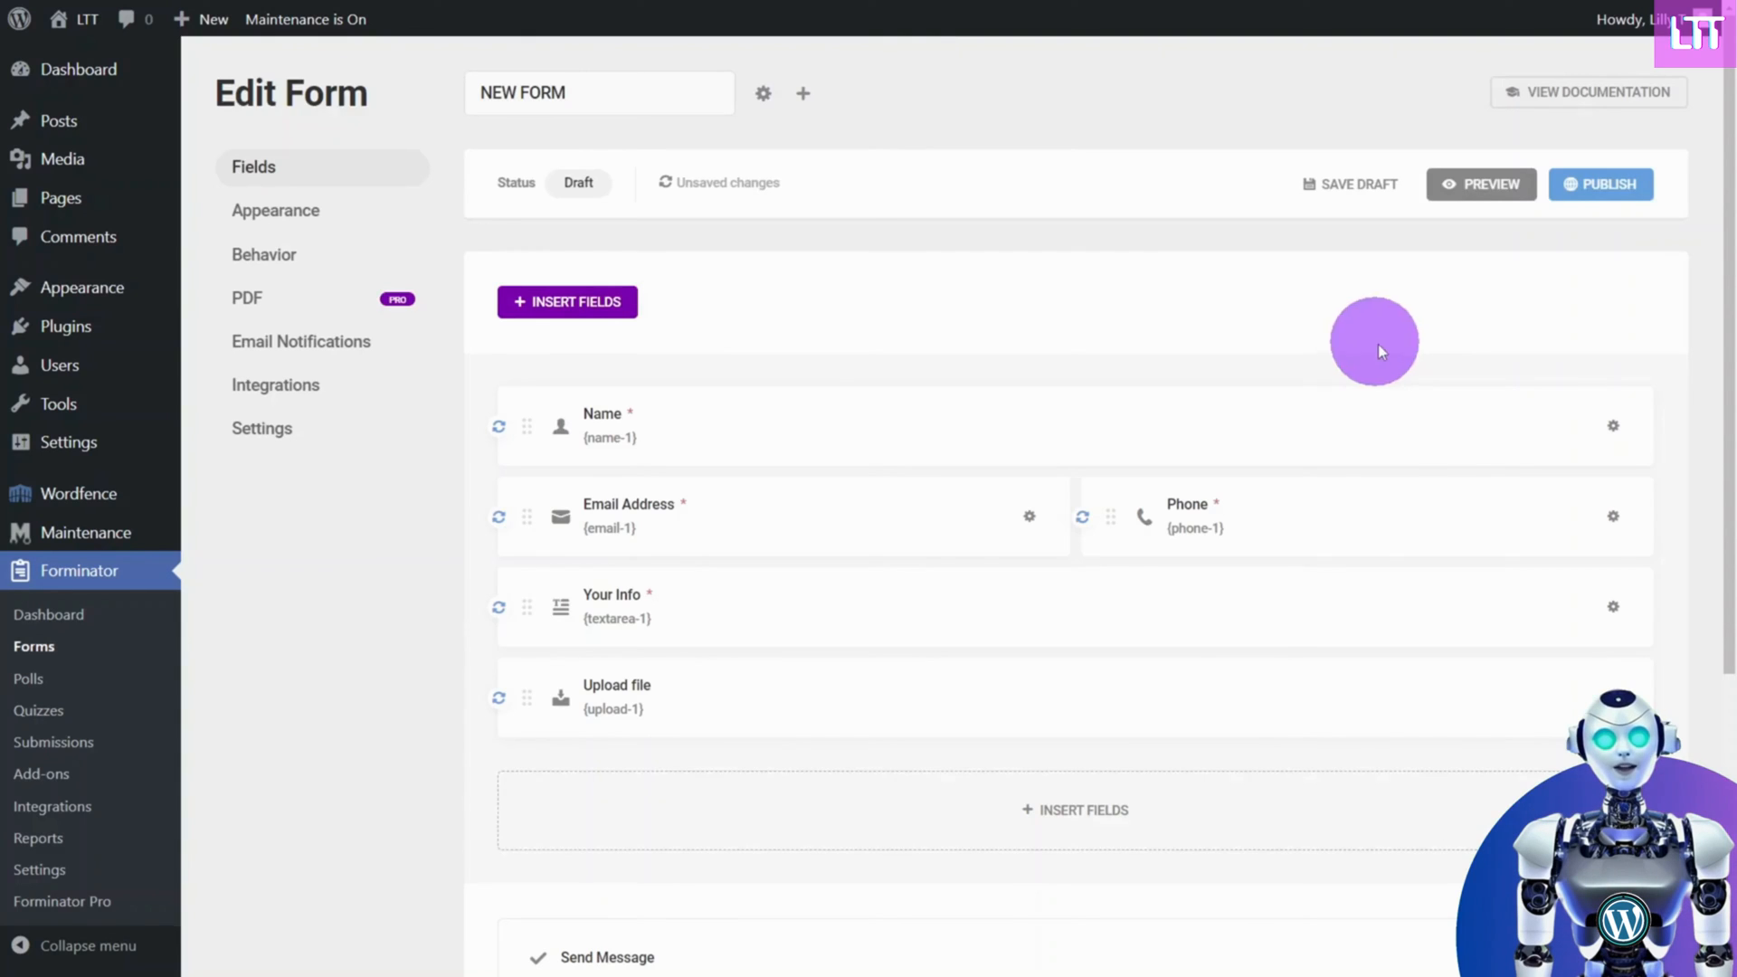
mouse_move(1675, 392)
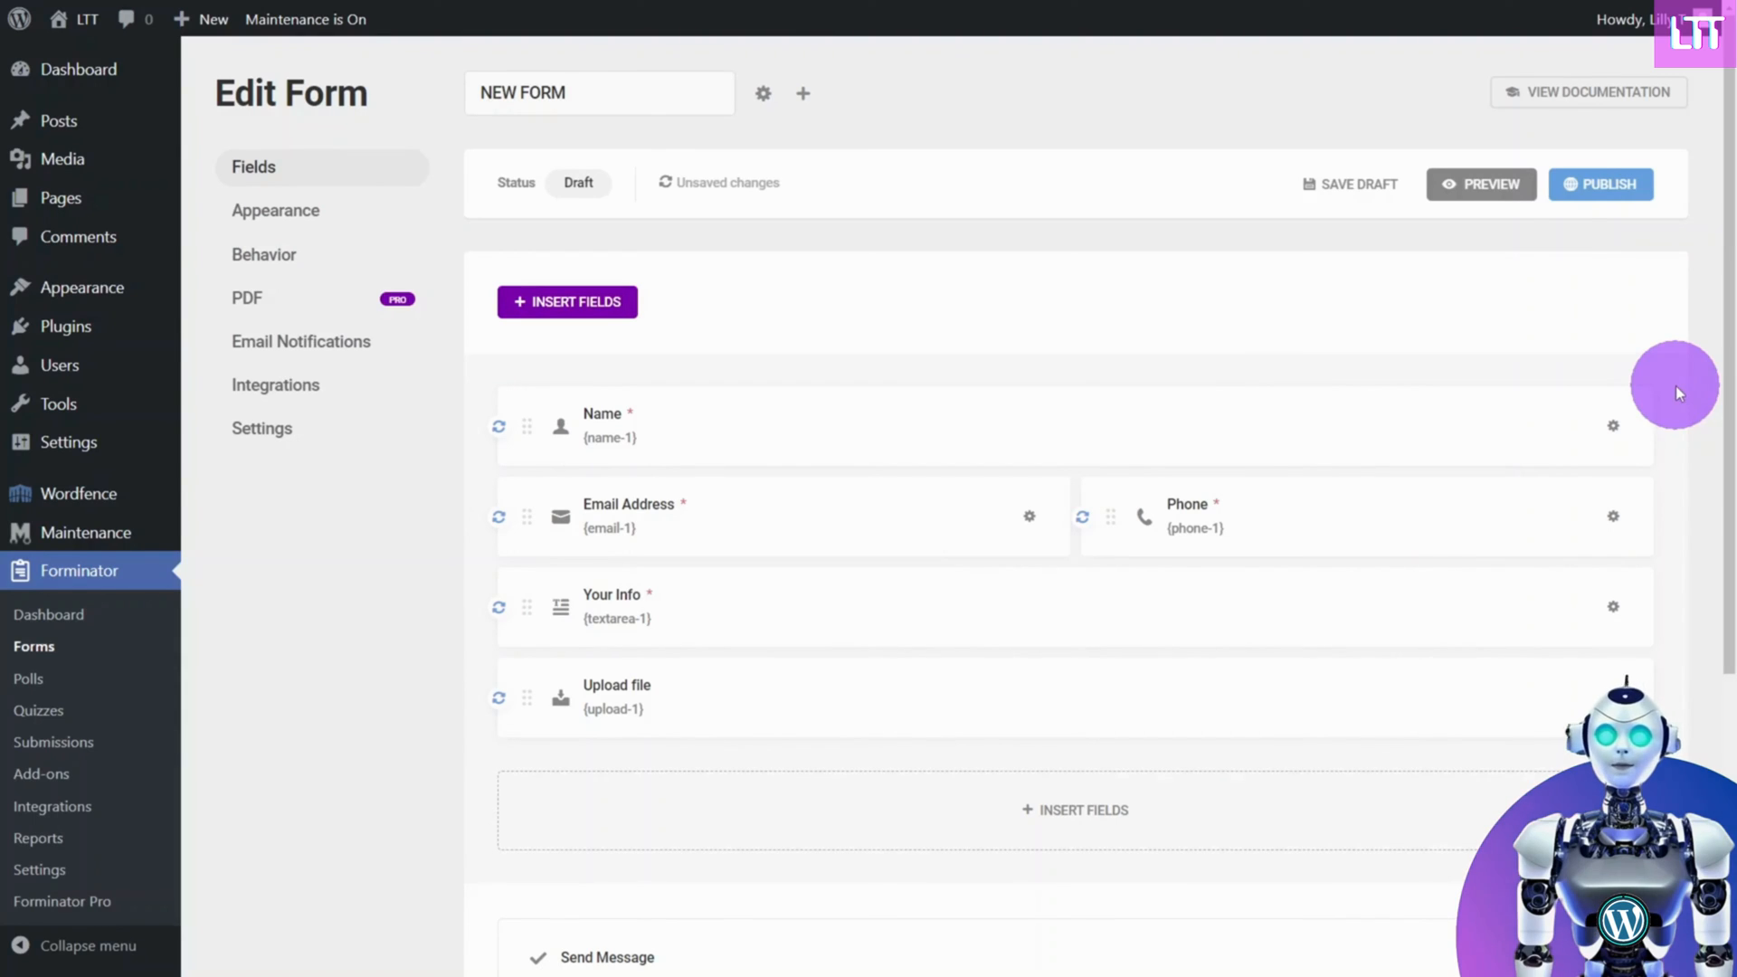
mouse_move(300, 342)
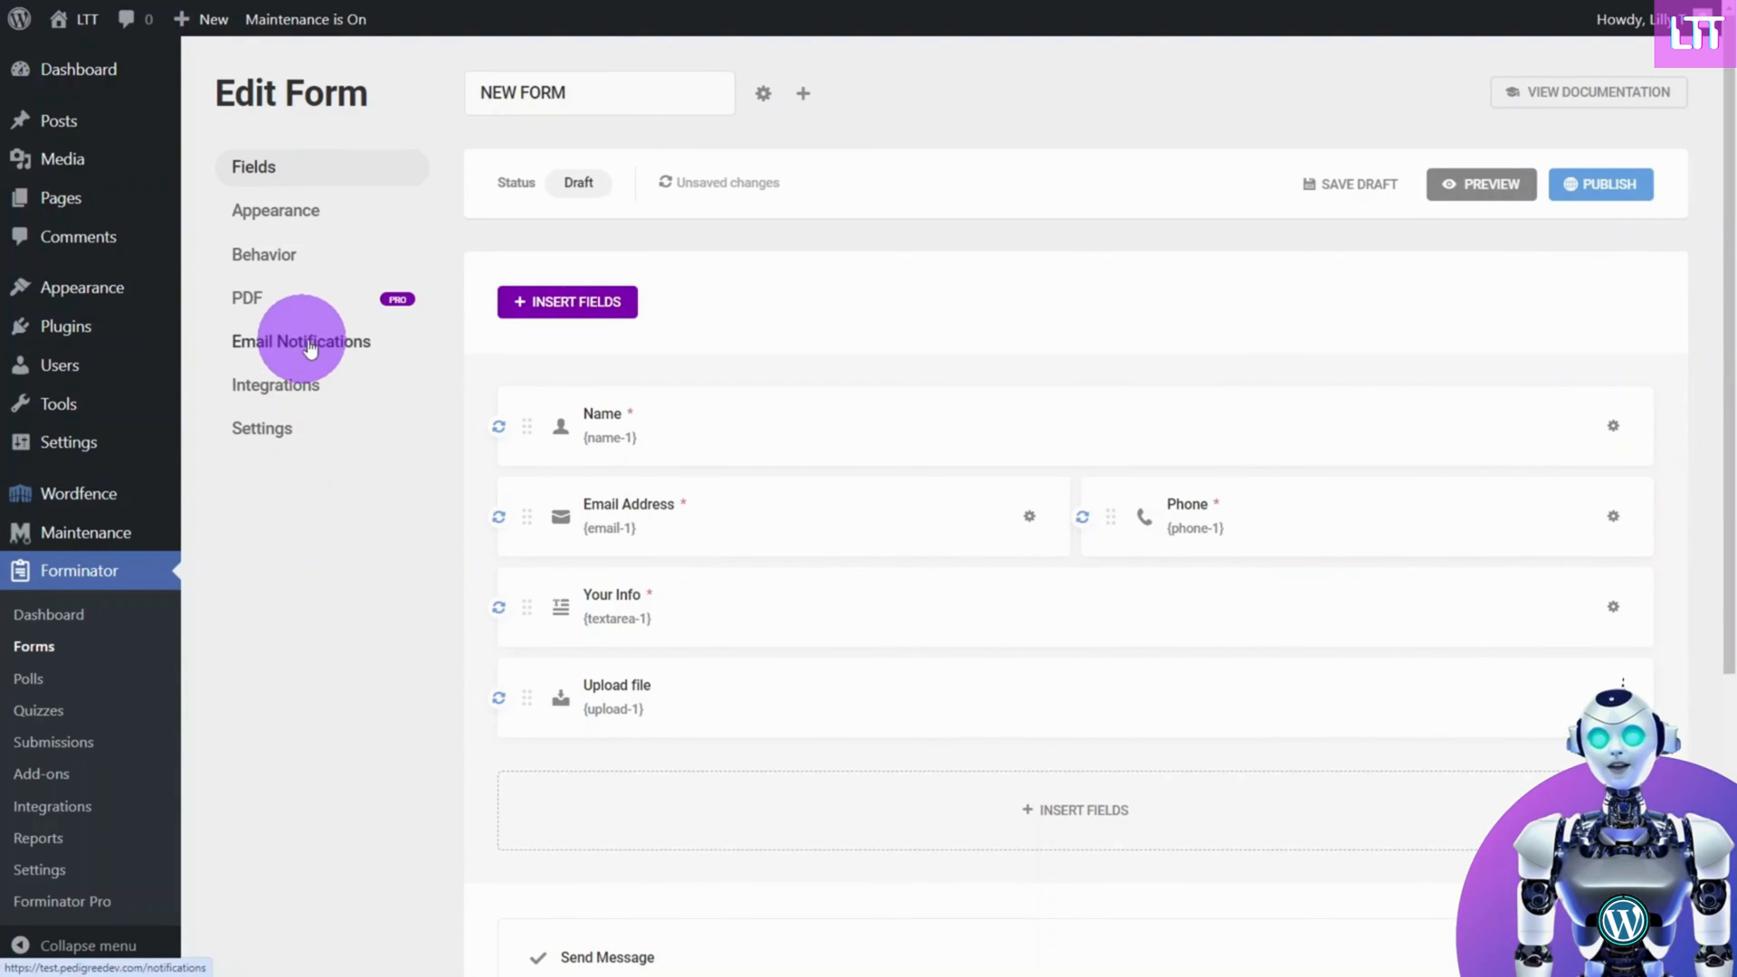
left_click(301, 342)
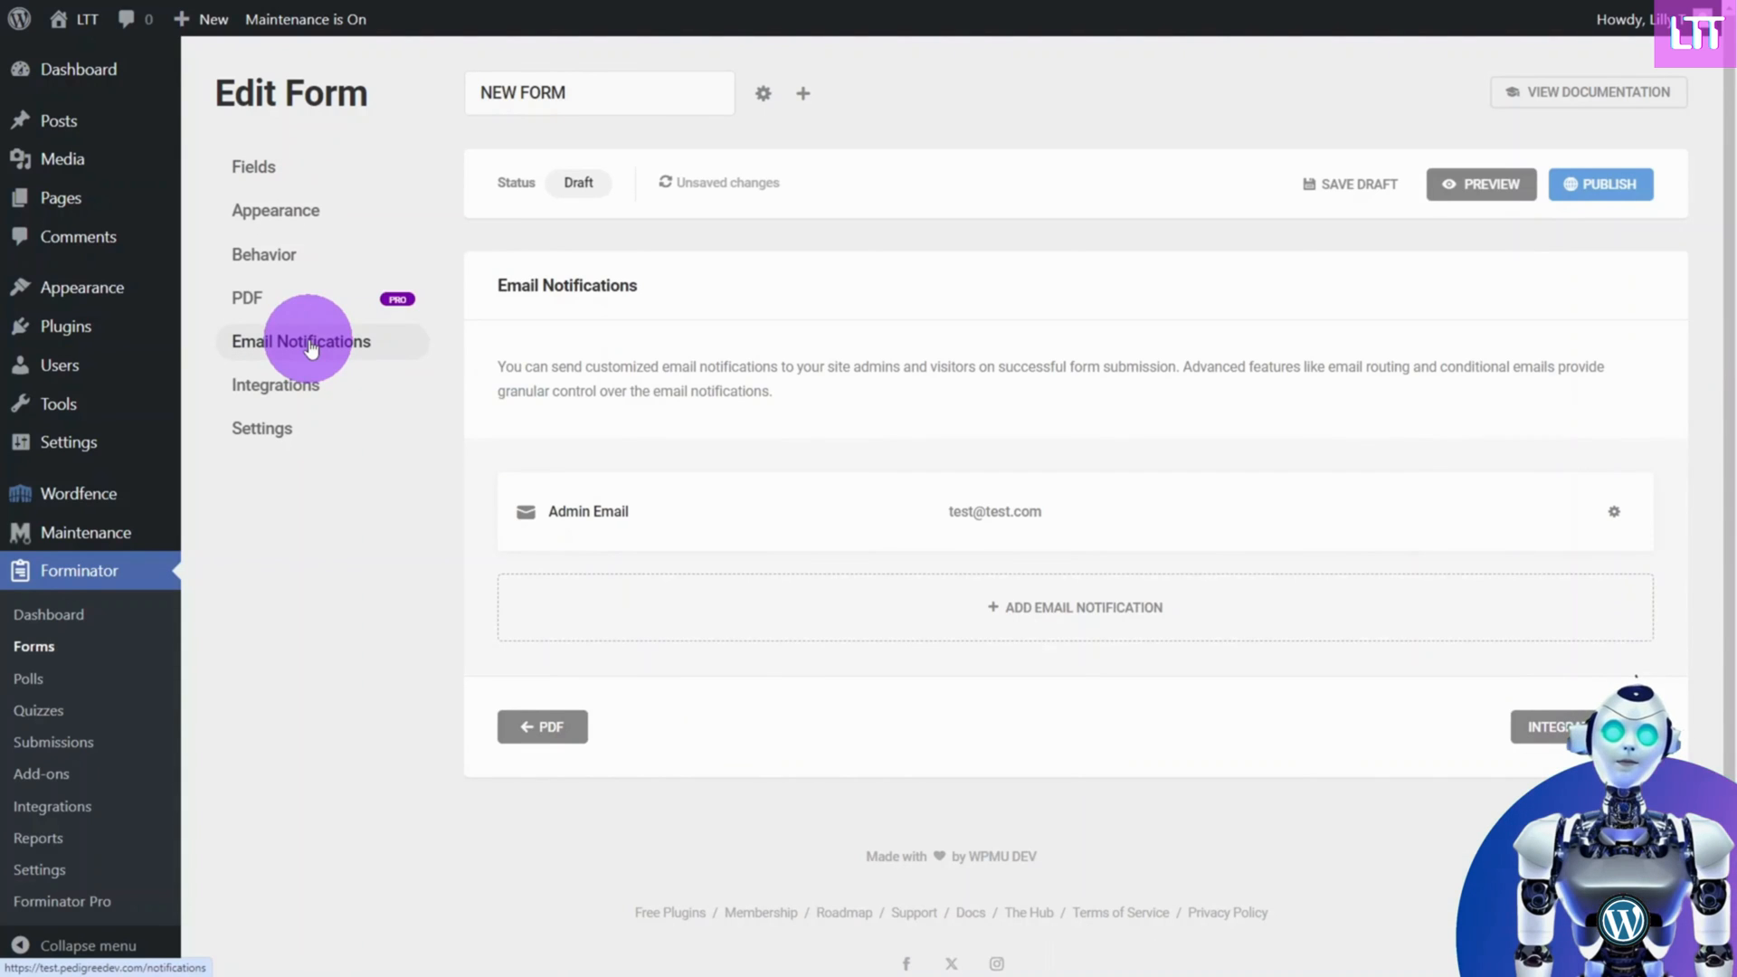
left_click(1614, 511)
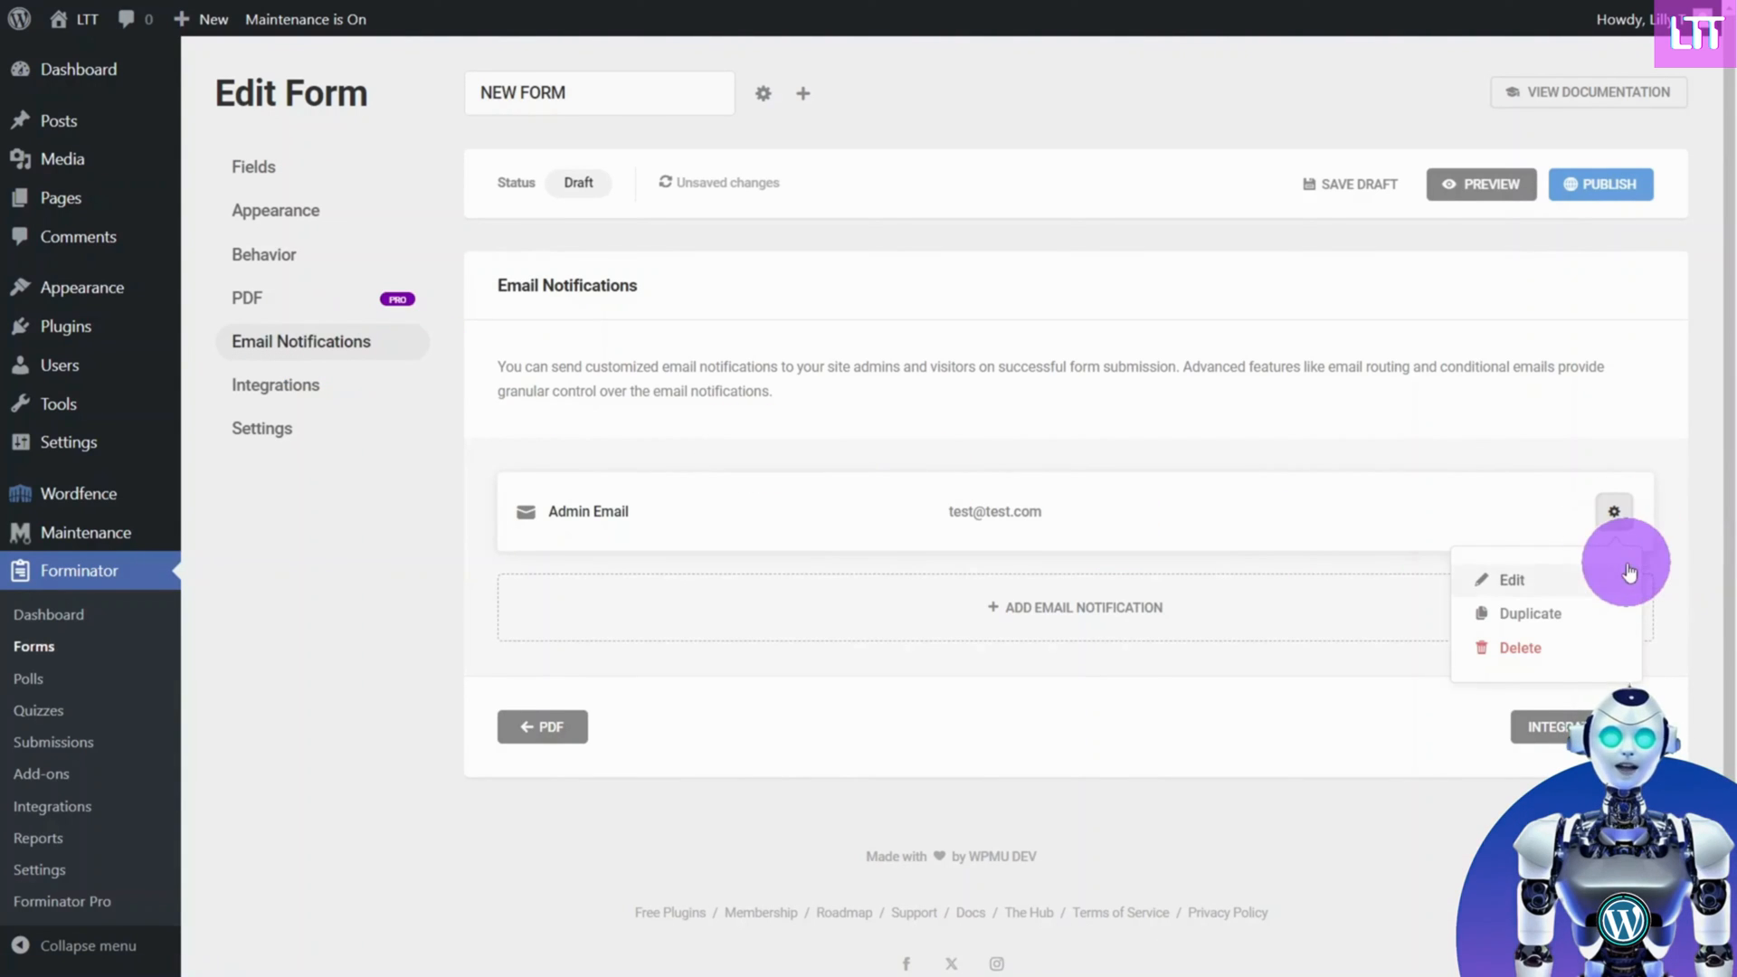
left_click(1511, 579)
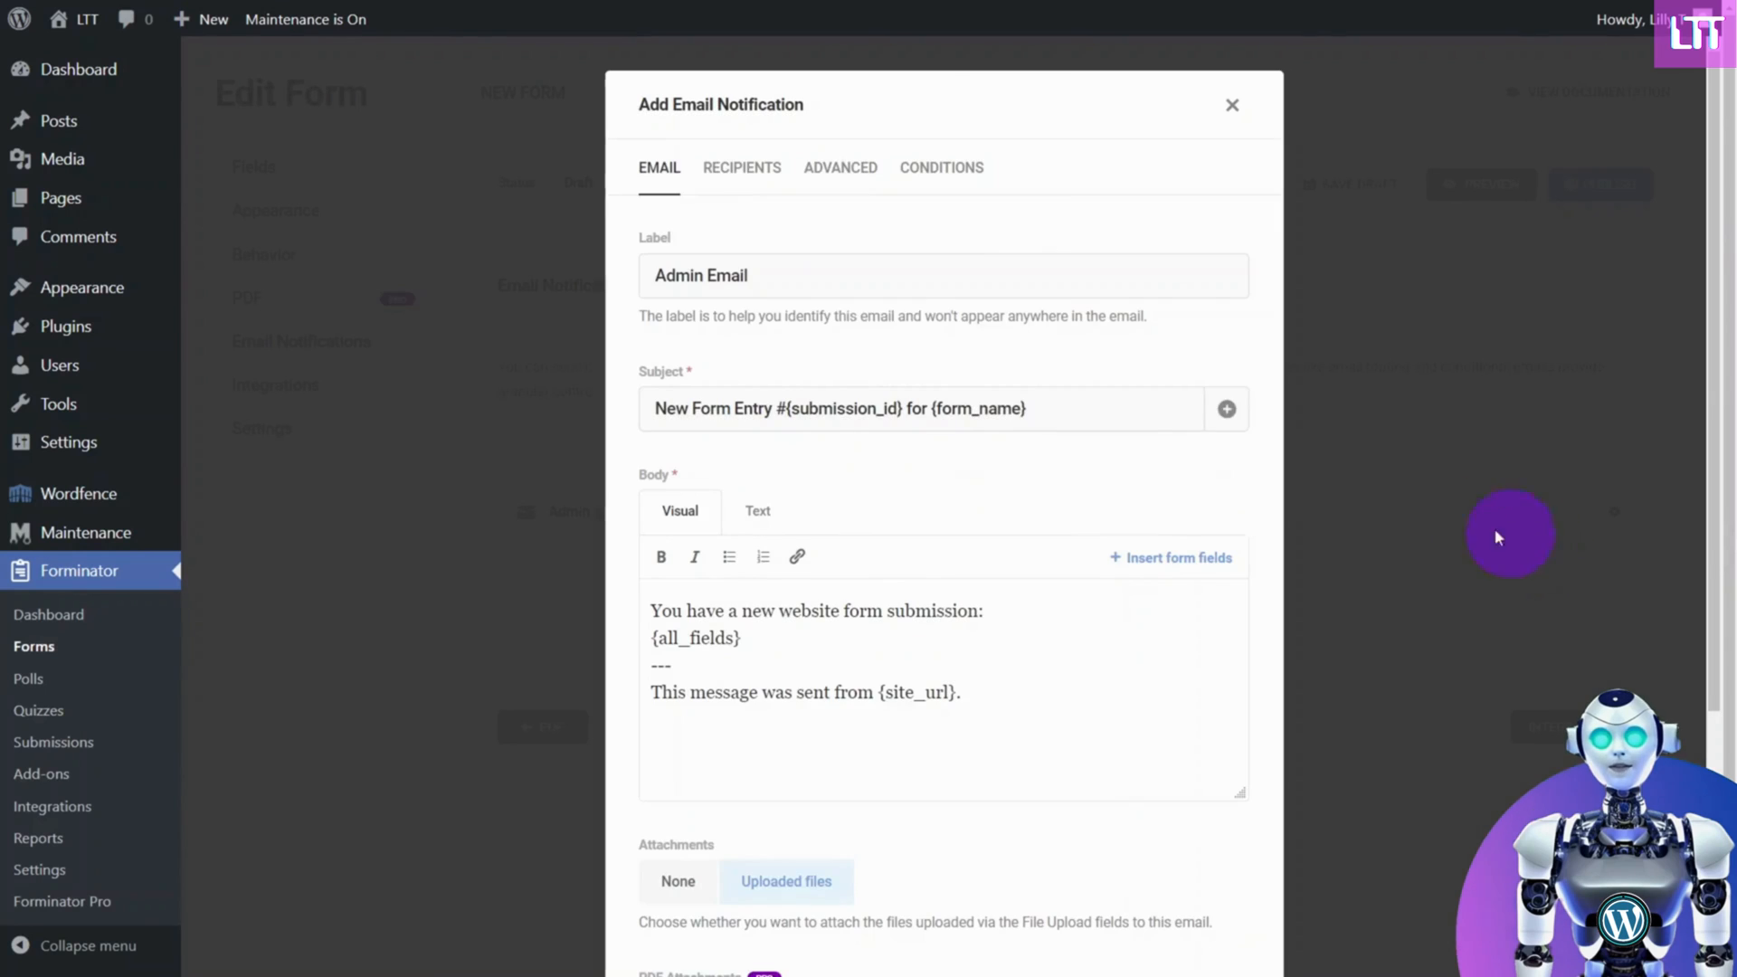
left_click(741, 167)
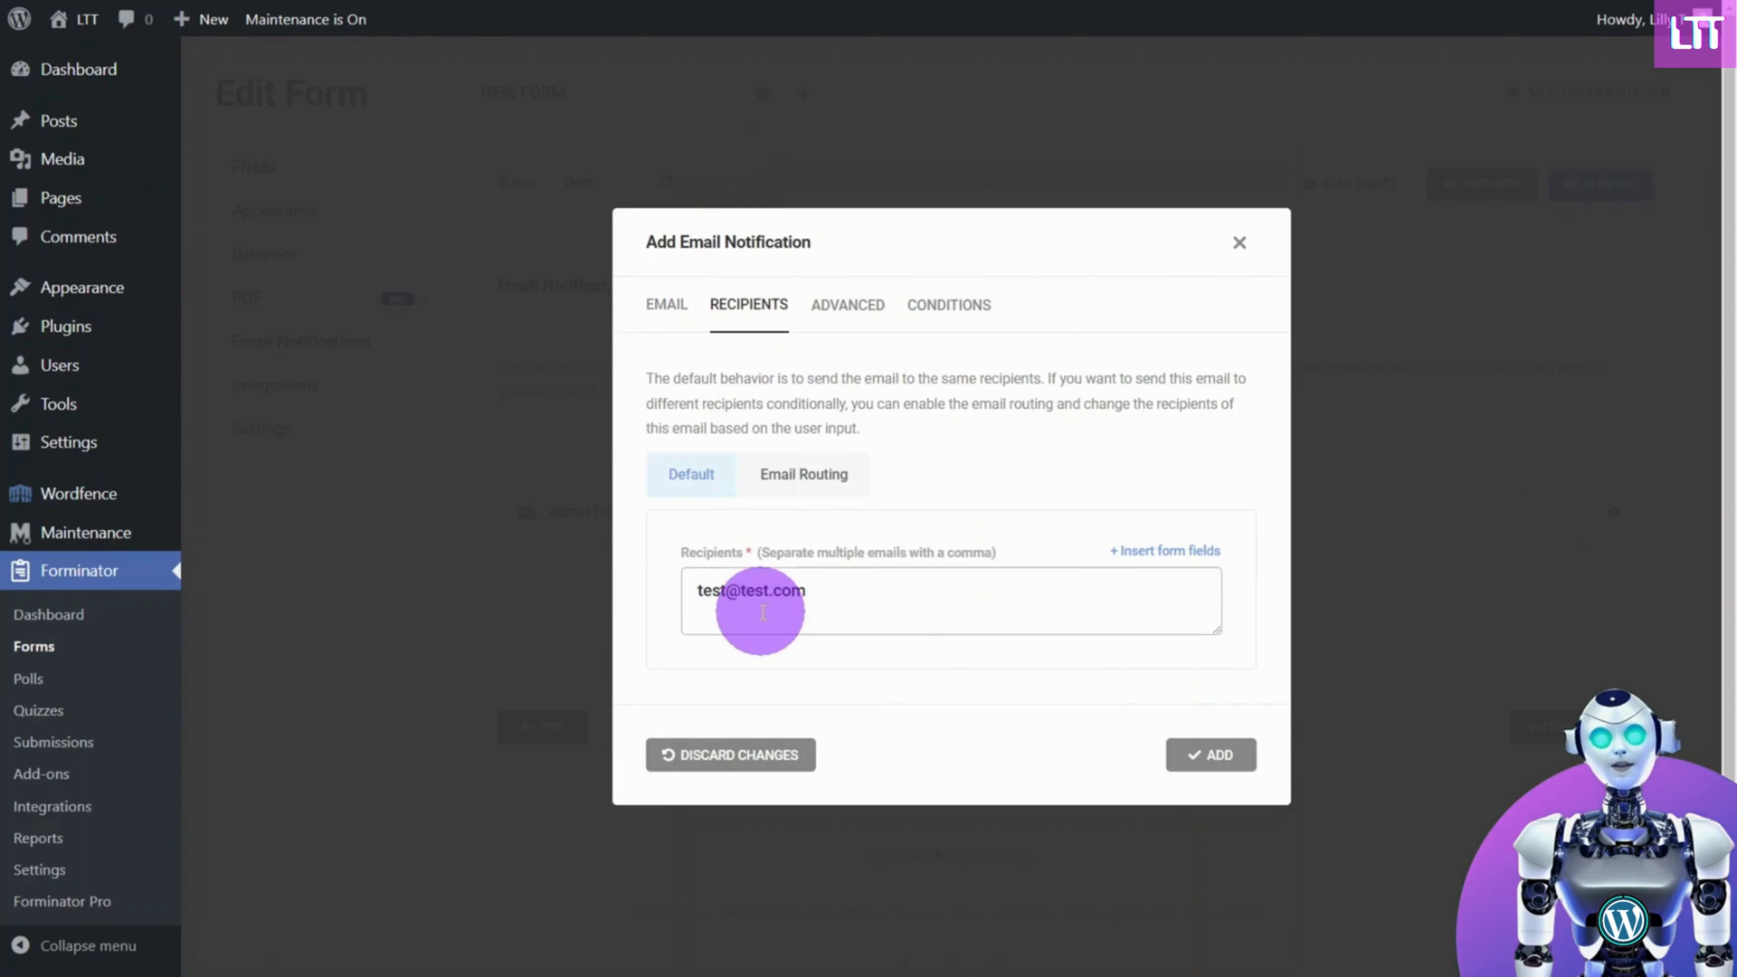
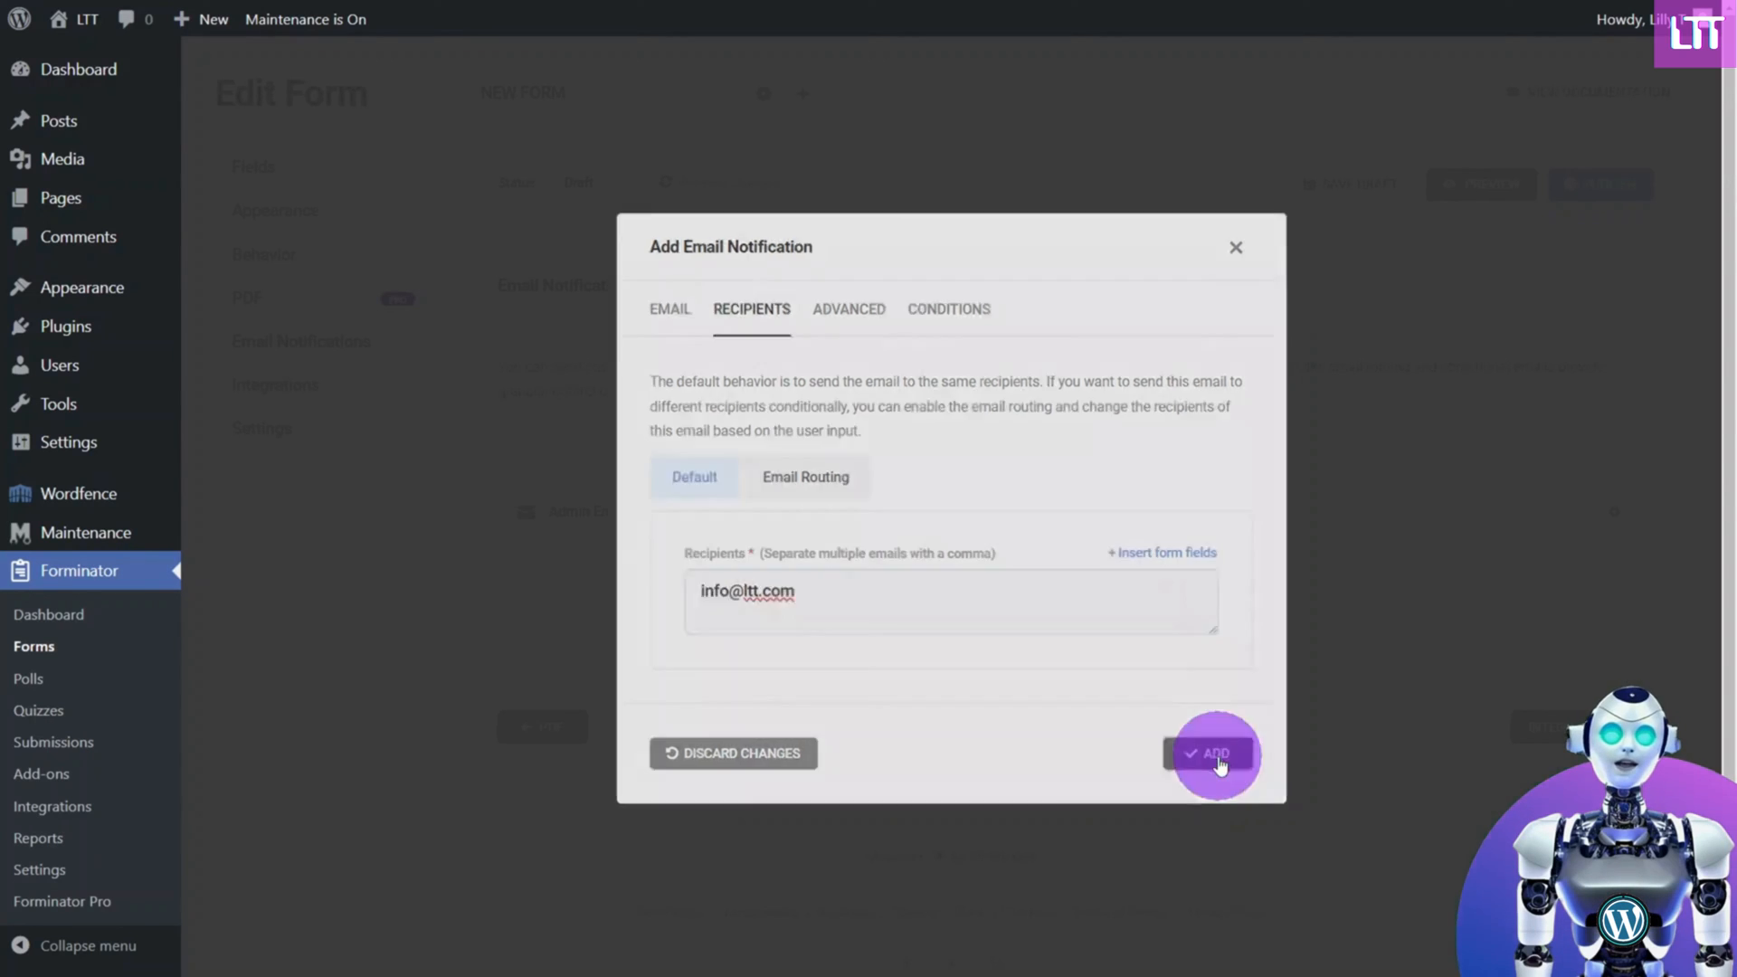
left_click(1212, 753)
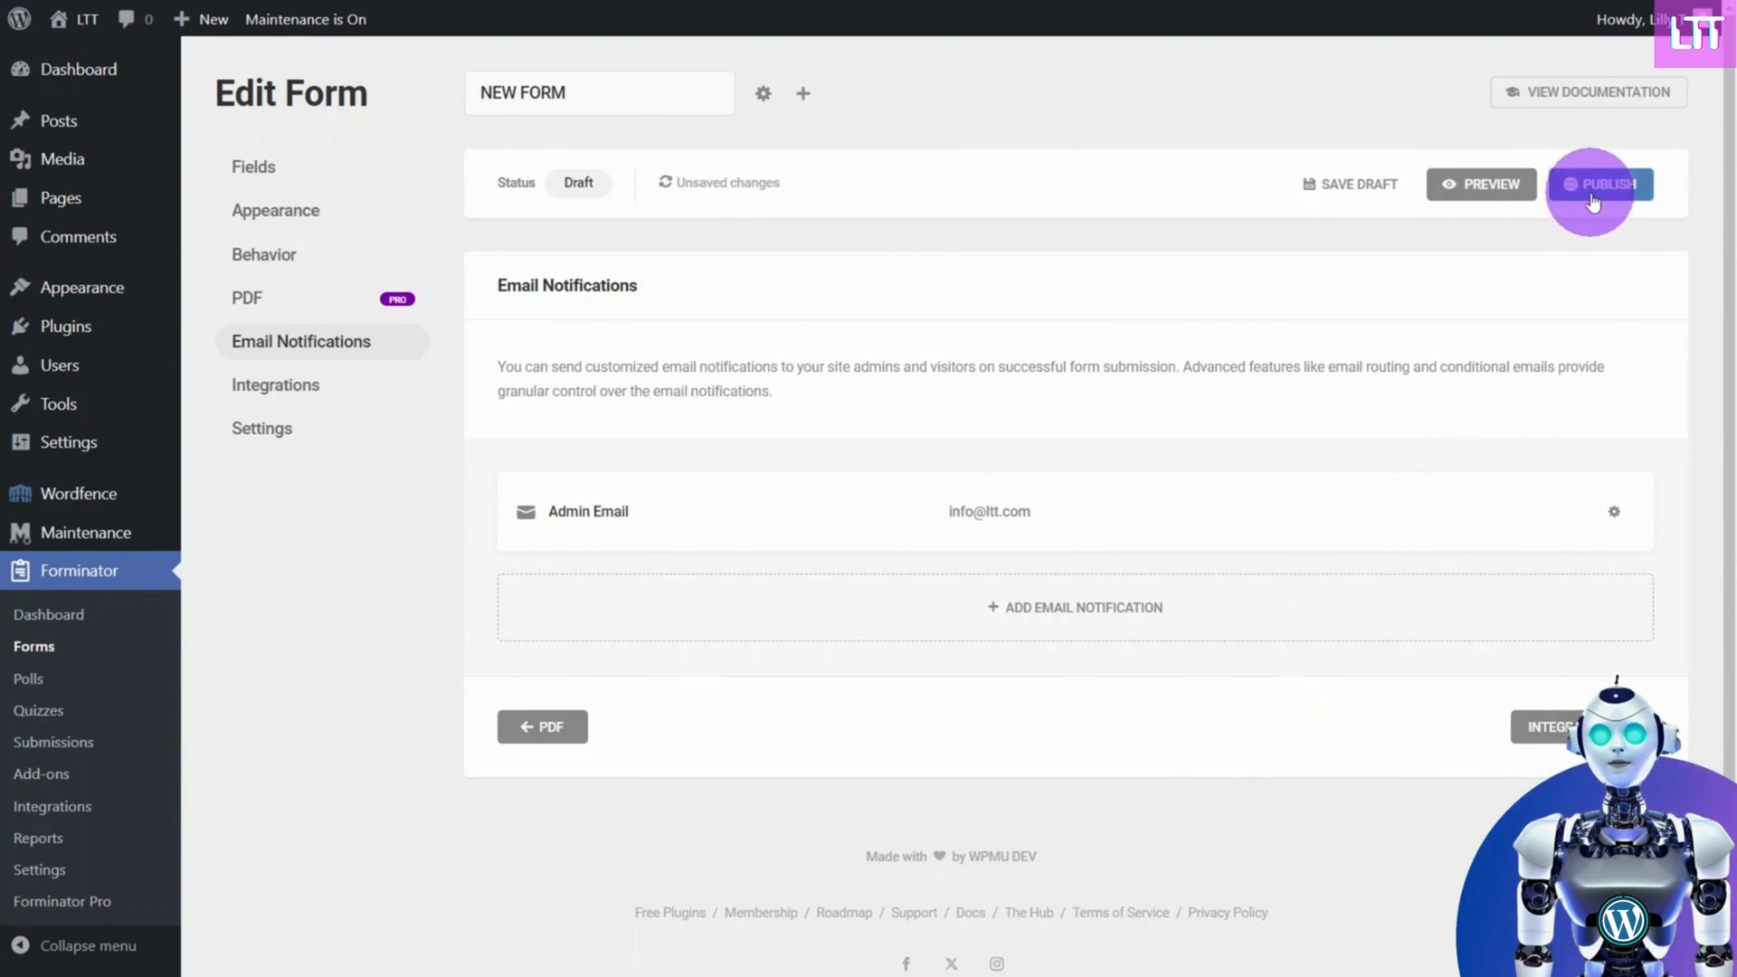
Publish NEW FORM and copy its shortcode [forminator_form id="196"] from the Ready to go! dialog.
left_click(1599, 184)
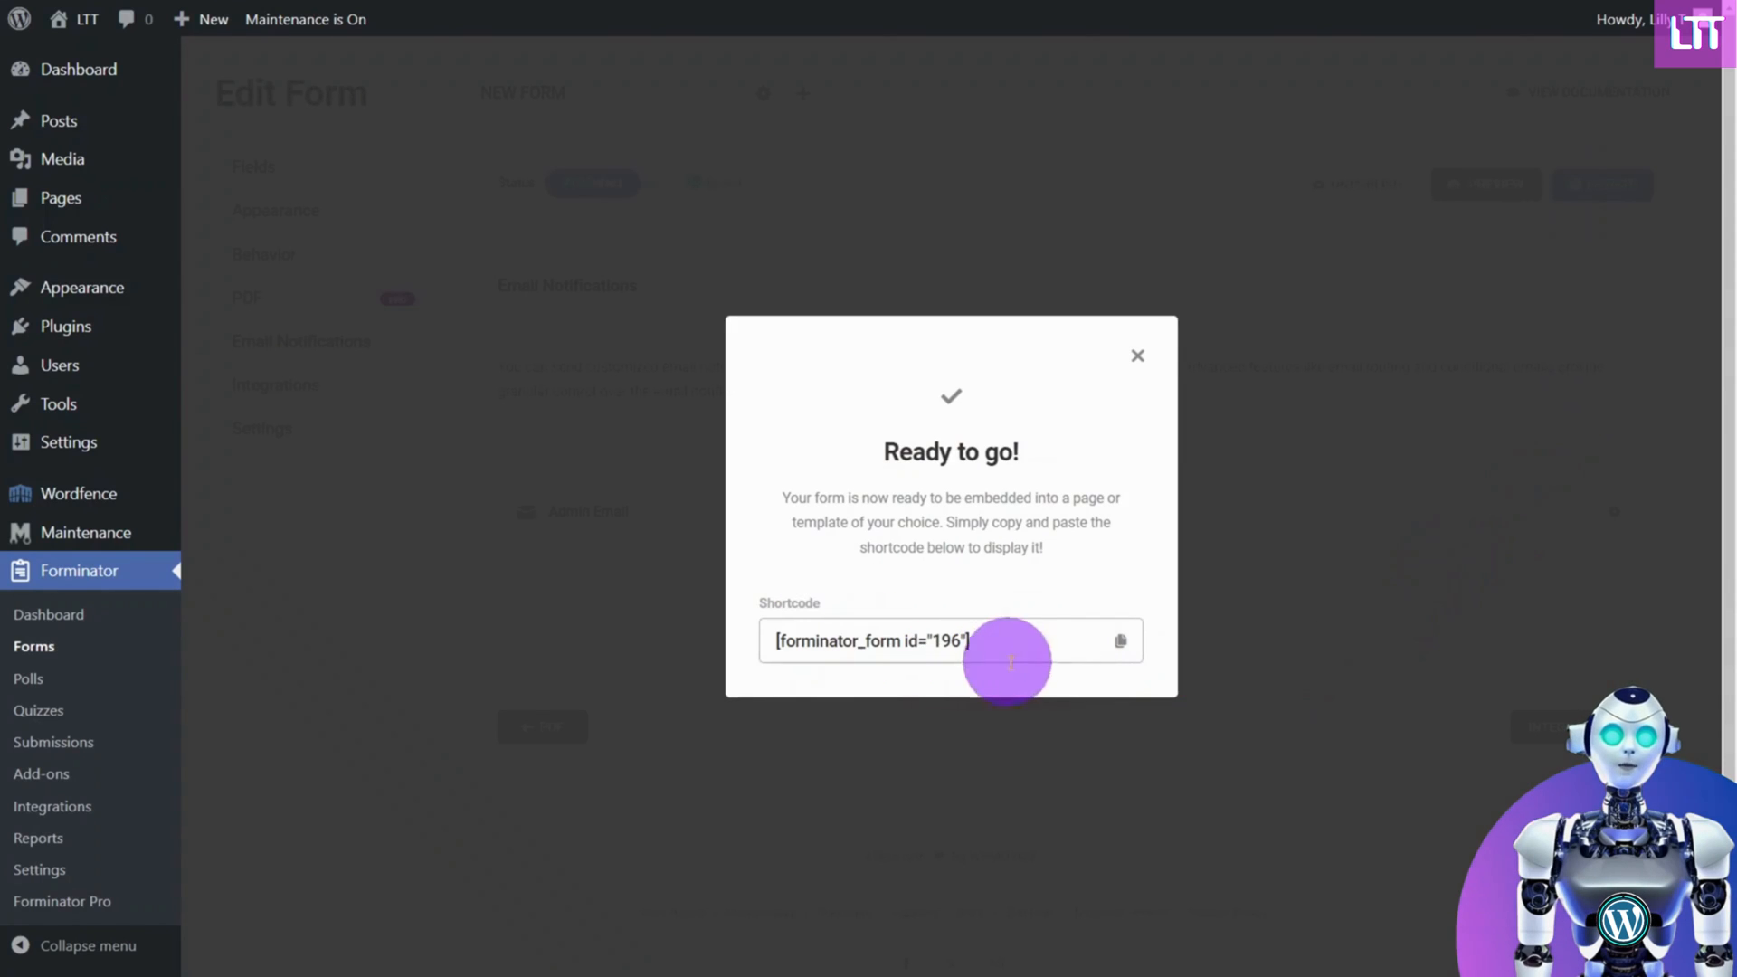
left_click(1120, 641)
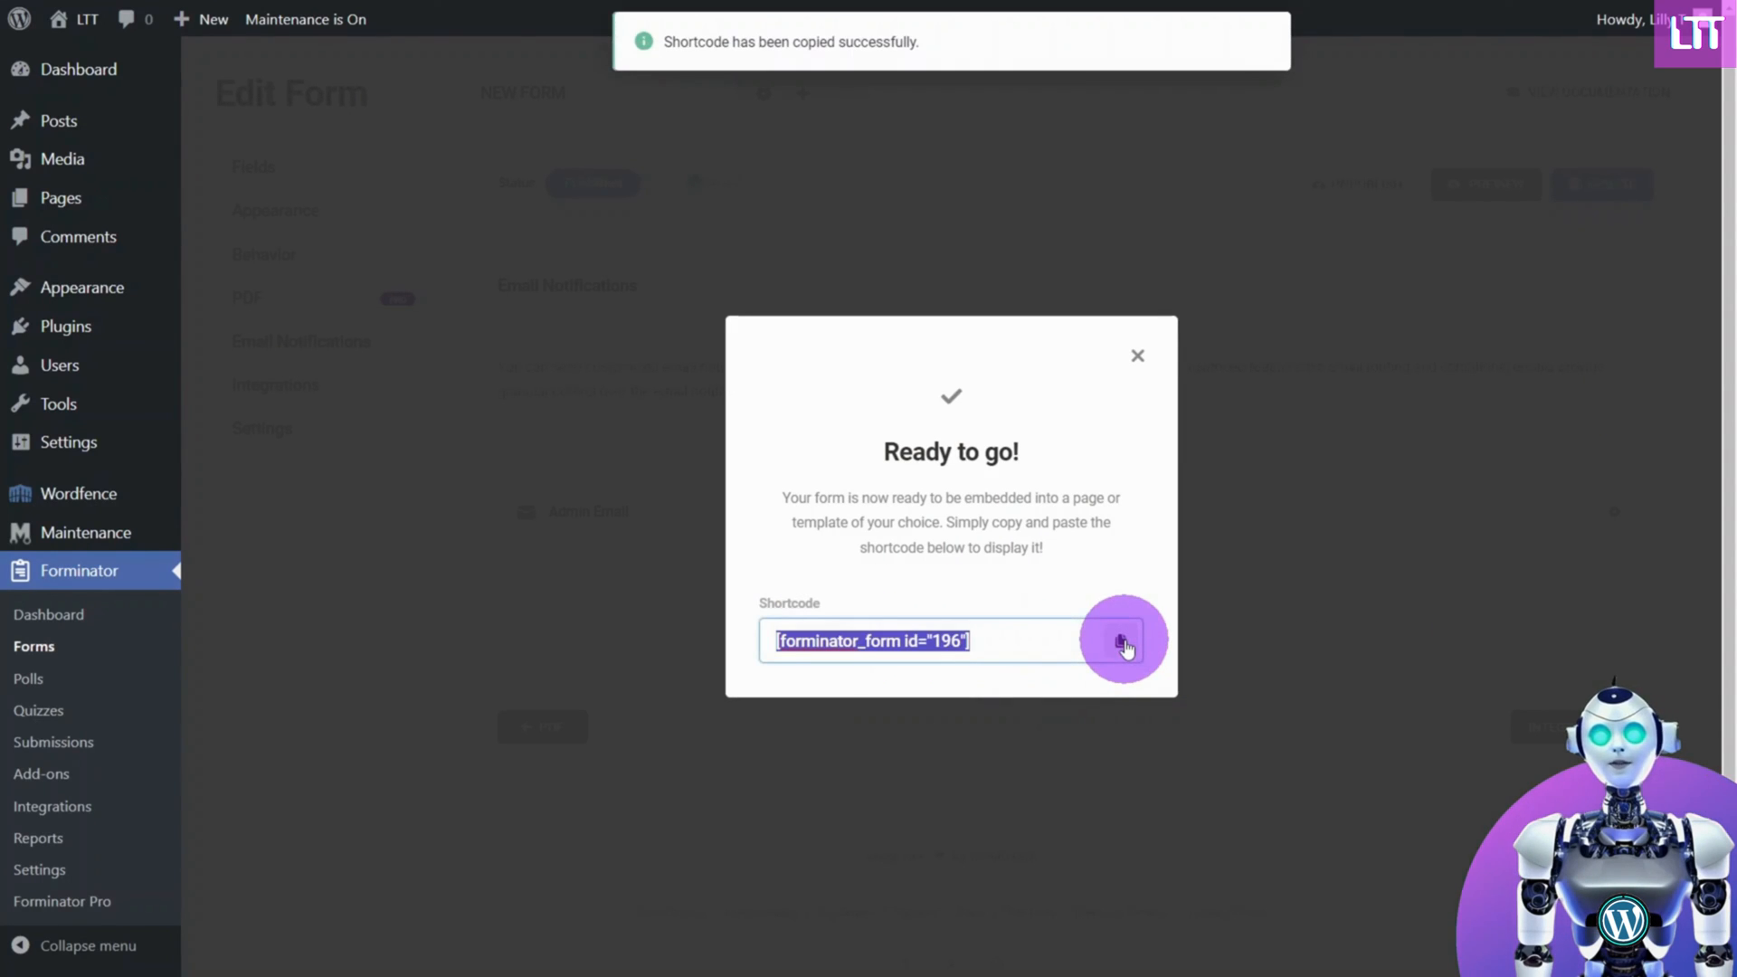
mouse_move(1136, 357)
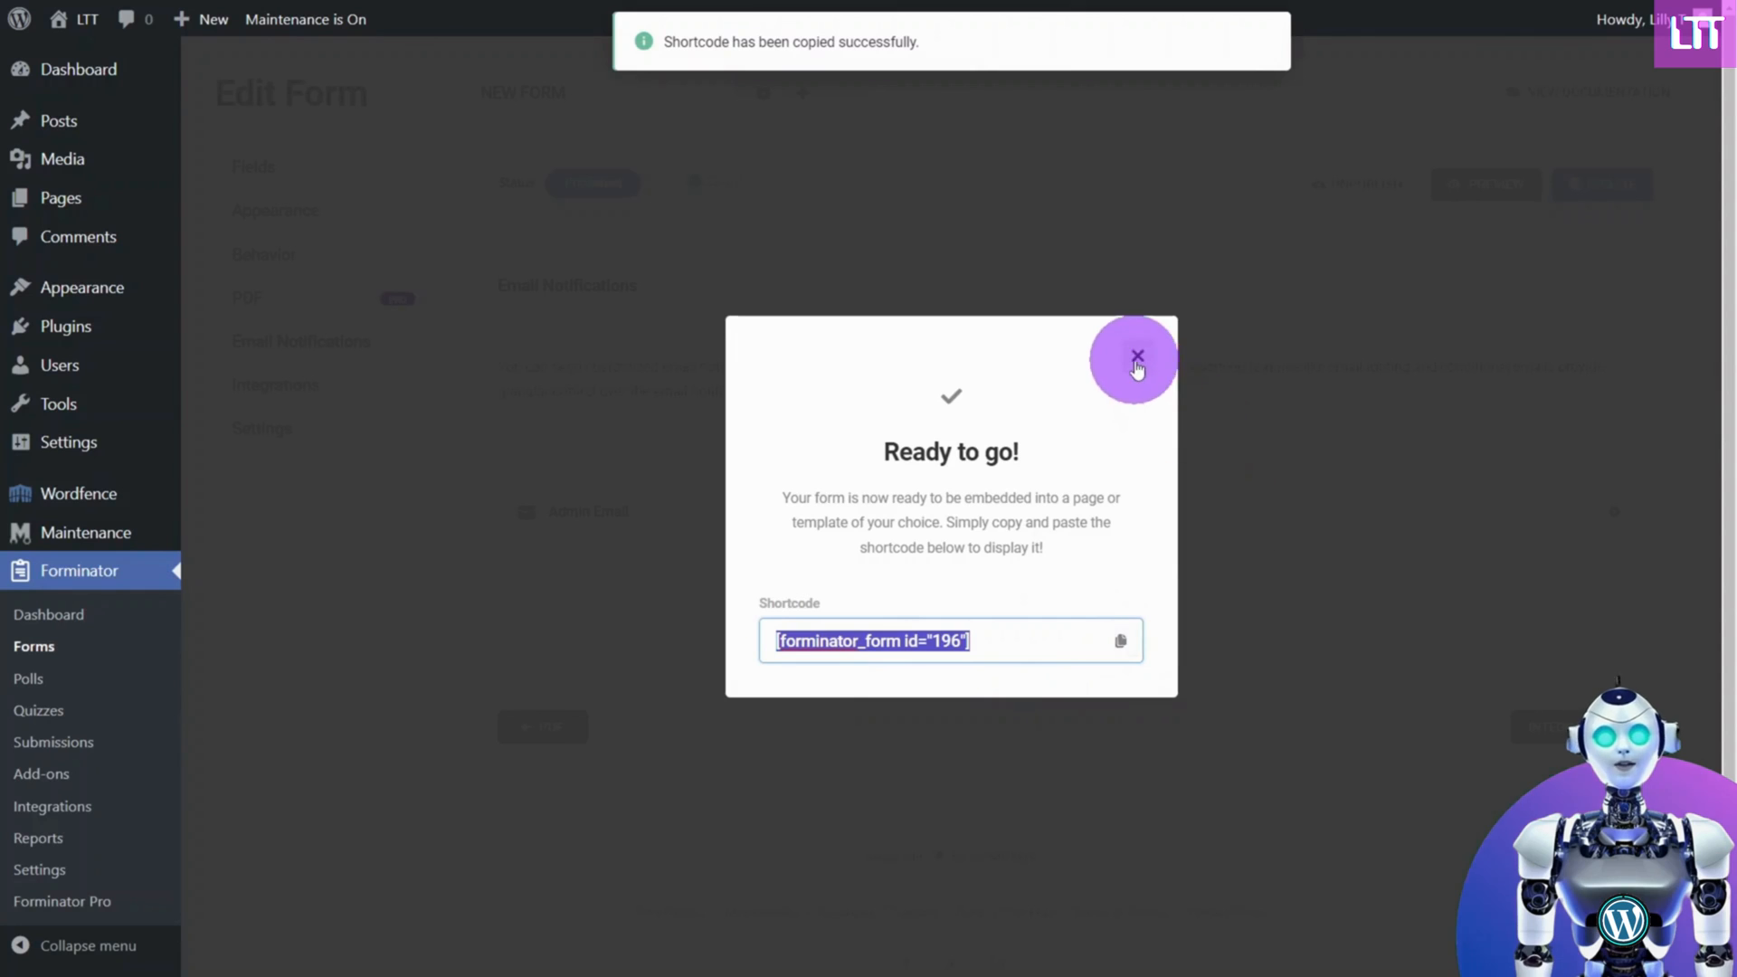
left_click(1134, 356)
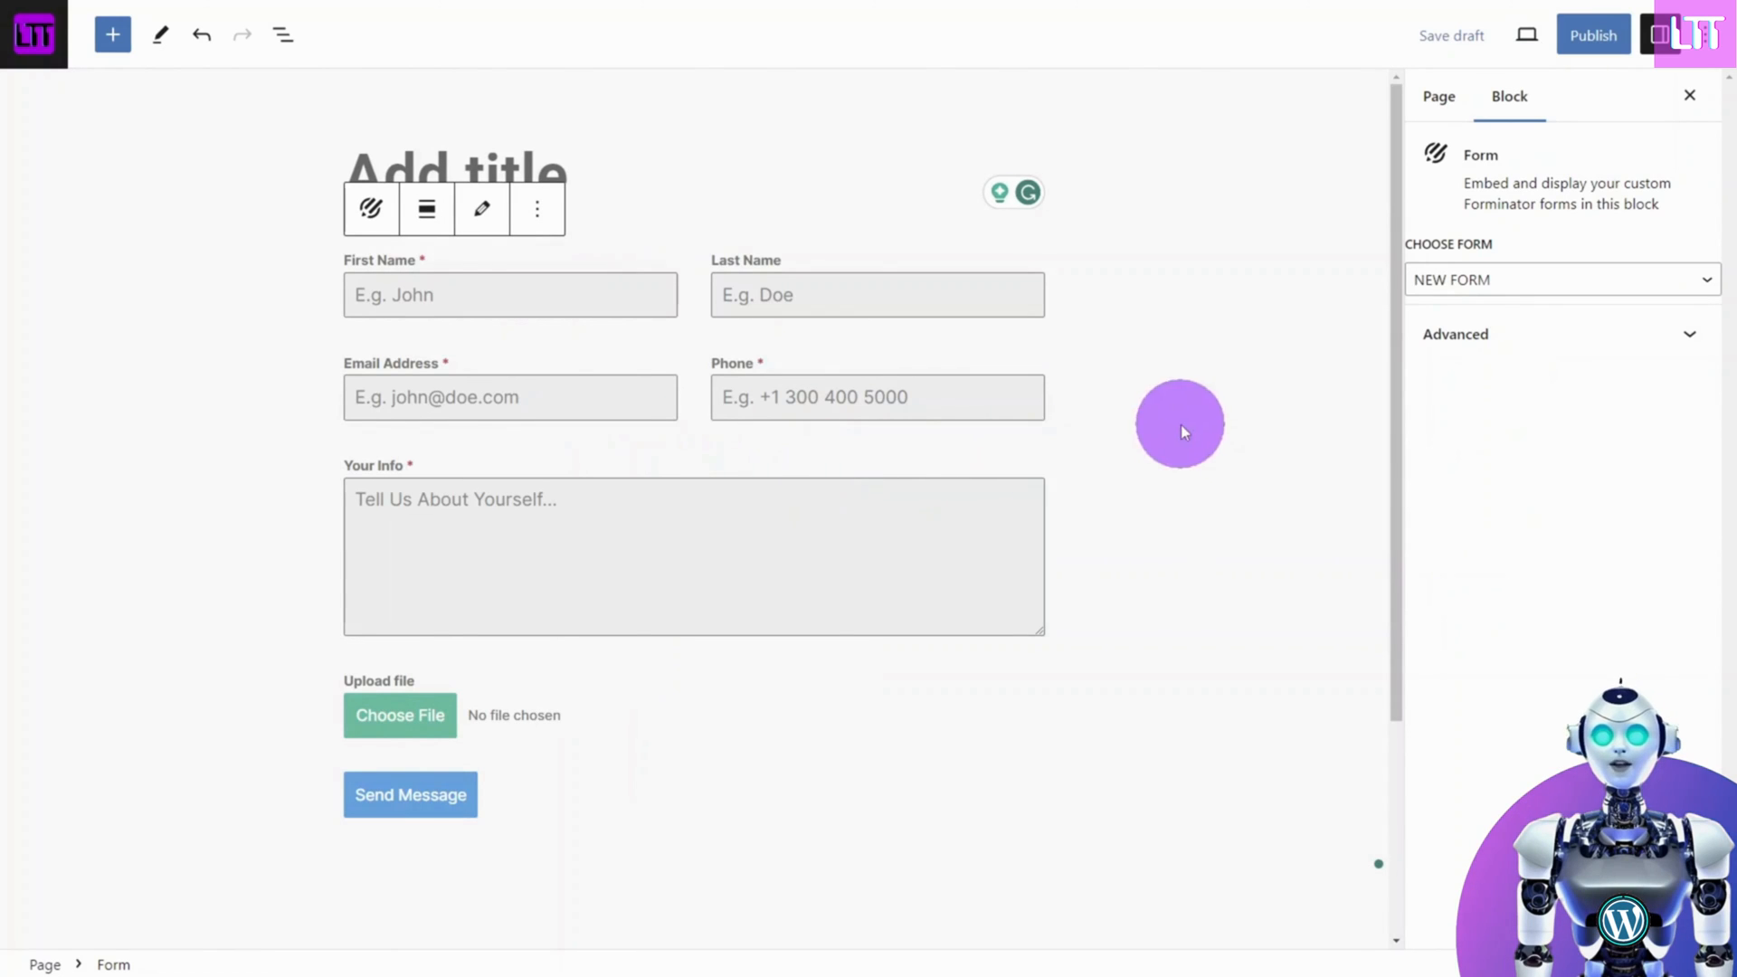
mouse_move(1147, 581)
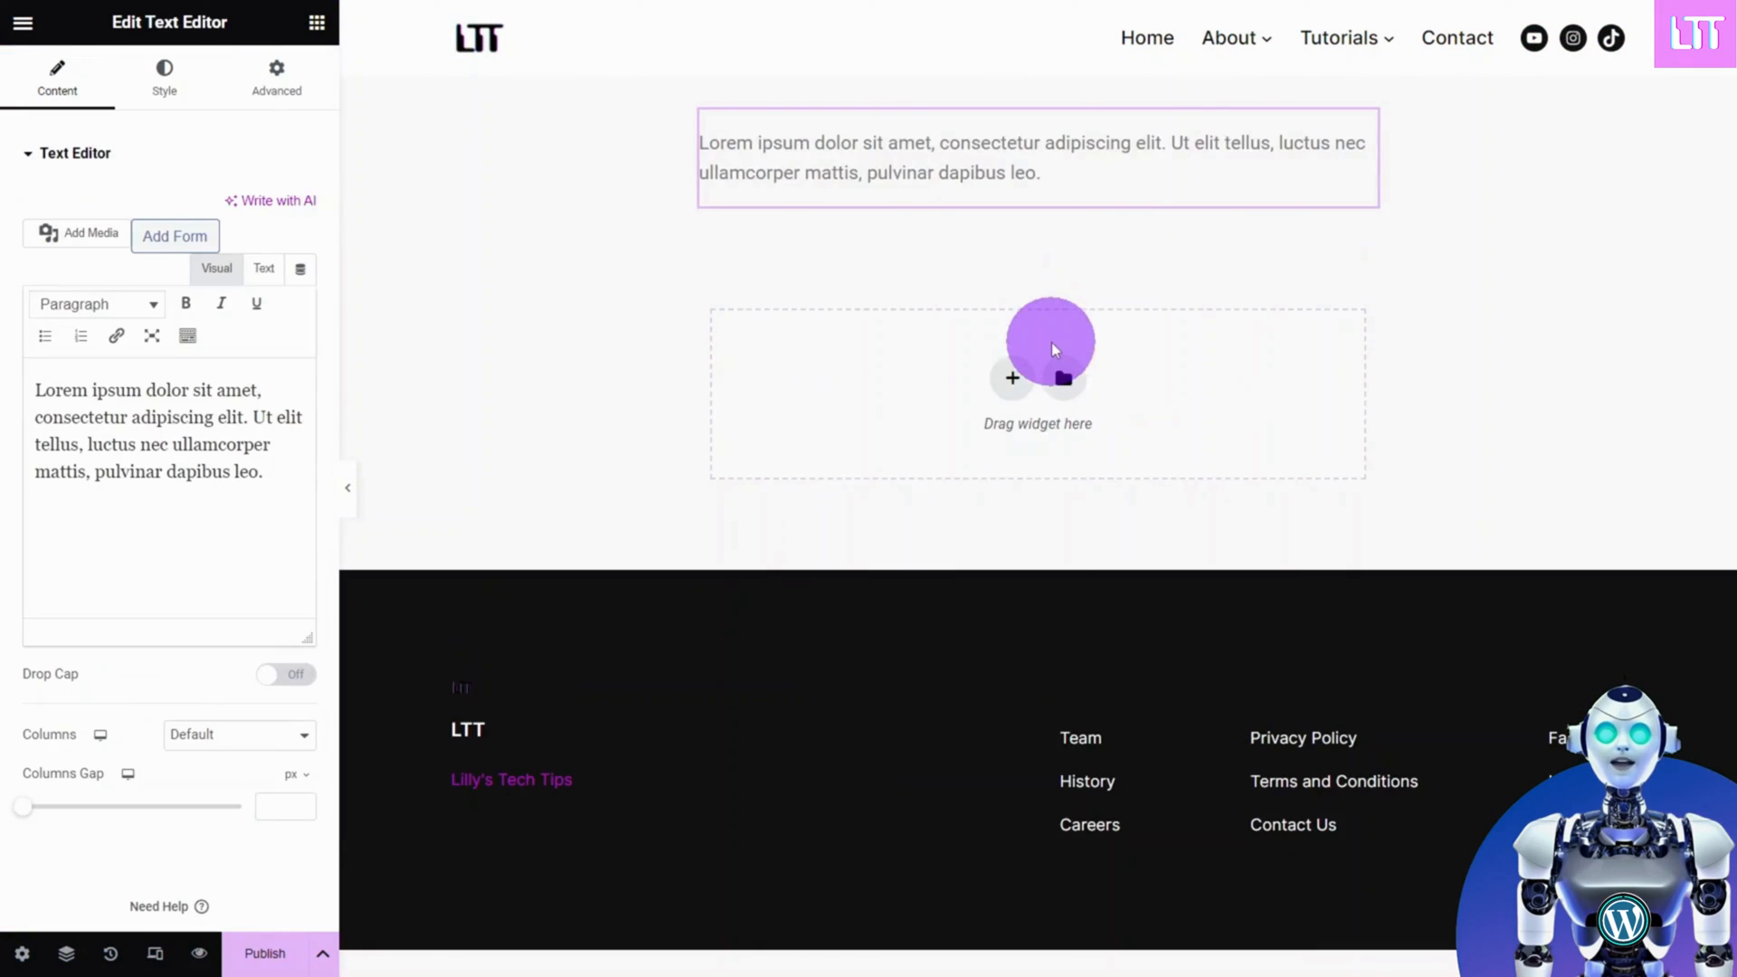
Apply the pasted shortcode in the Elementor Text Editor widget so the form renders on the page.
left_click(176, 236)
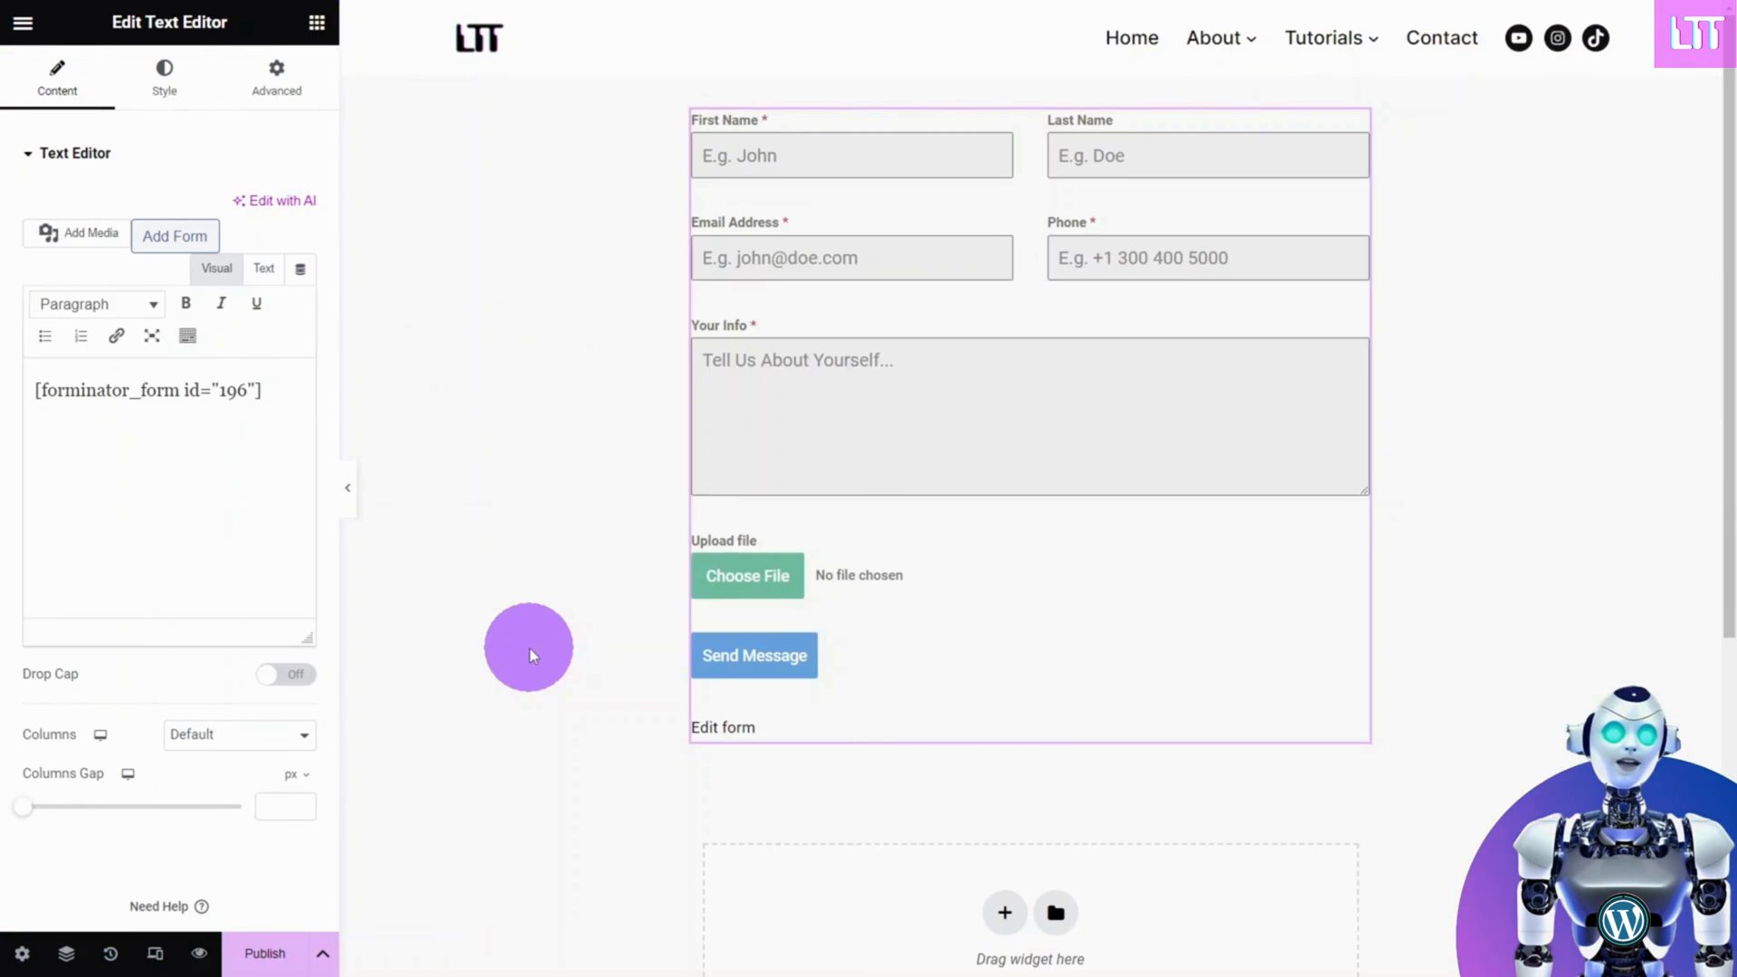